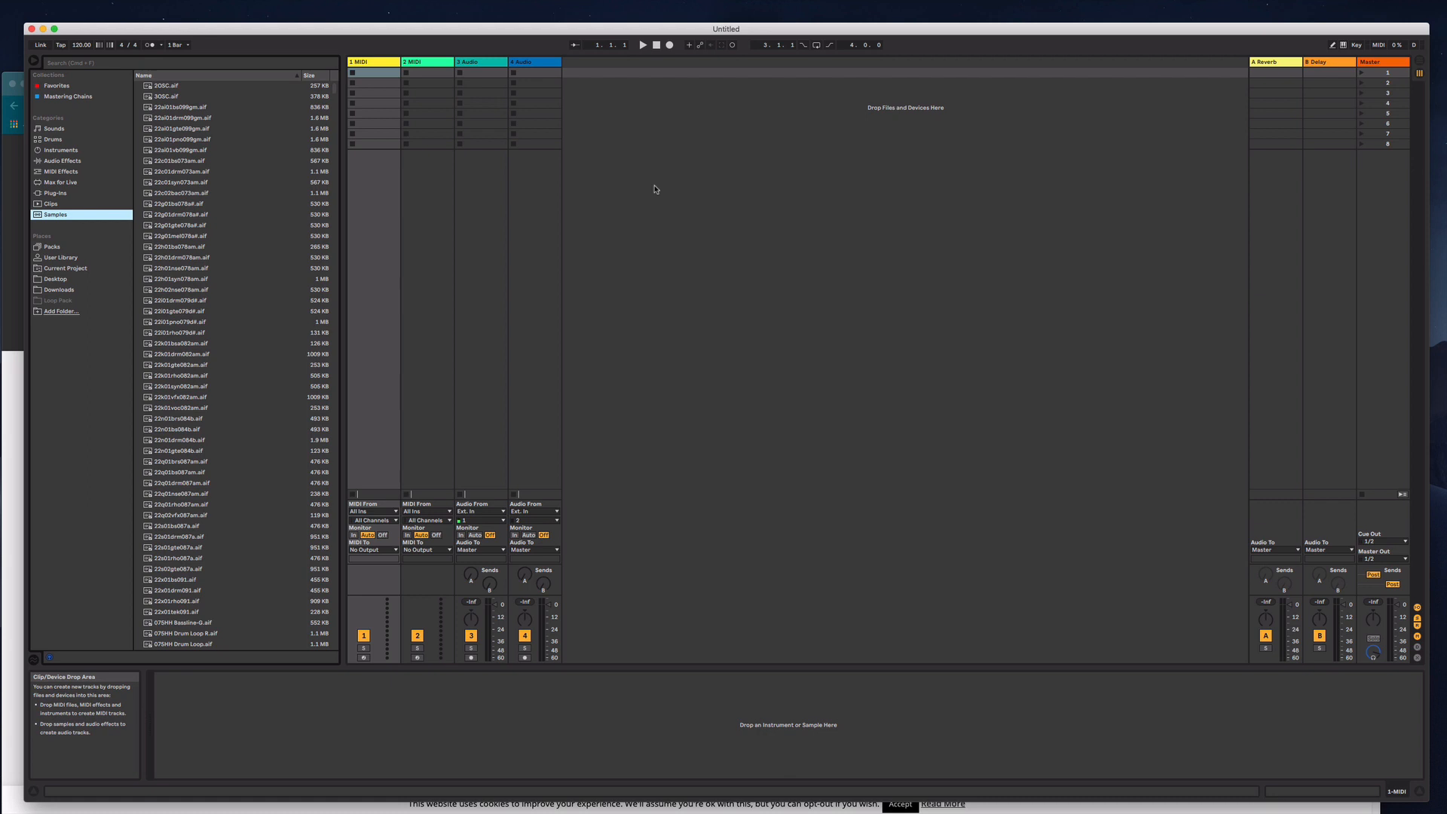
{"action": "mouse_move", "coordinate": [694, 169]}
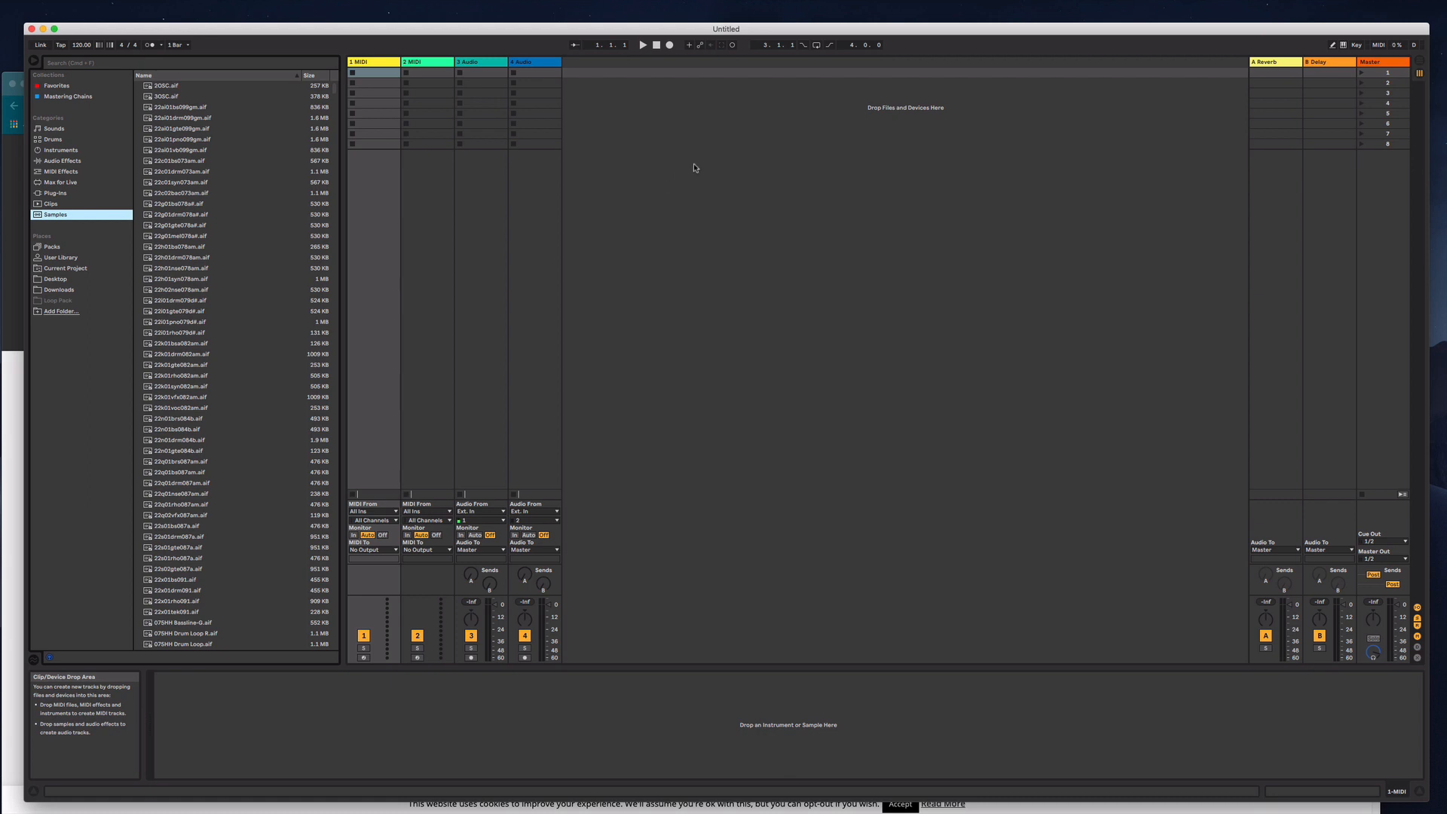
{"action": "mouse_move", "coordinate": [772, 117]}
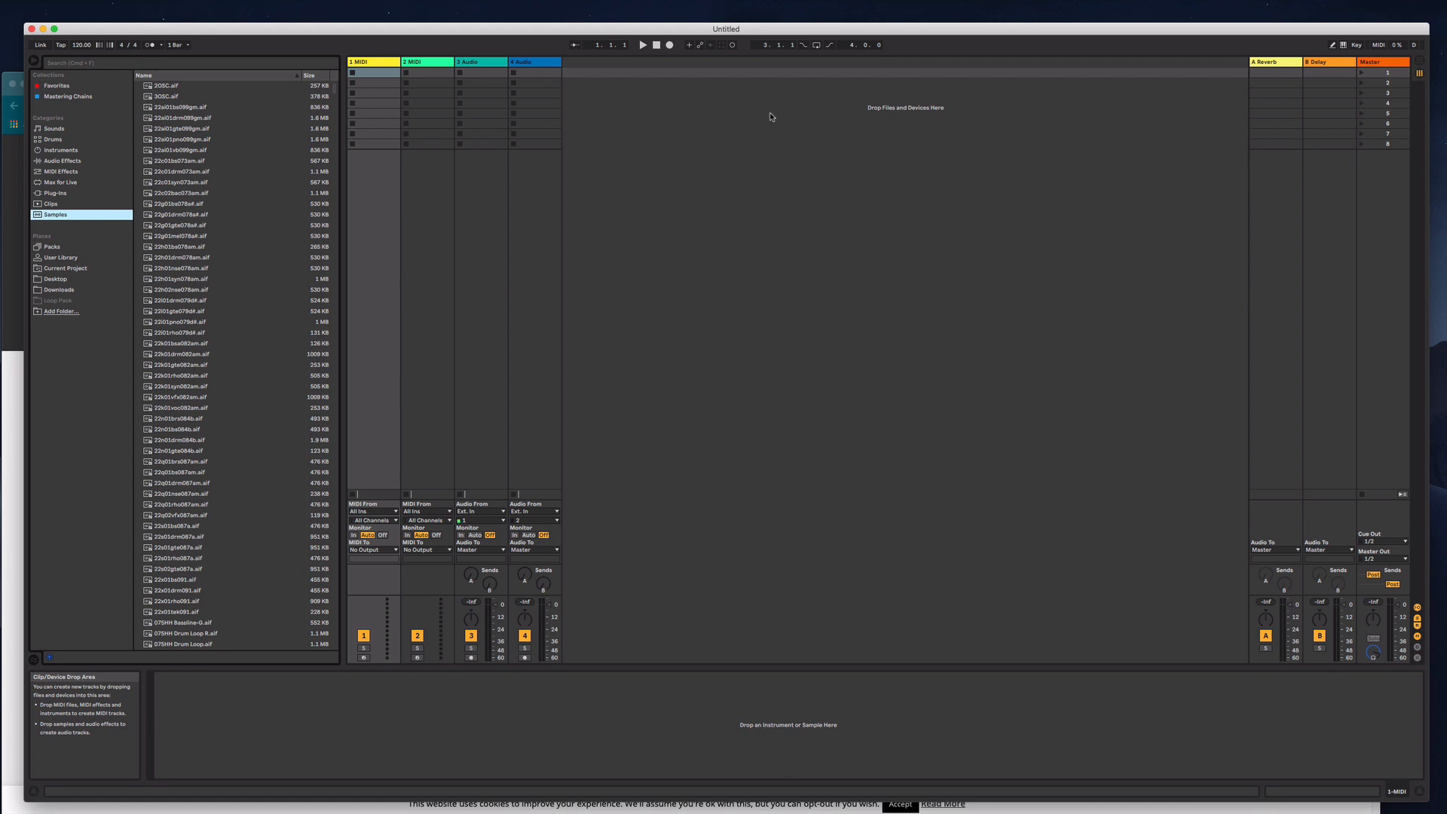
{"action": "mouse_move", "coordinate": [769, 214]}
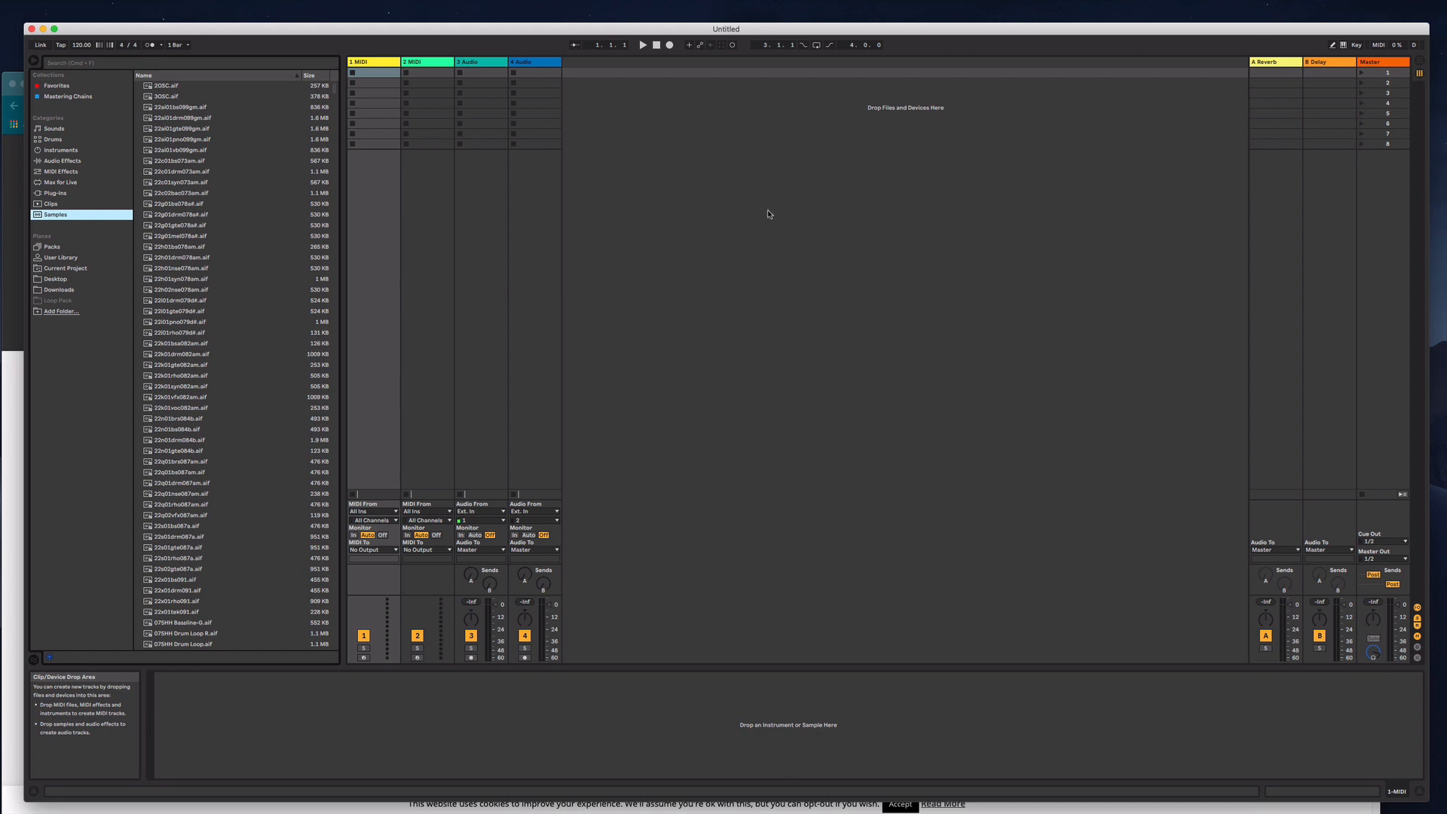
{"action": "mouse_move", "coordinate": [708, 219]}
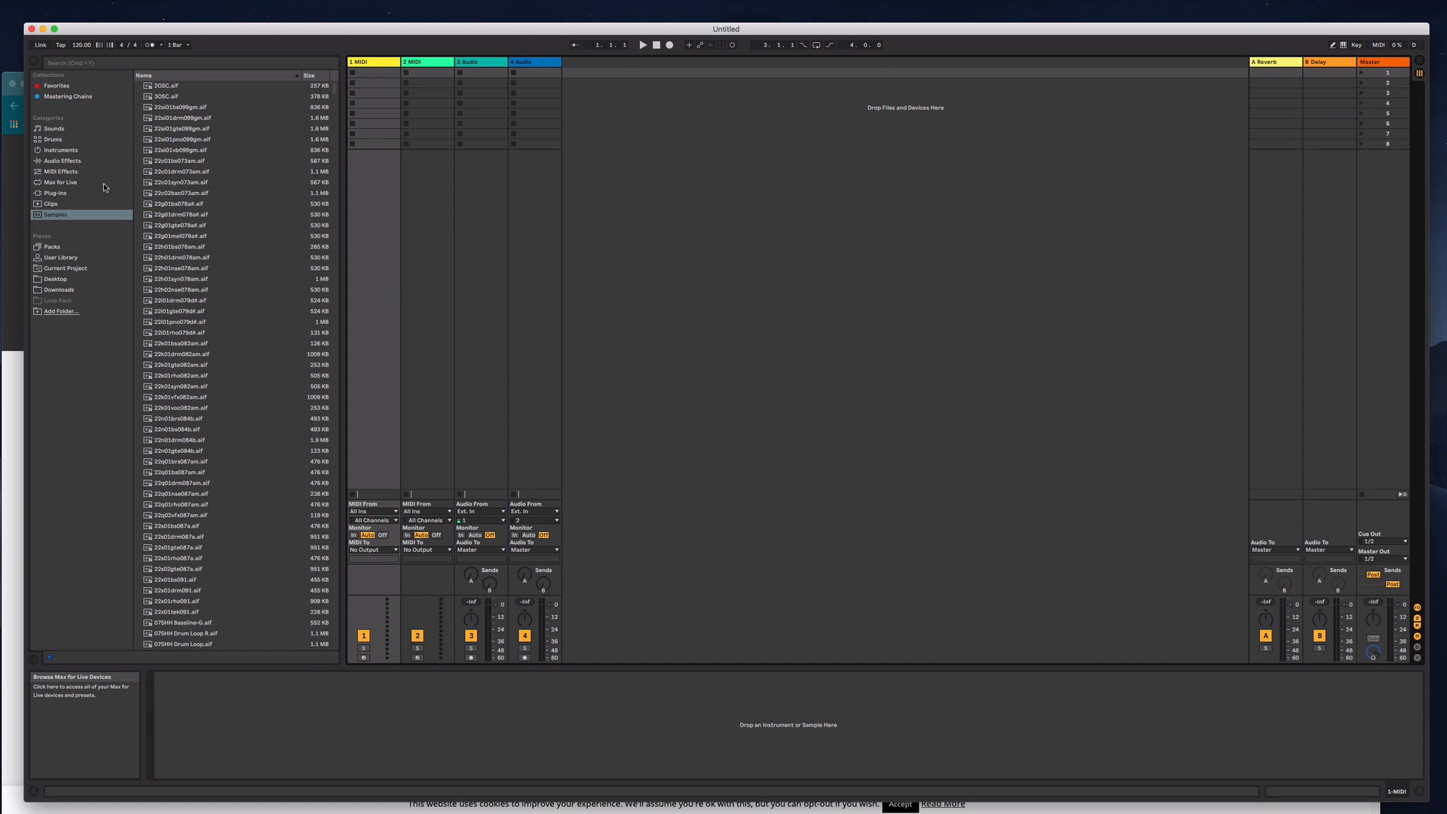
{"action": "mouse_move", "coordinate": [813, 222]}
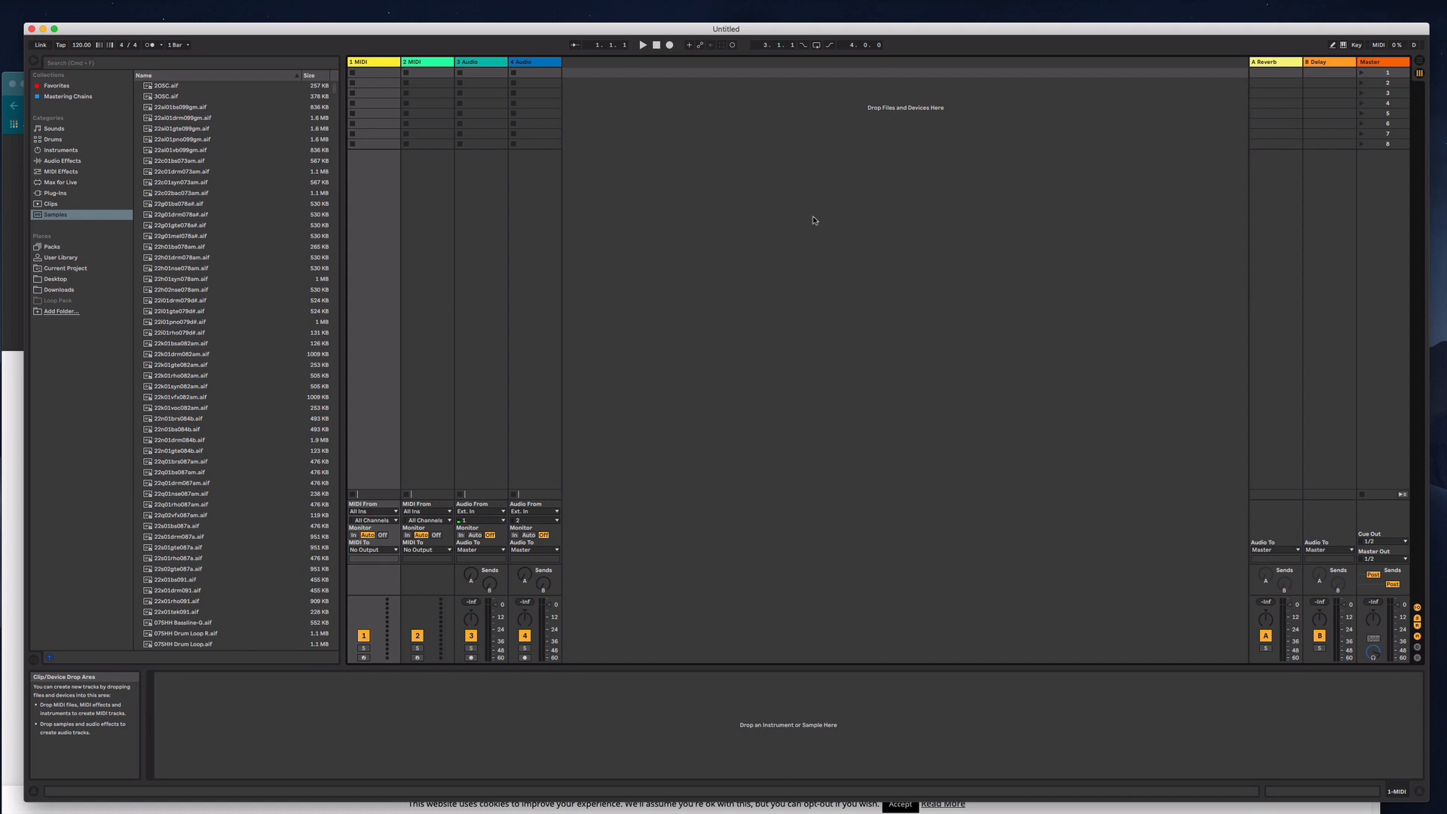
{"action": "mouse_move", "coordinate": [735, 234]}
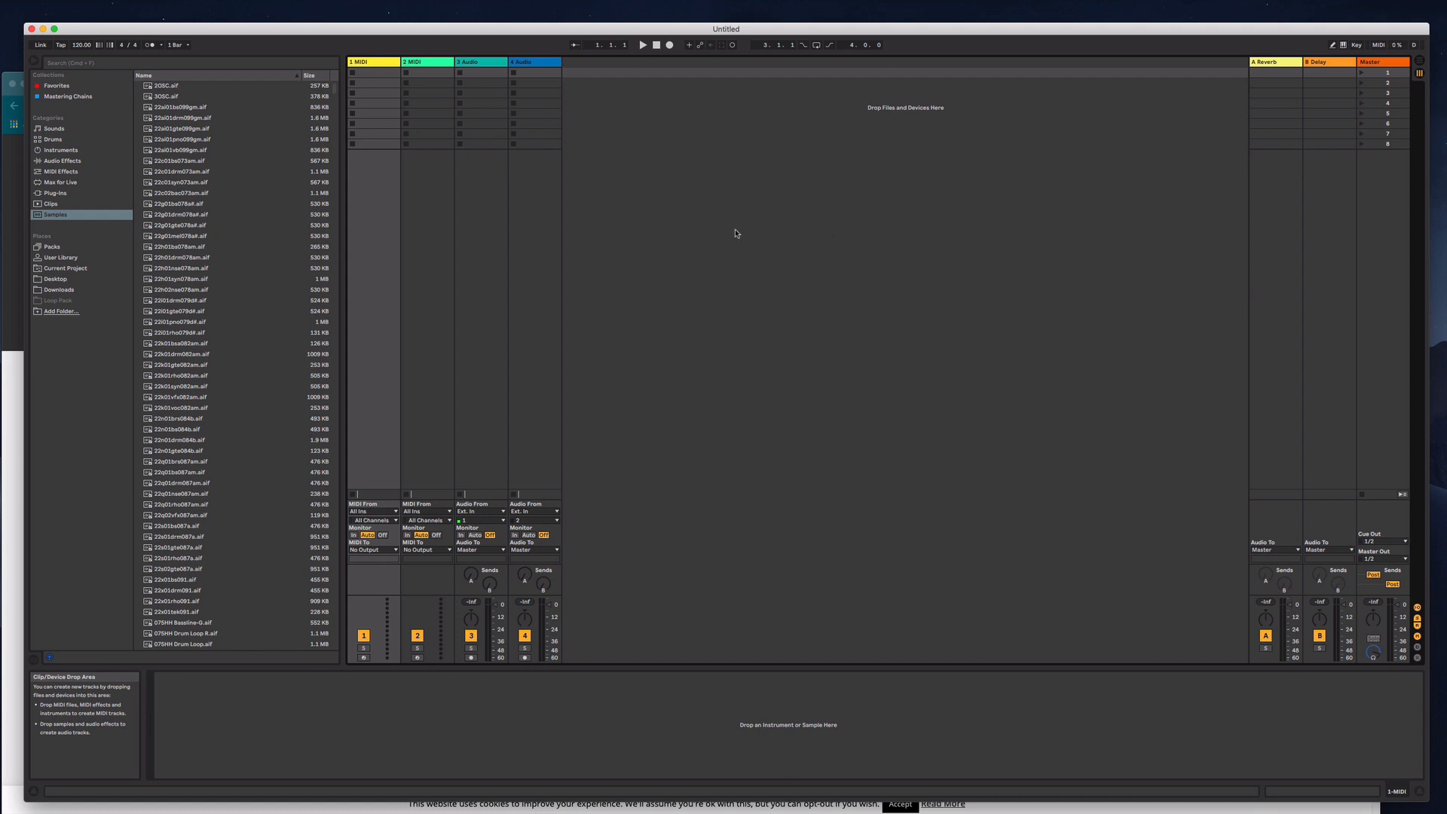
{"action": "mouse_move", "coordinate": [763, 226]}
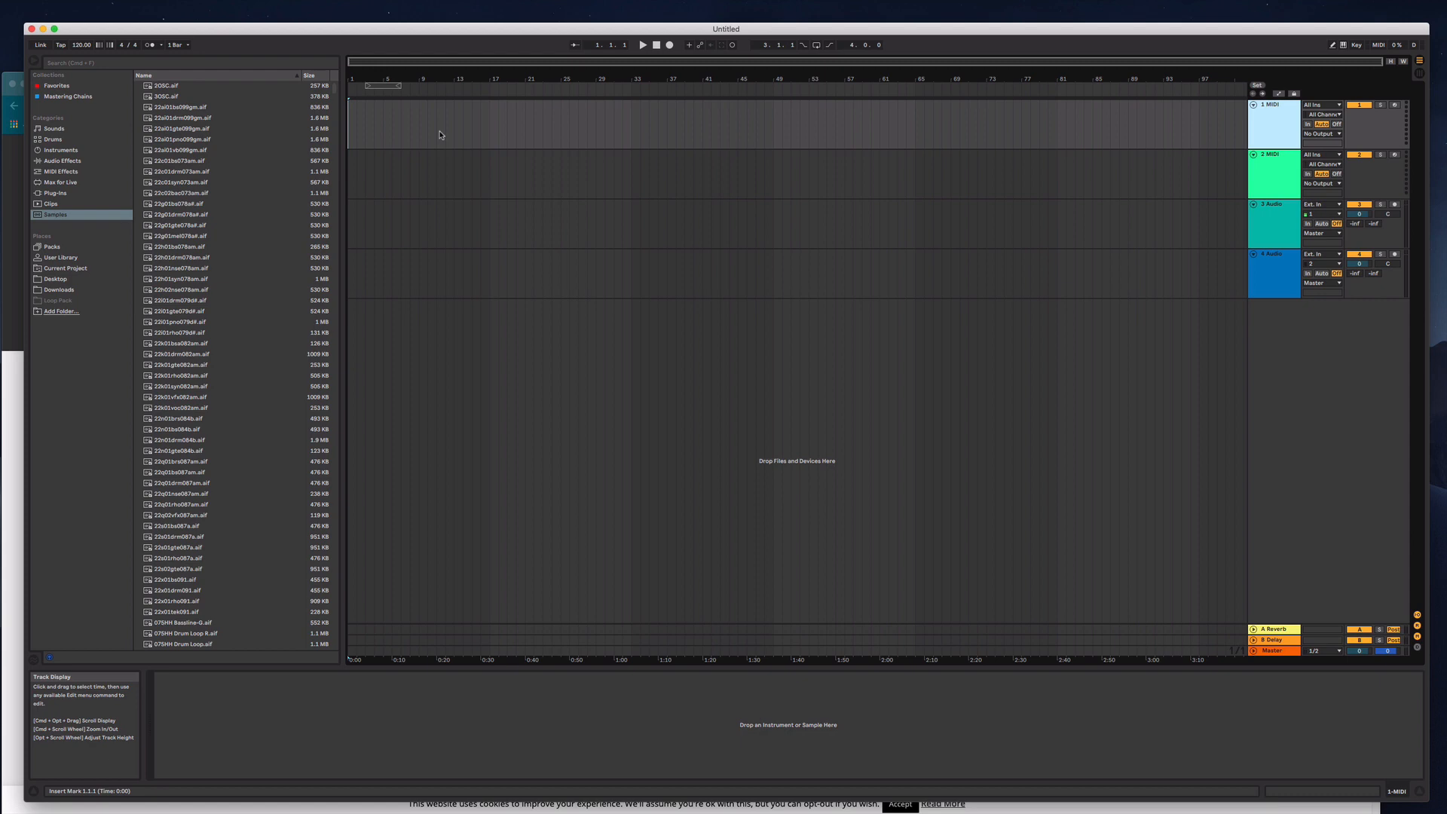
Load the EP Faceplant preset from Instrument Rack > Piano & Keys onto track 1
{"action": "left_click", "coordinate": [62, 160]}
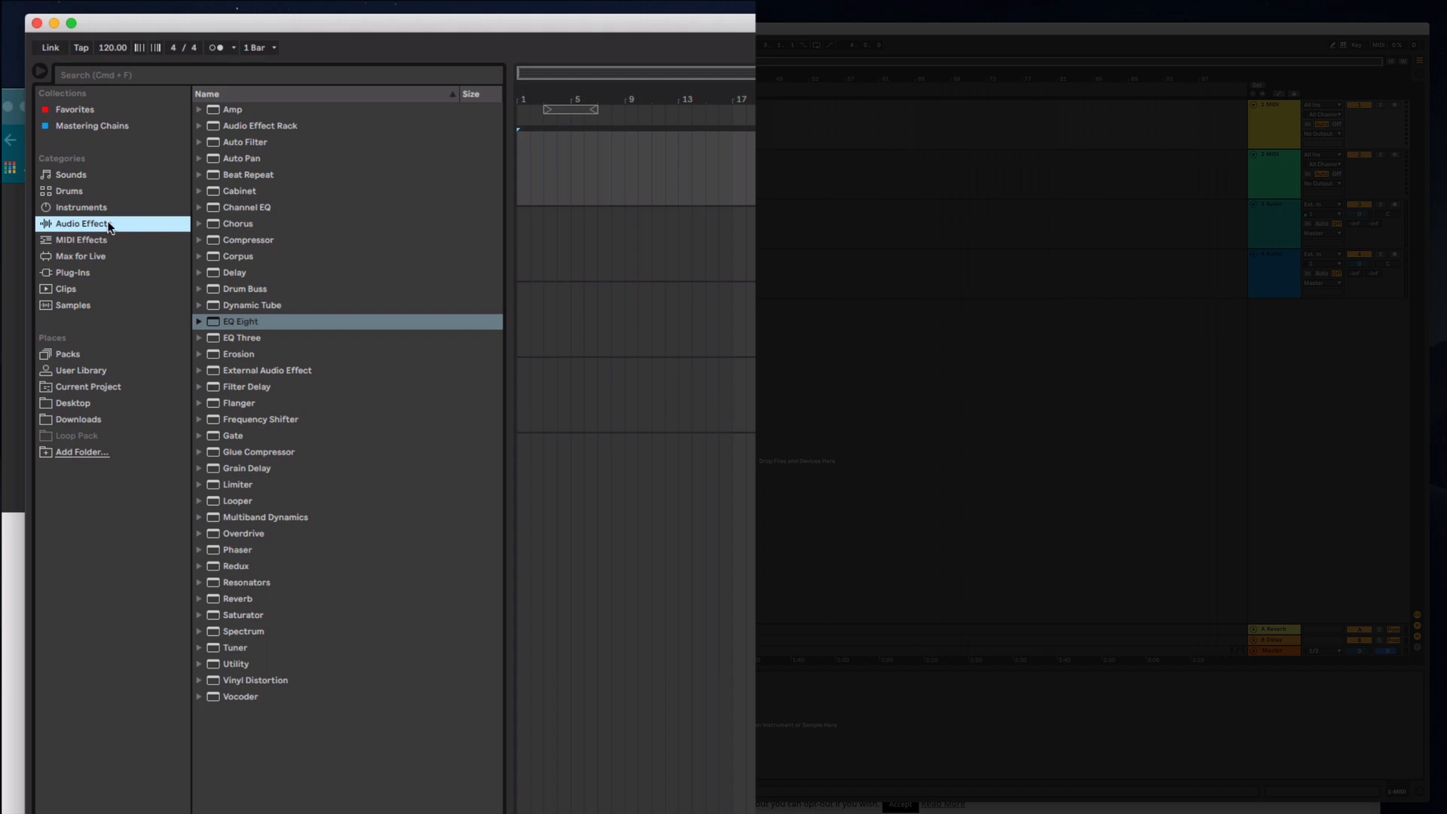
{"action": "left_click", "coordinate": [81, 206]}
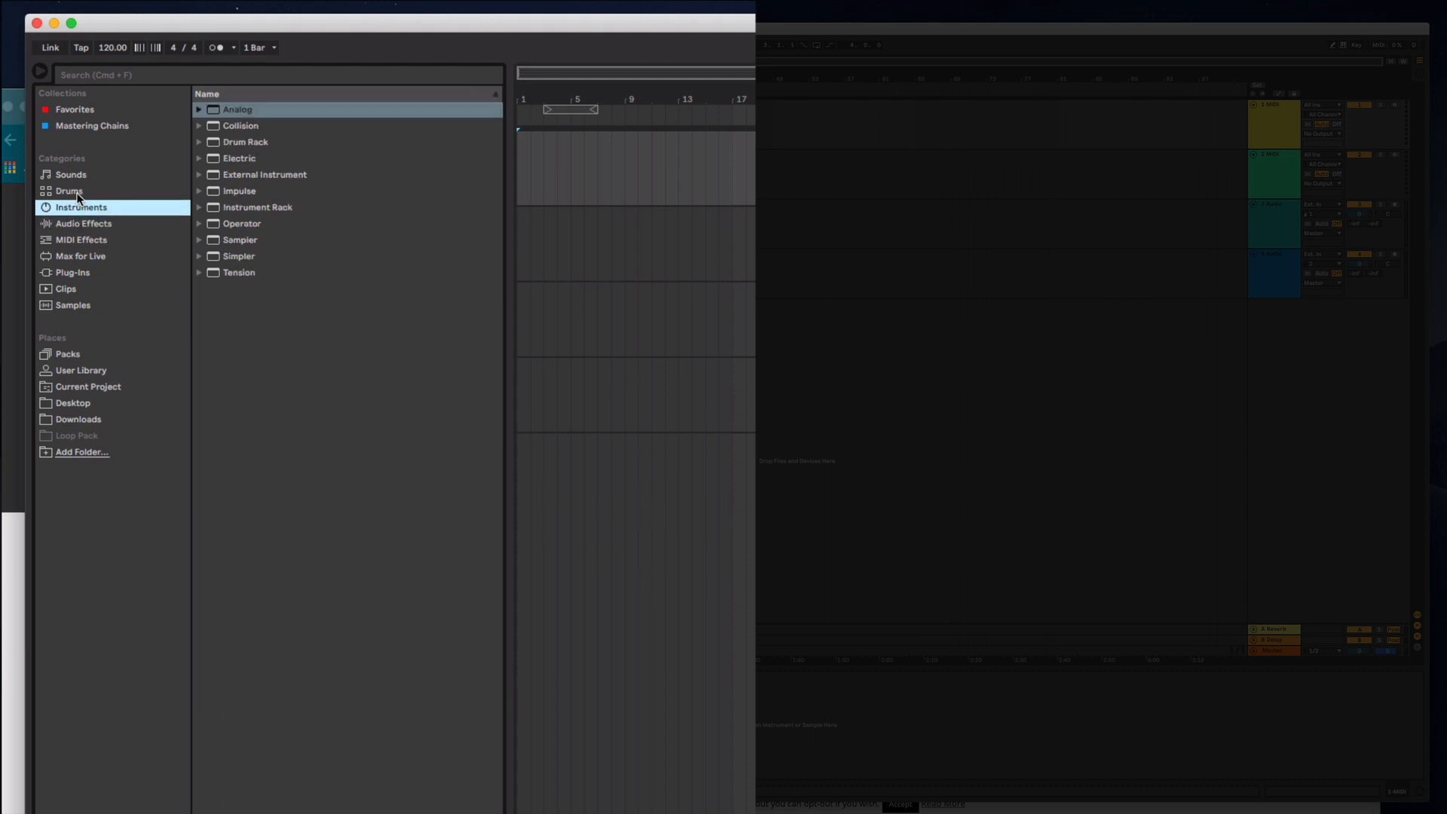
{"action": "mouse_move", "coordinate": [215, 257]}
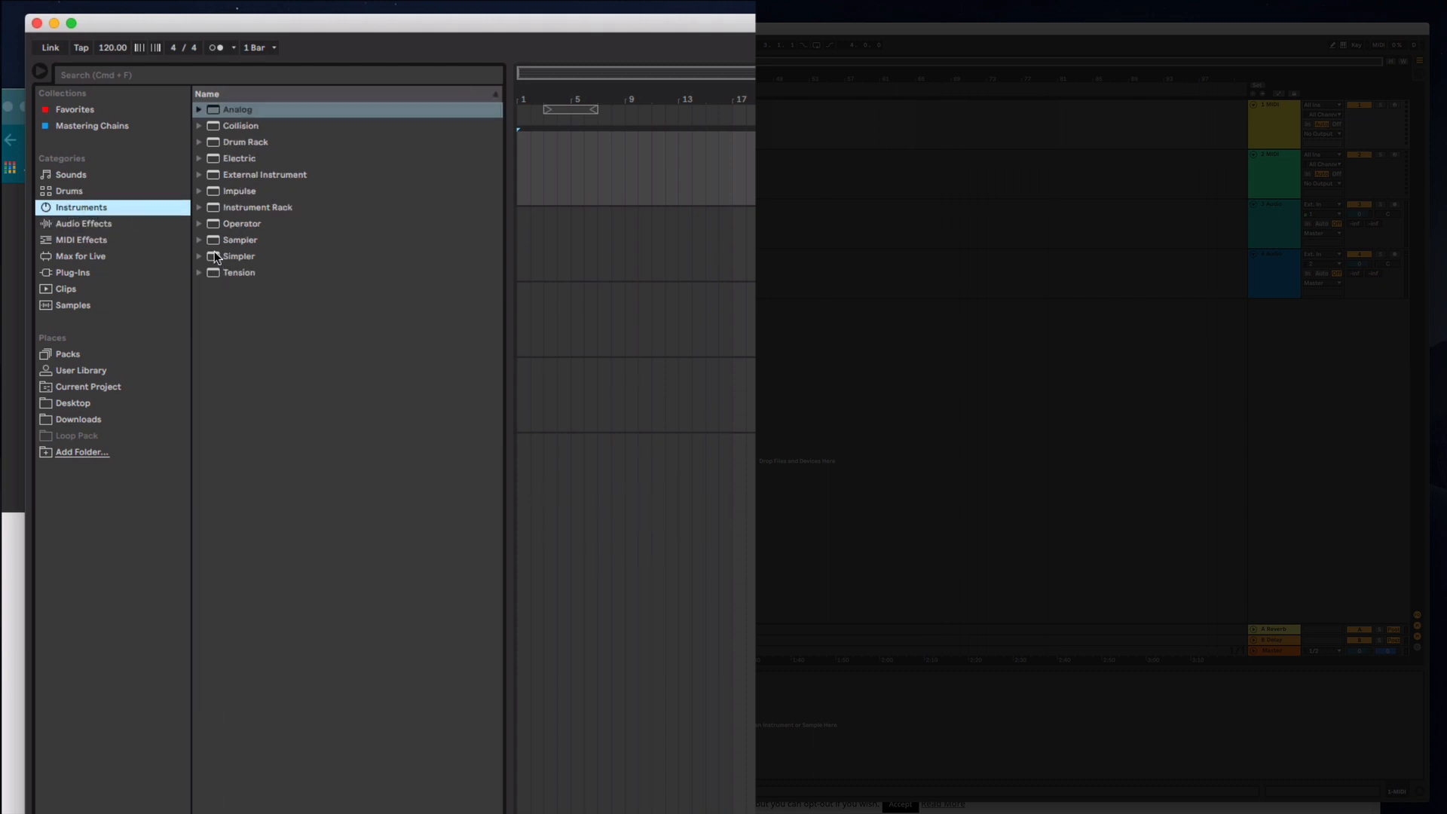
{"action": "left_click", "coordinate": [199, 207]}
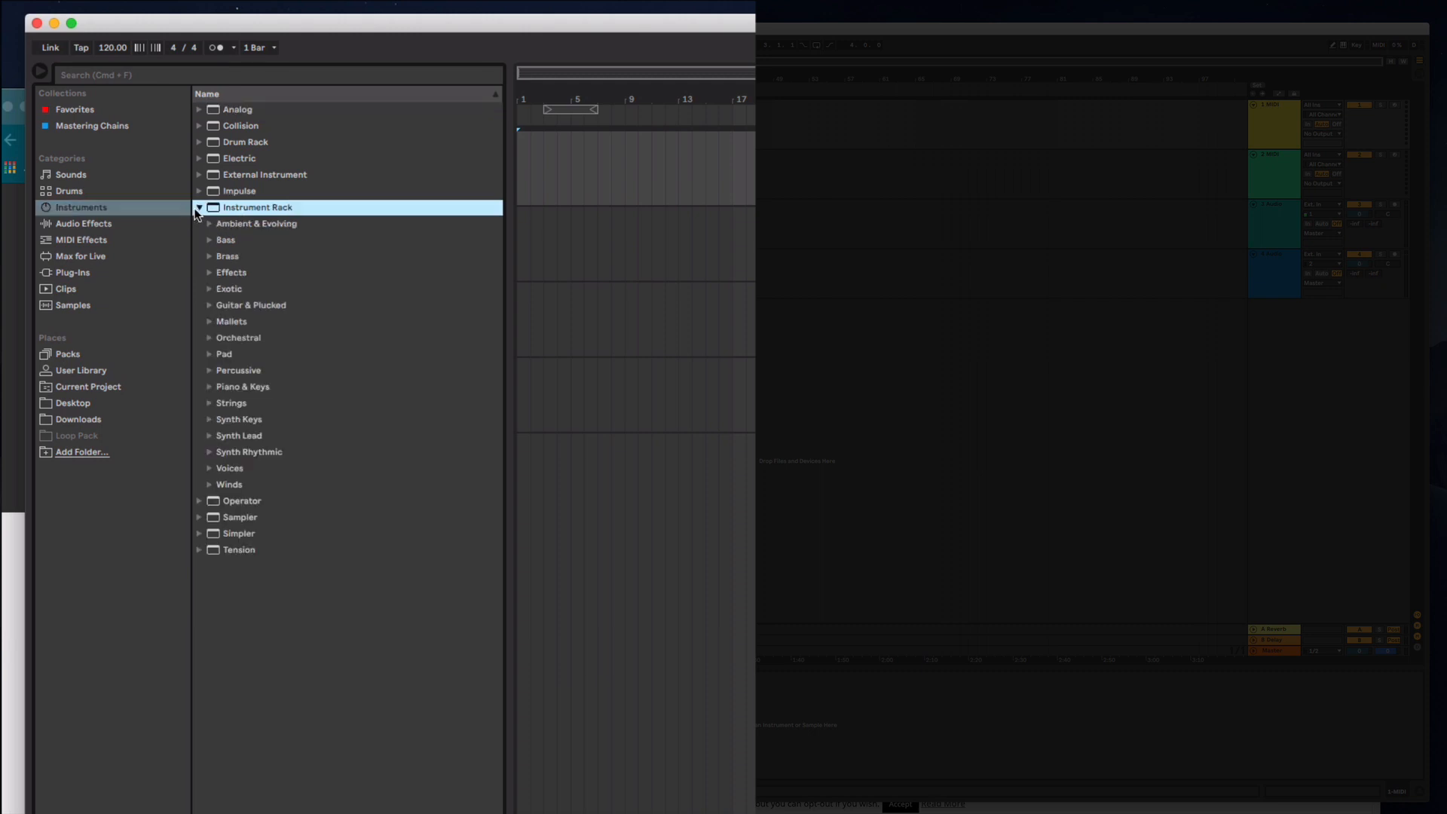
{"action": "mouse_move", "coordinate": [202, 250]}
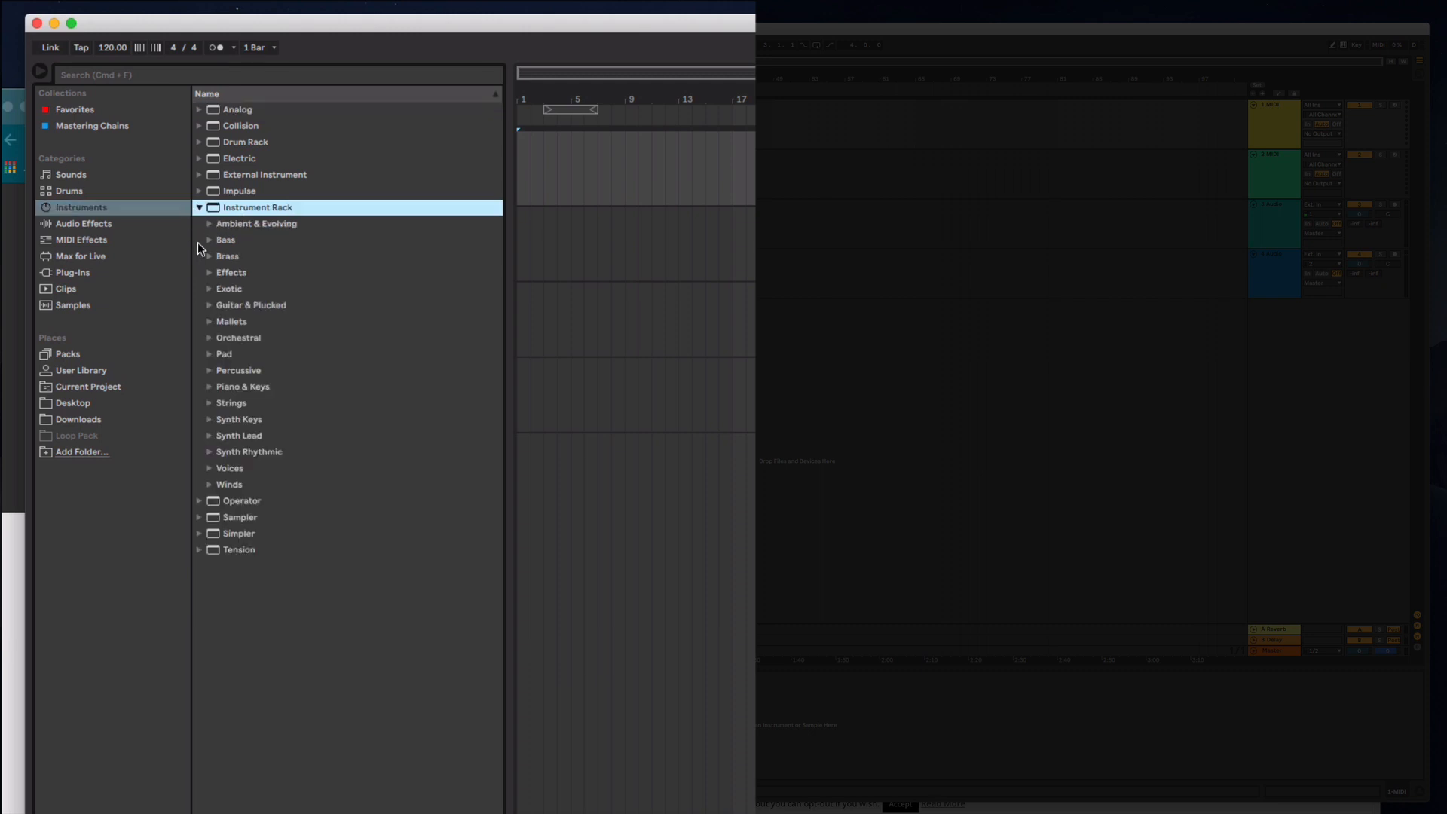
{"action": "mouse_move", "coordinate": [207, 340]}
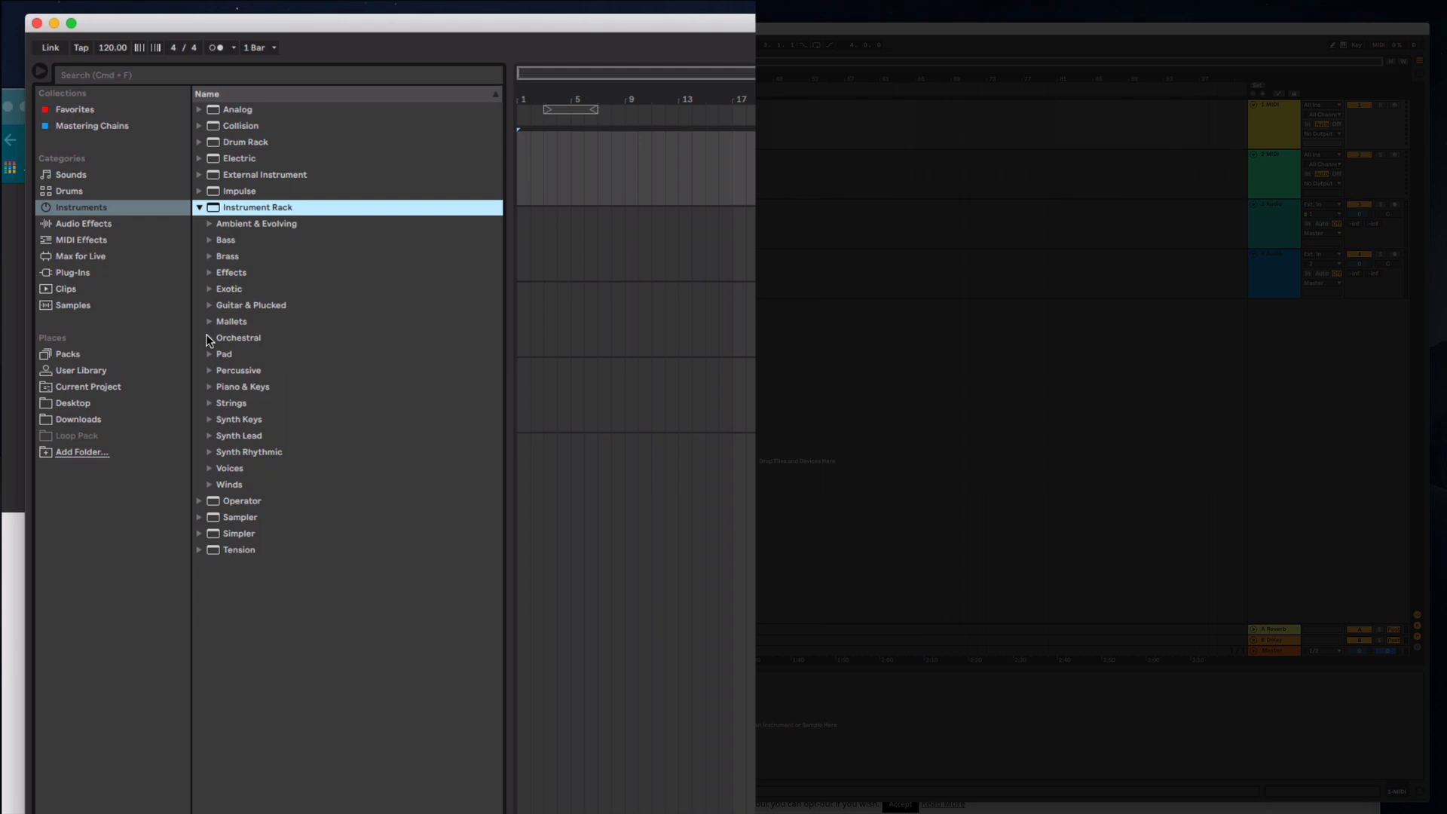
{"action": "left_click", "coordinate": [225, 354]}
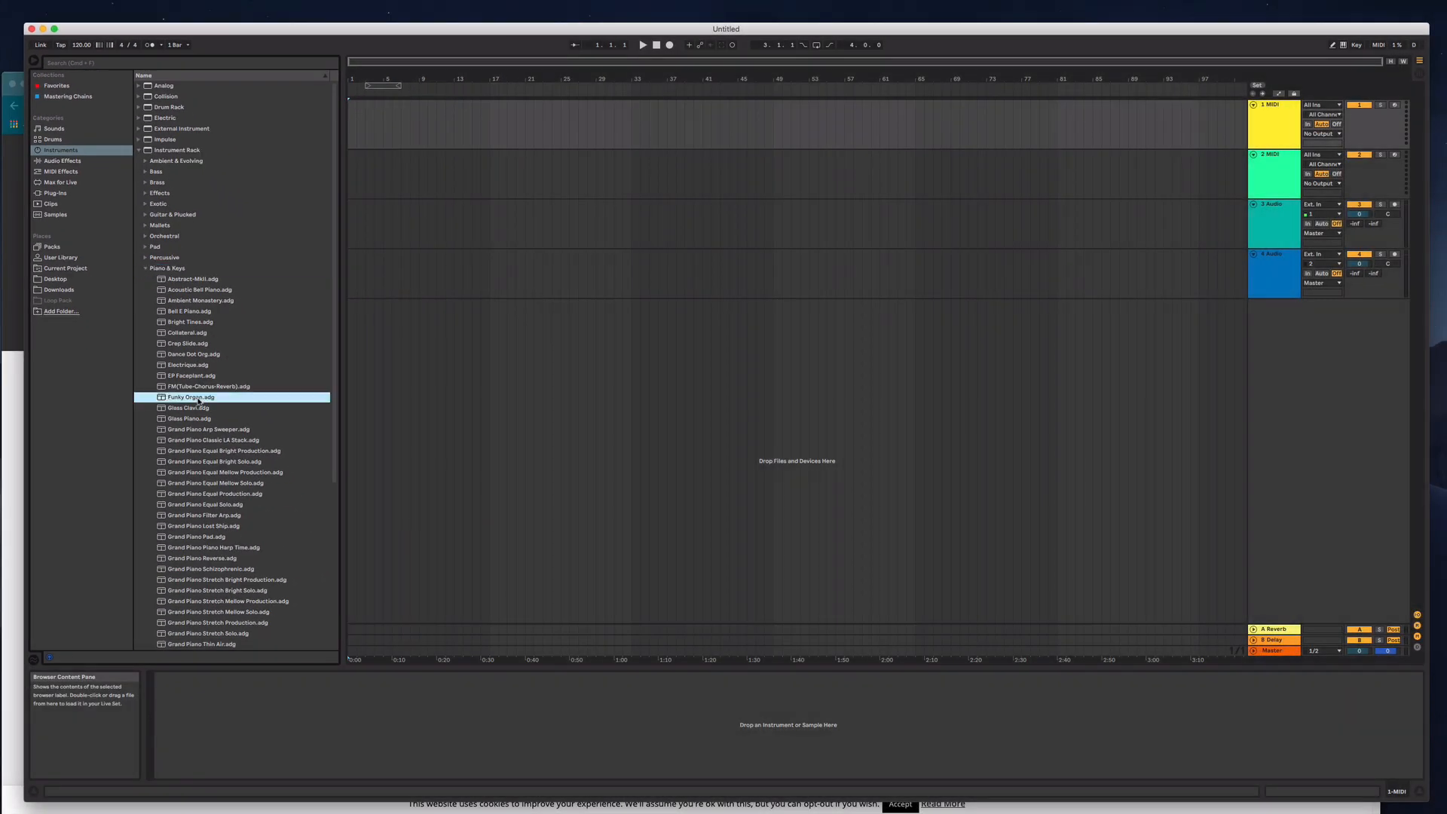
{"action": "left_click", "coordinate": [190, 375]}
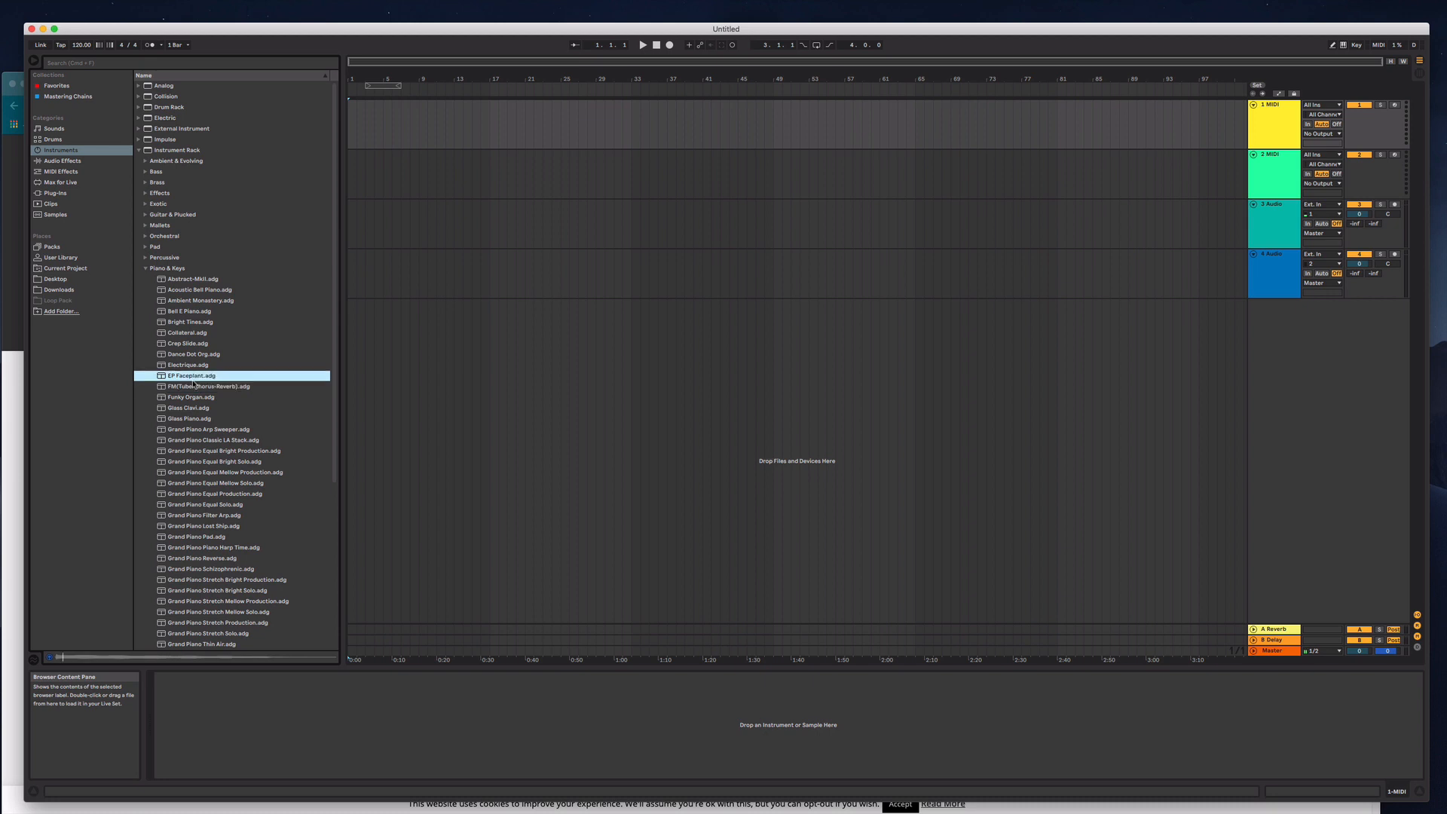
{"action": "double_click", "coordinate": [191, 375]}
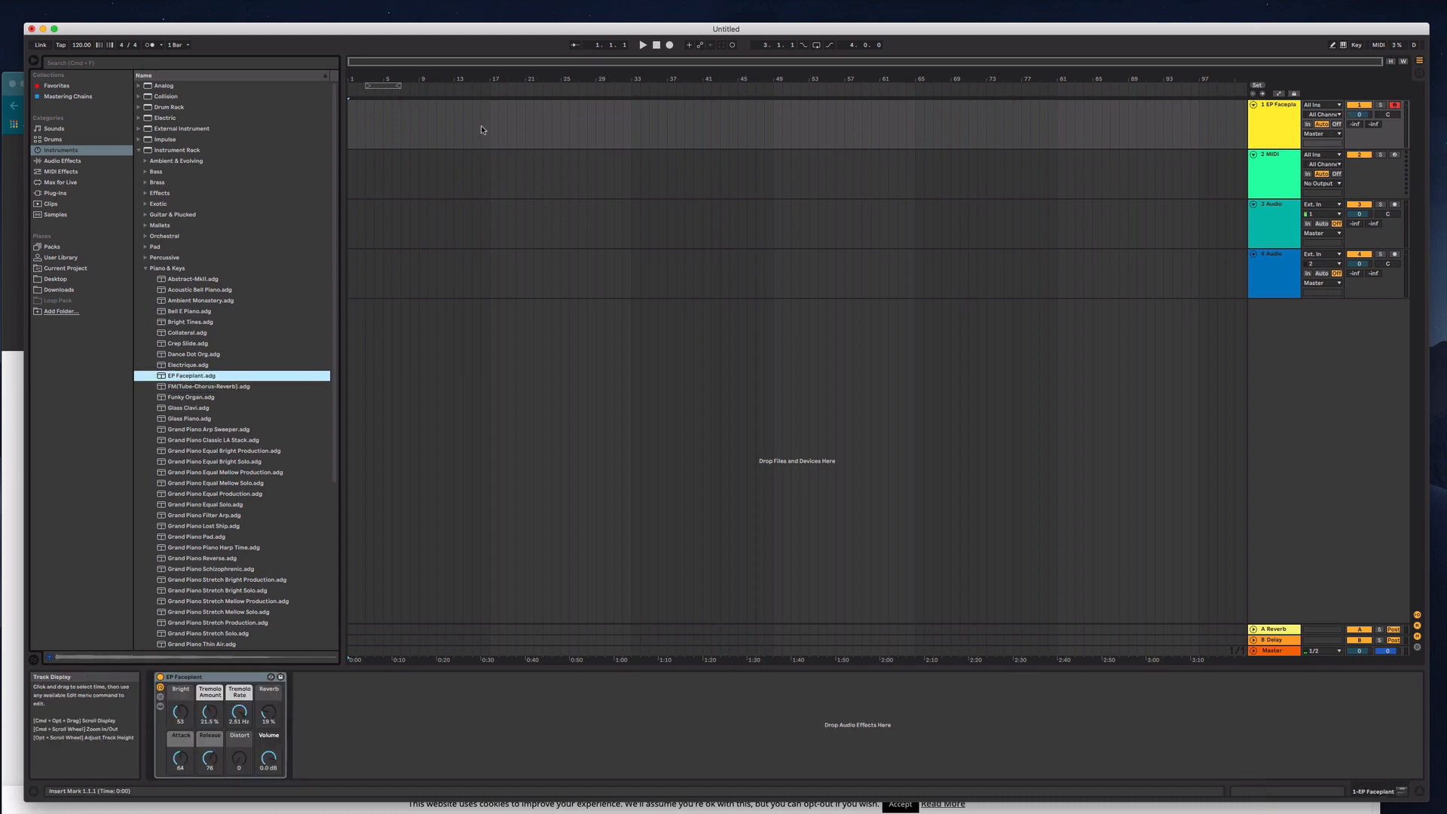
{"action": "mouse_move", "coordinate": [634, 121]}
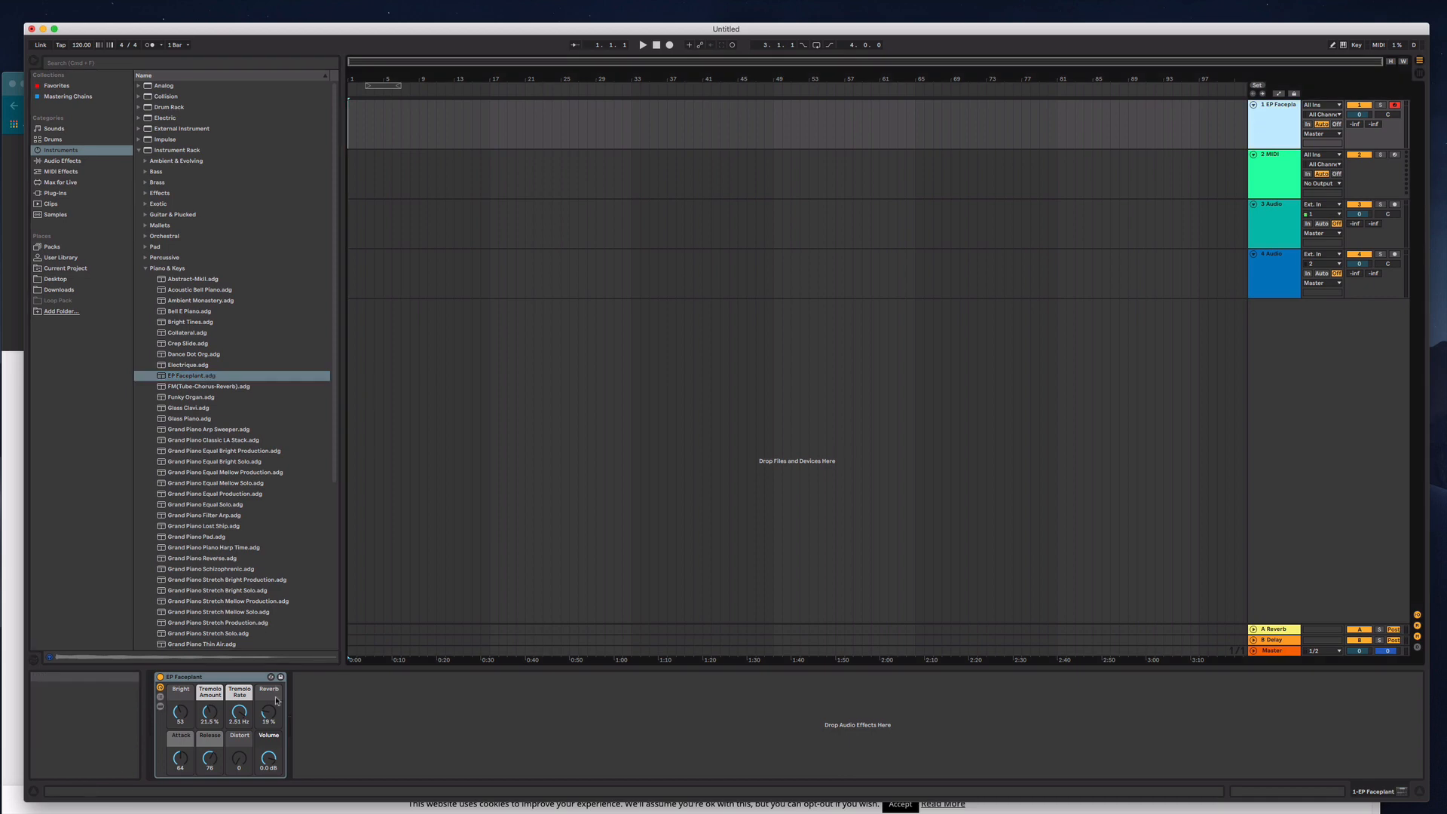
{"action": "mouse_move", "coordinate": [1276, 135]}
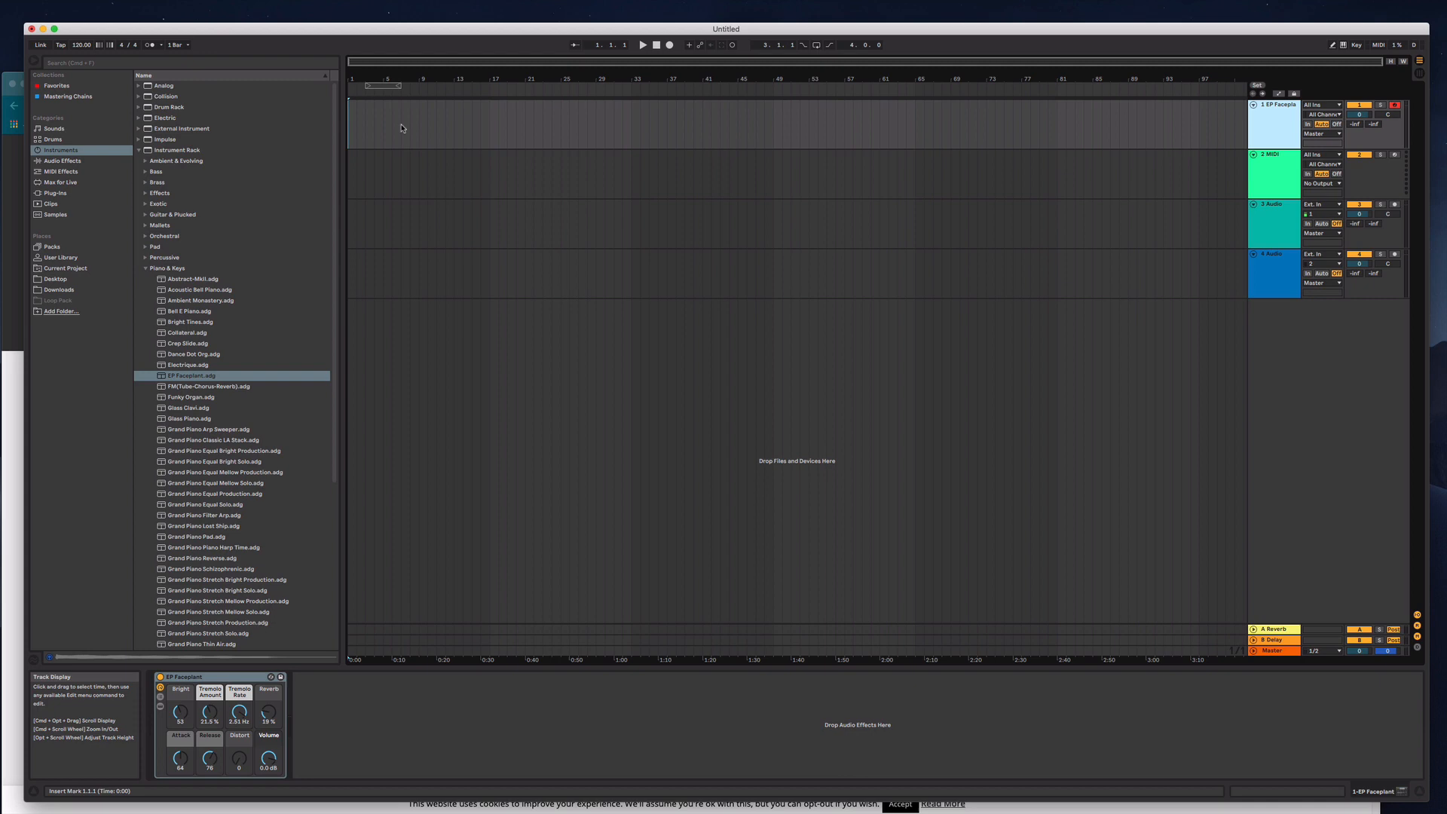
{"action": "mouse_move", "coordinate": [421, 116]}
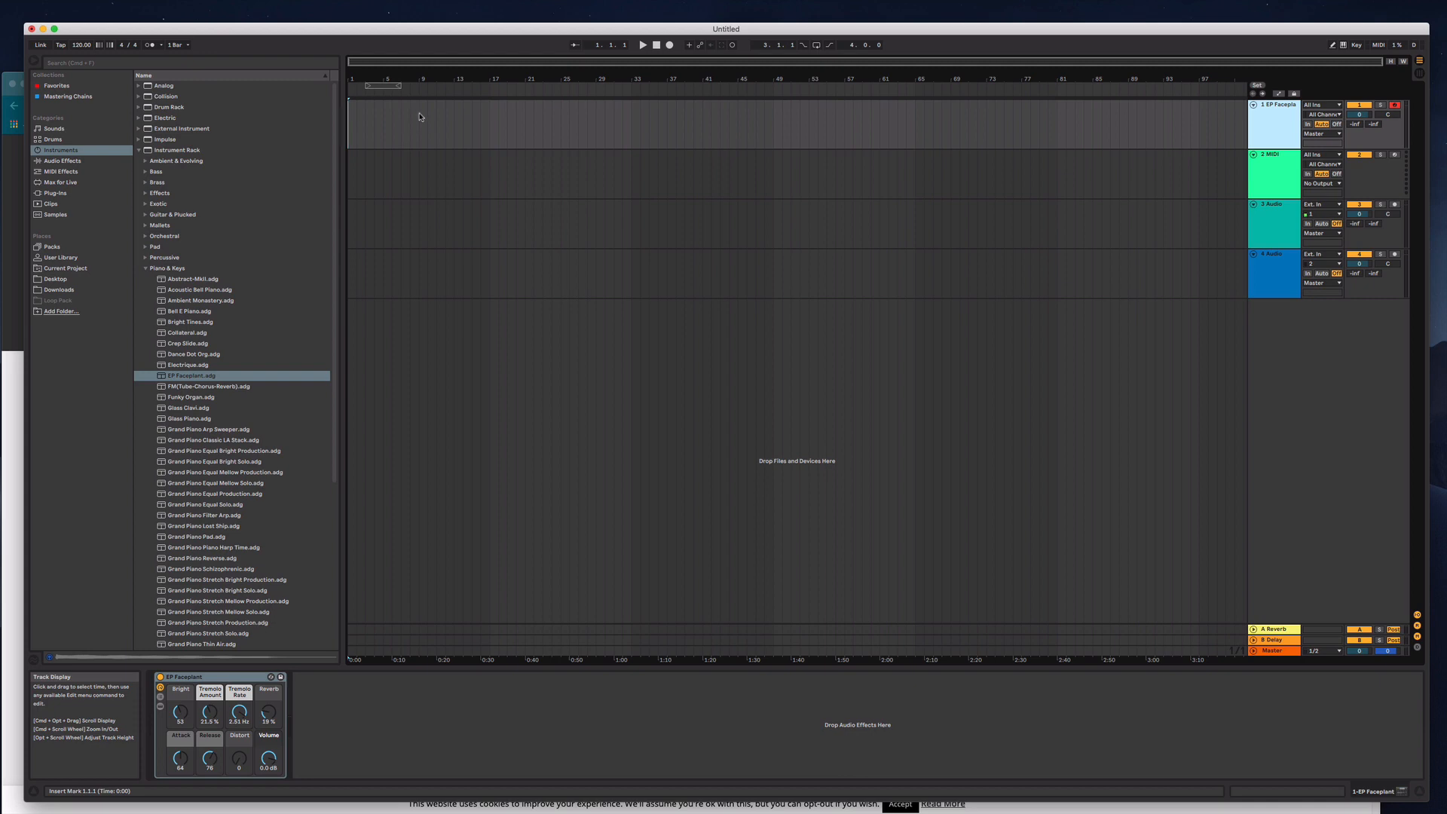
Insert an empty MIDI clip spanning bars 1–9 on the first track
{"action": "left_click_drag", "start_coordinate": [354, 124], "coordinate": [418, 124]}
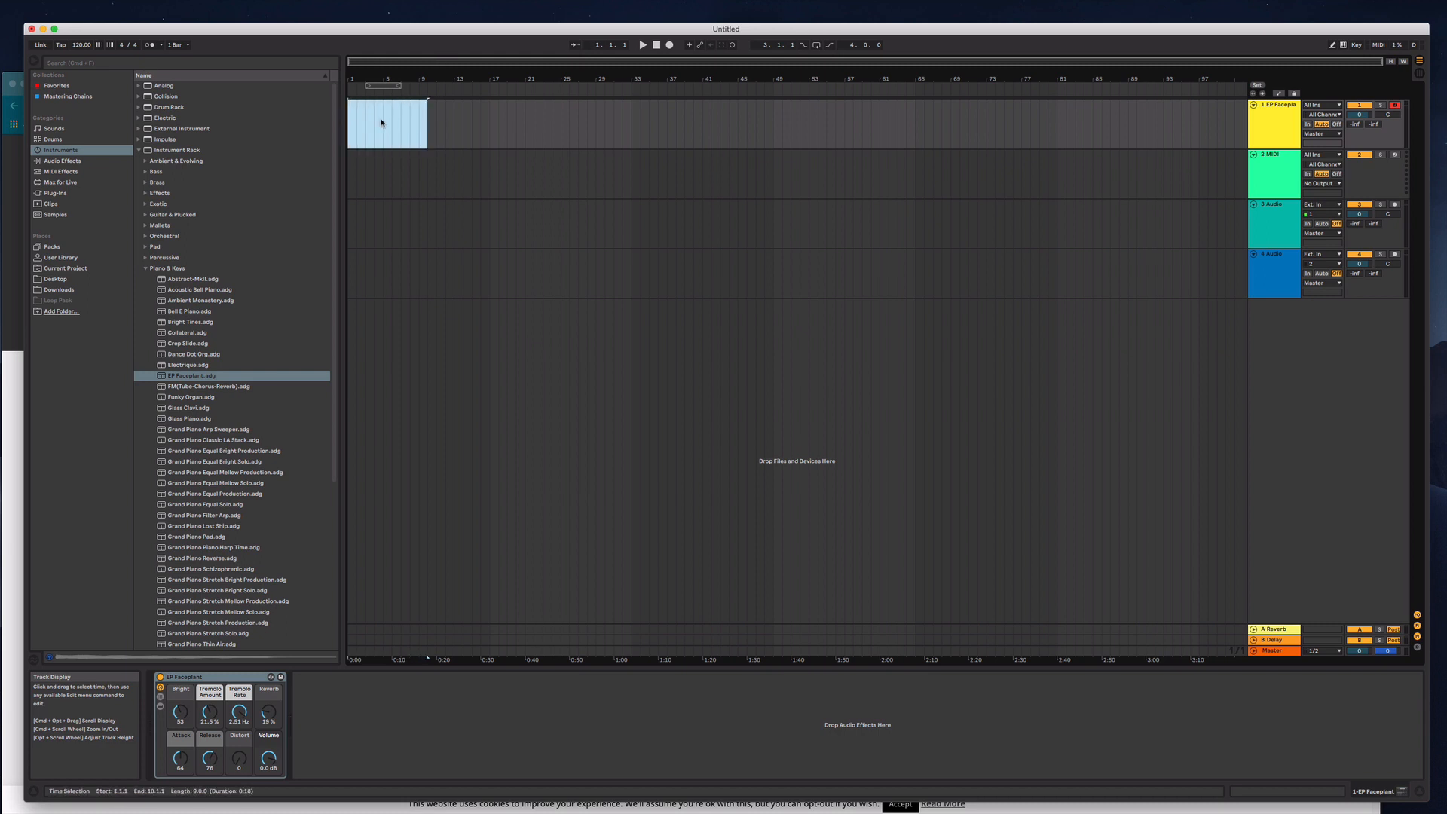
{"action": "right_click", "coordinate": [397, 123]}
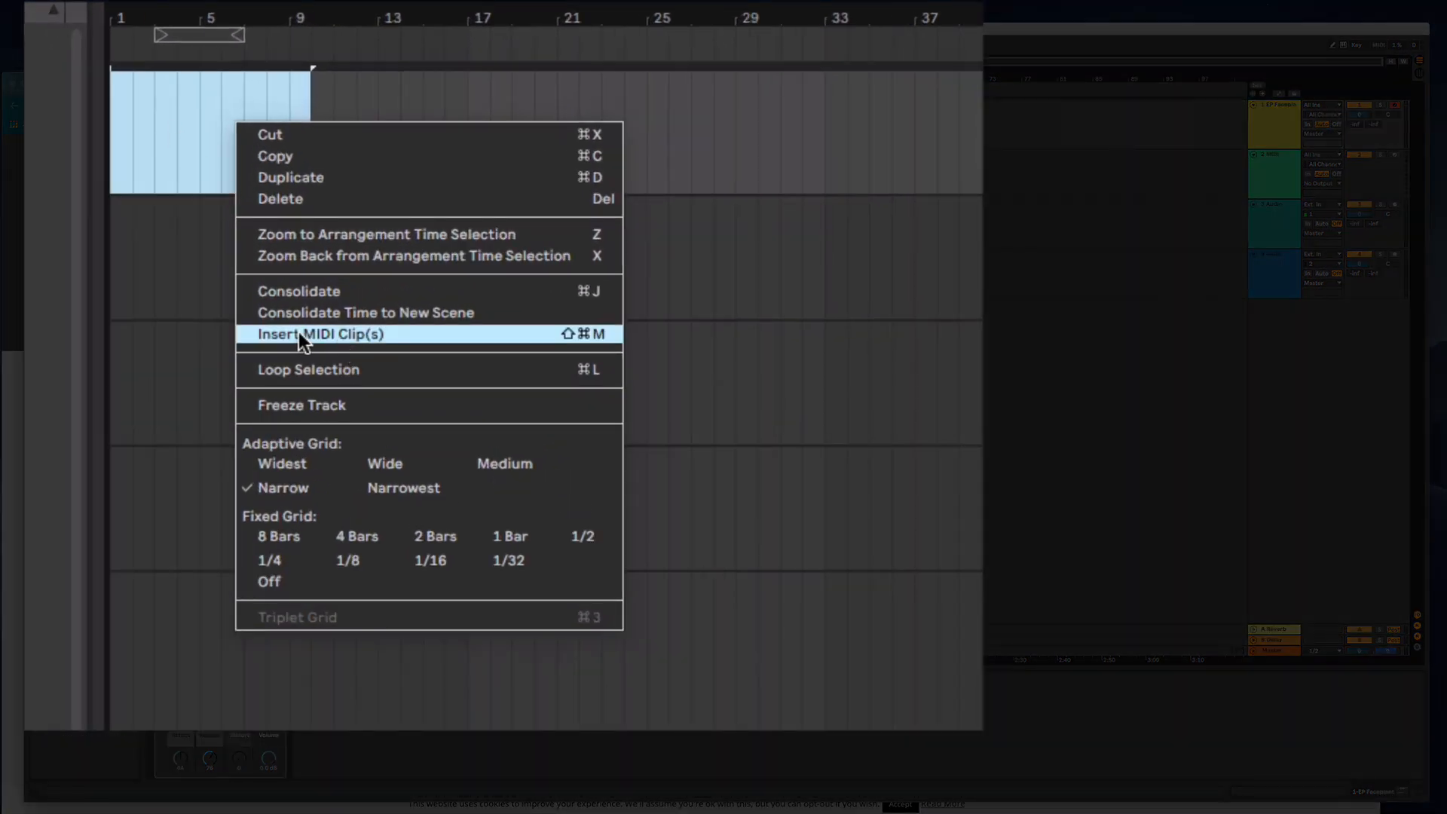
{"action": "mouse_move", "coordinate": [591, 345]}
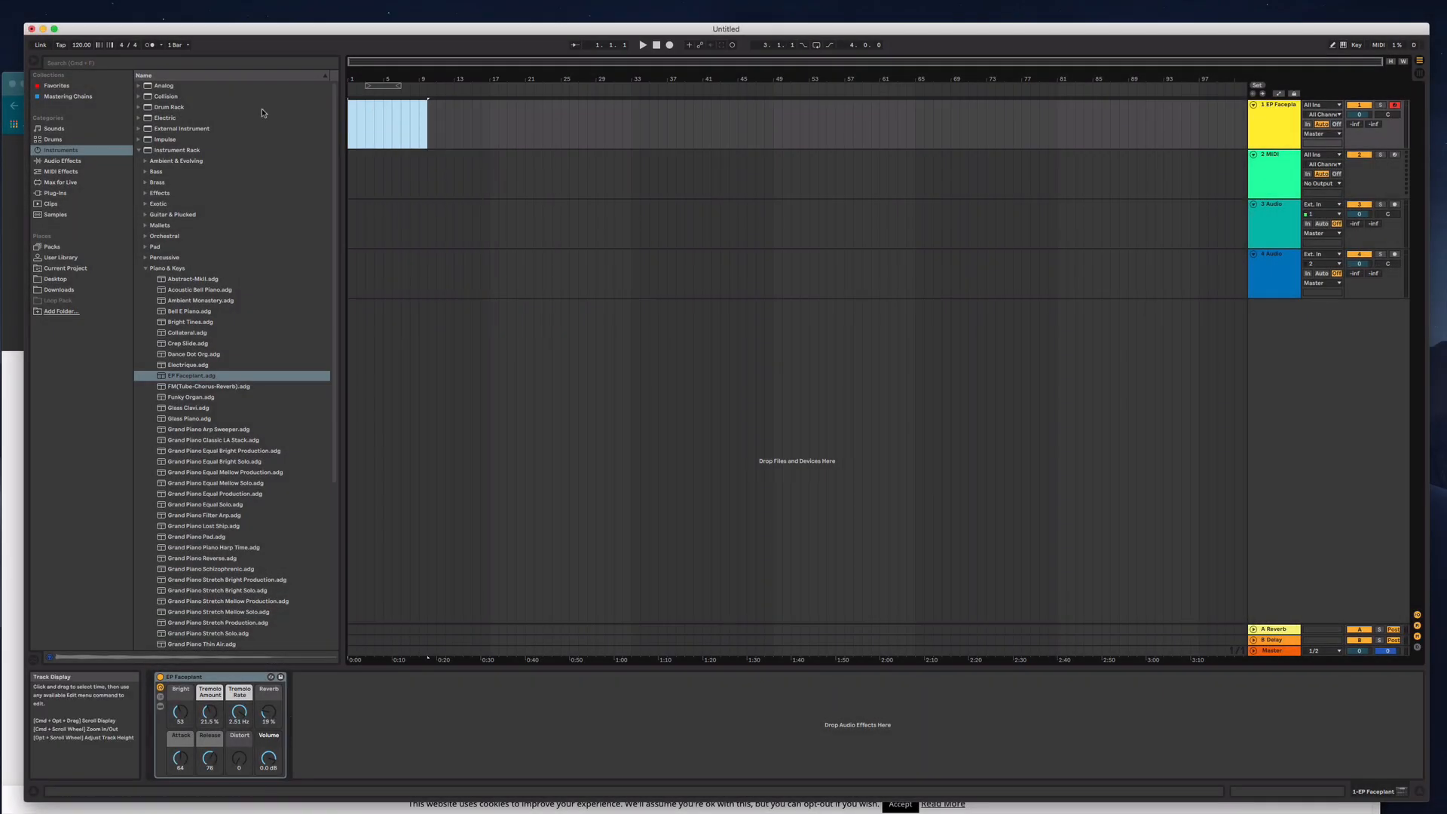
{"action": "left_click", "coordinate": [168, 12]}
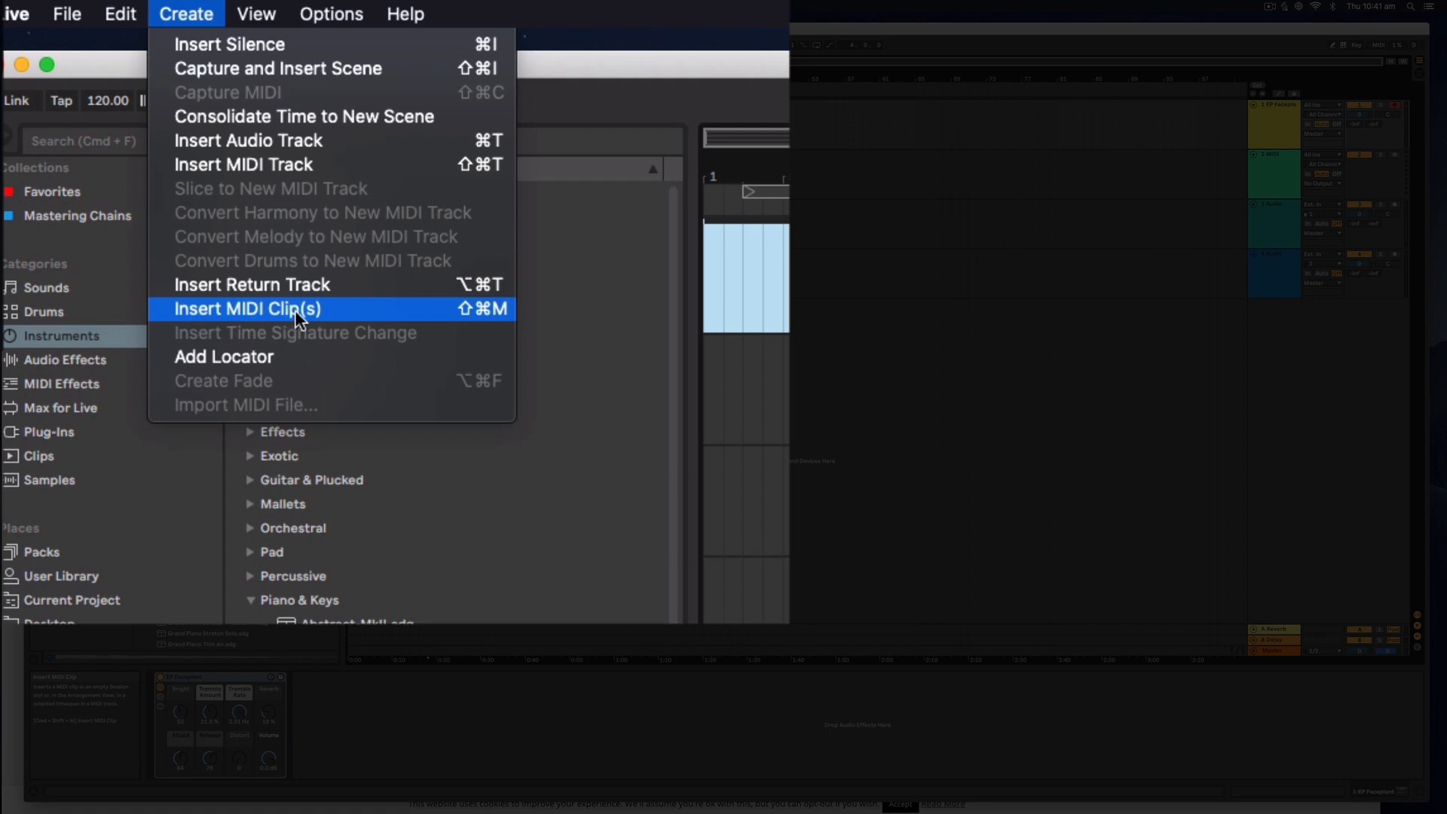
{"action": "left_click", "coordinate": [246, 308]}
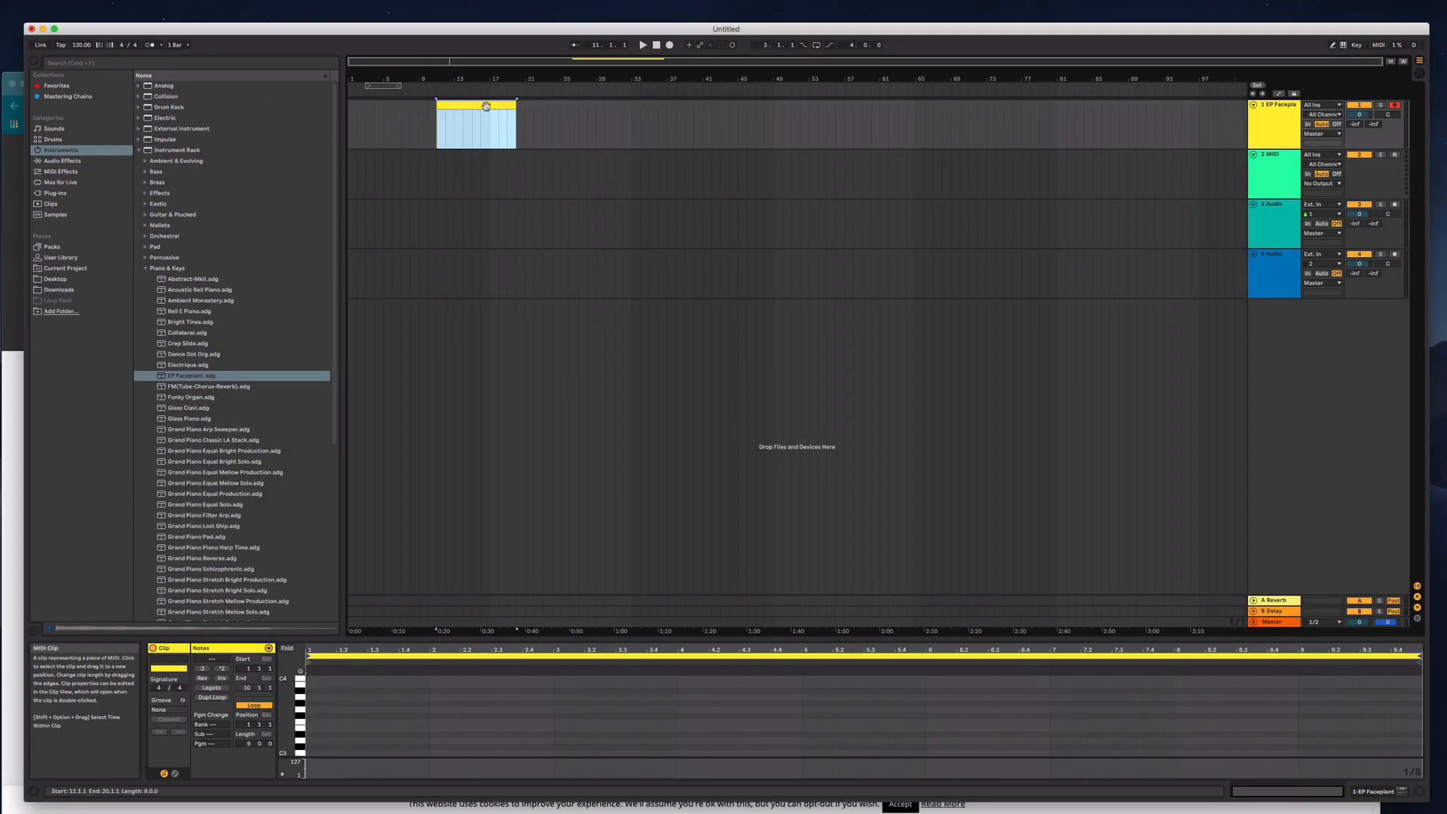
Move the clip back to bar 1 and draw a short F2 note at its start
{"action": "left_click_drag", "start_coordinate": [475, 123], "coordinate": [387, 123]}
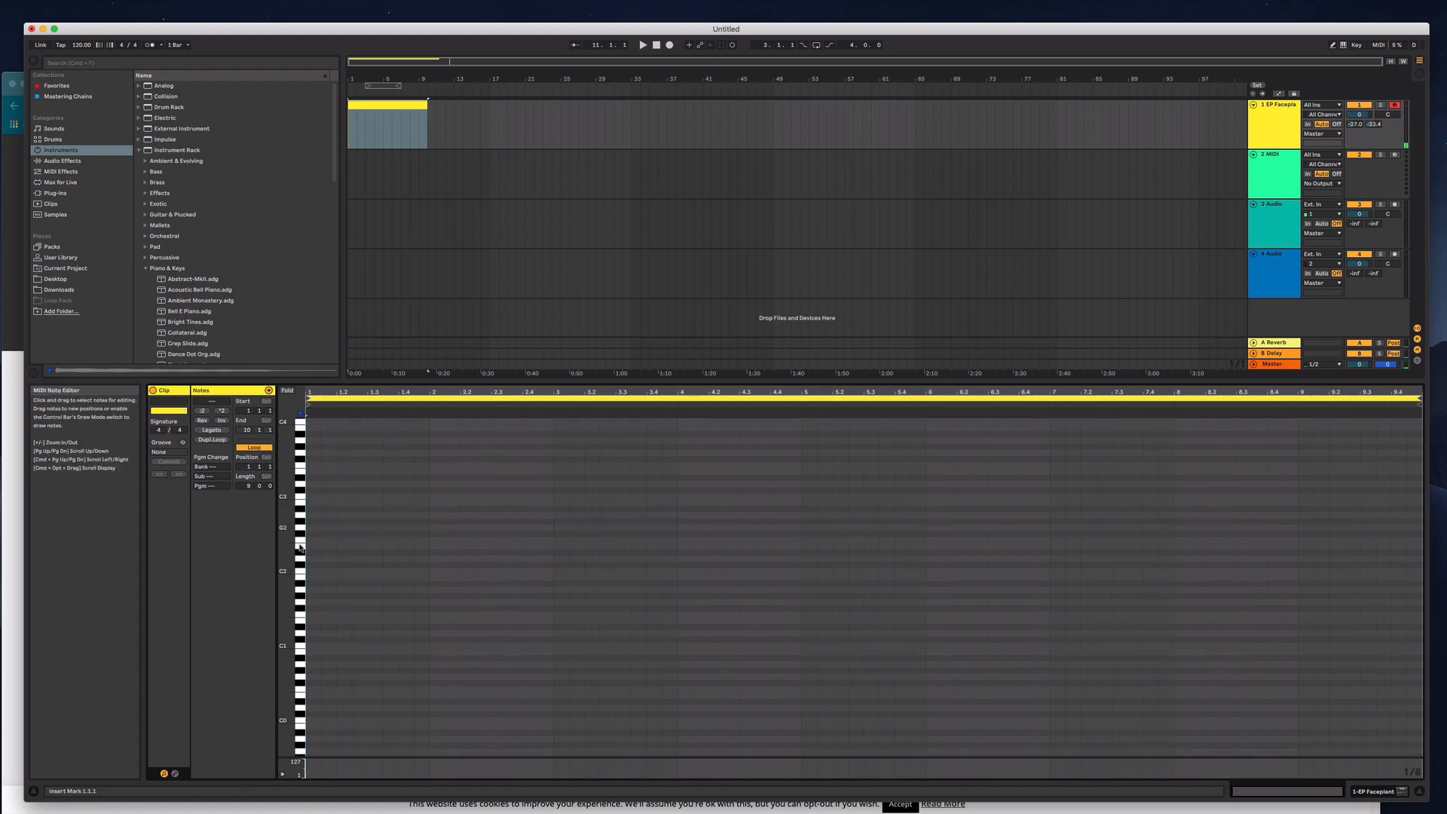
{"action": "scroll", "scroll_direction": "down", "scroll_amount": 3}
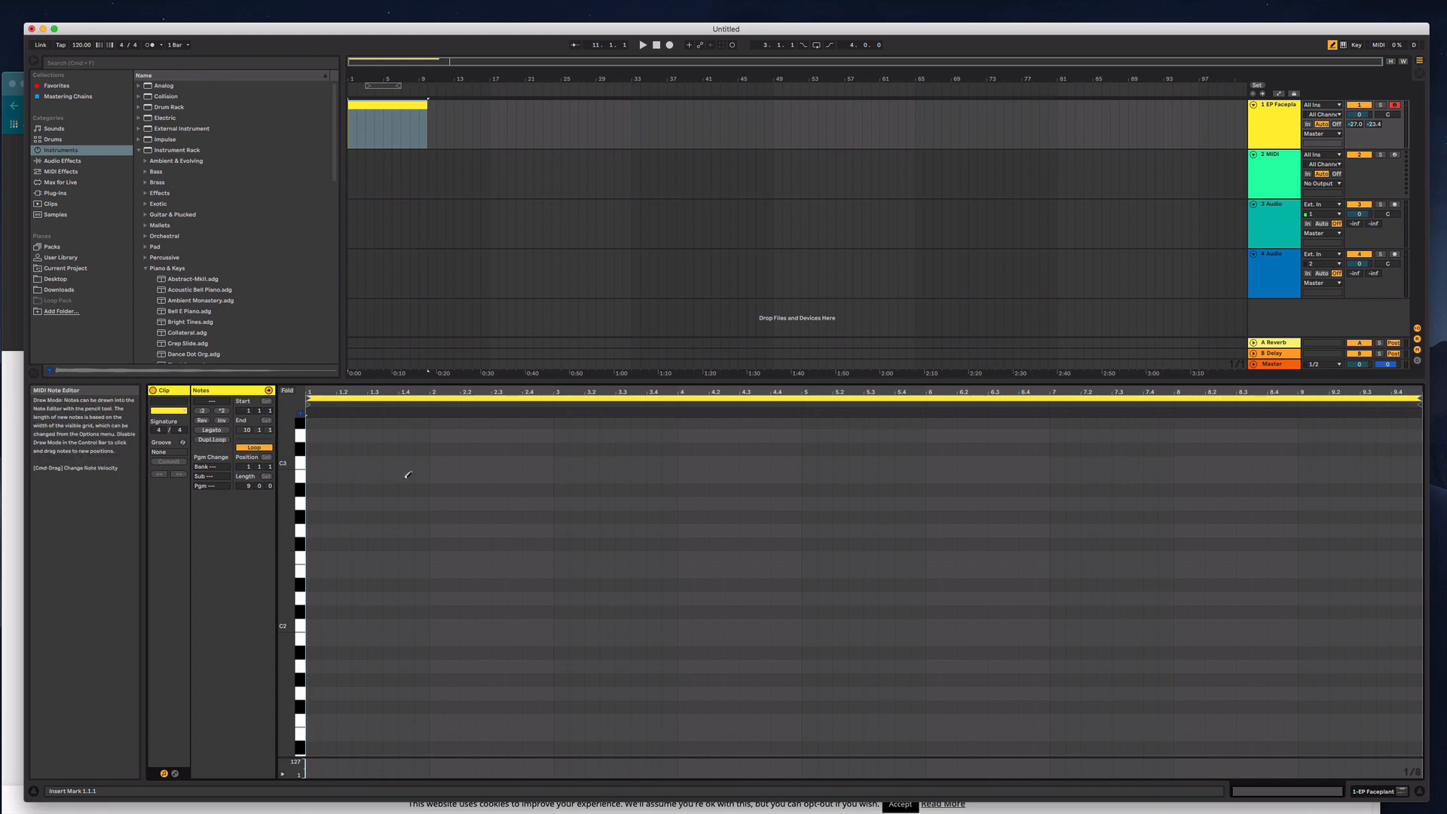
{"action": "left_click", "coordinate": [311, 557]}
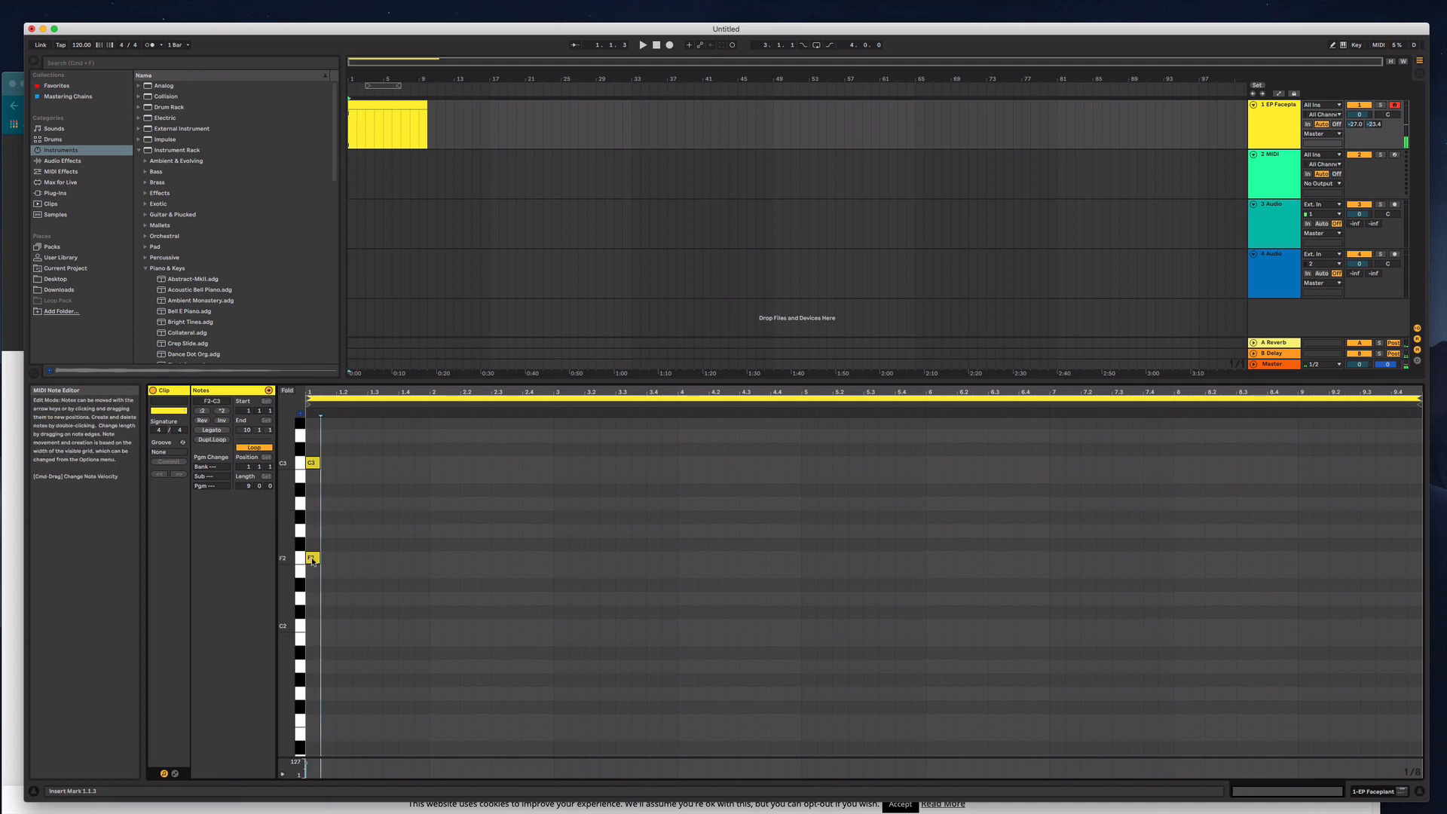
{"action": "left_click", "coordinate": [312, 558]}
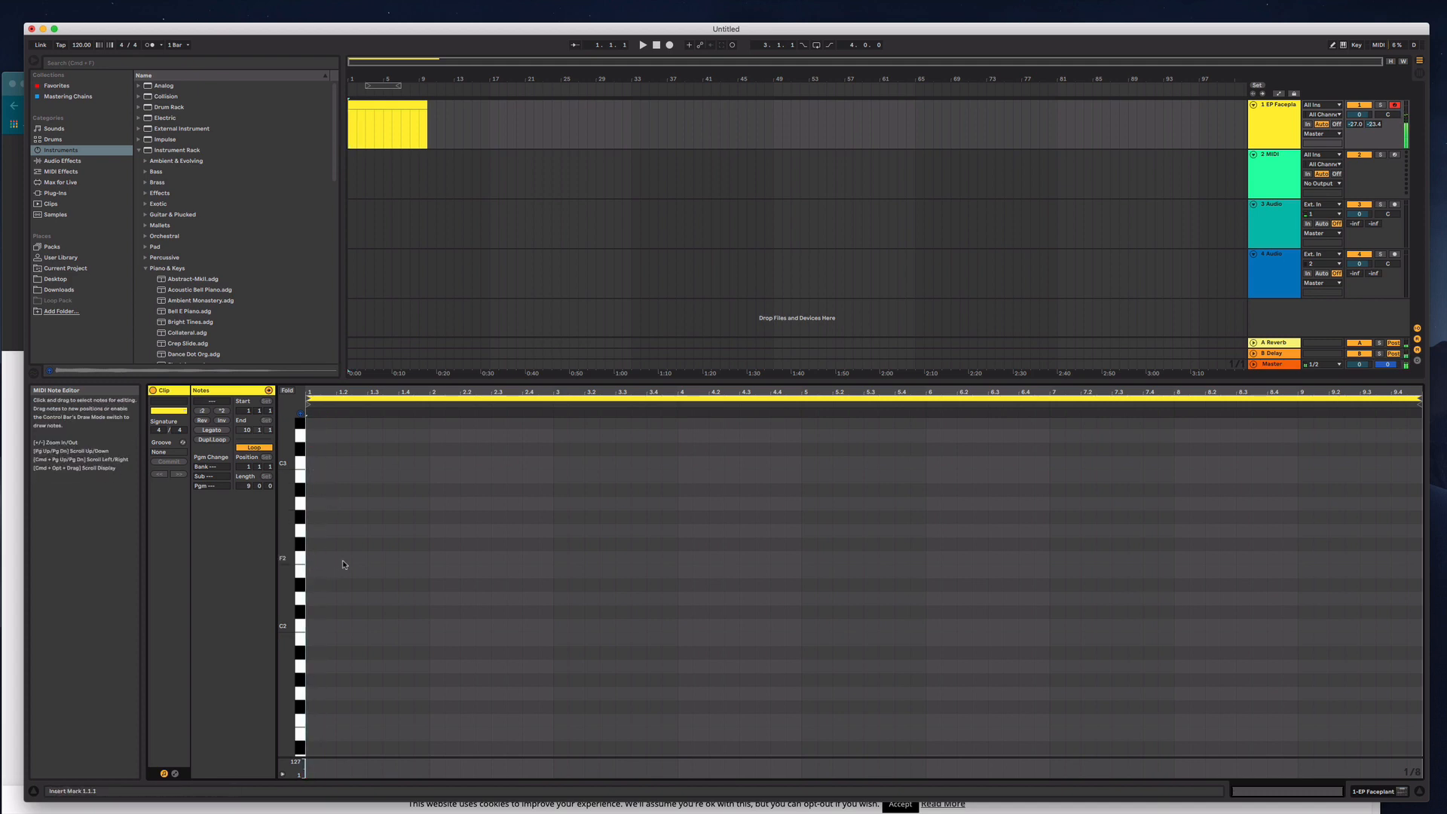
{"action": "left_click", "coordinate": [312, 556]}
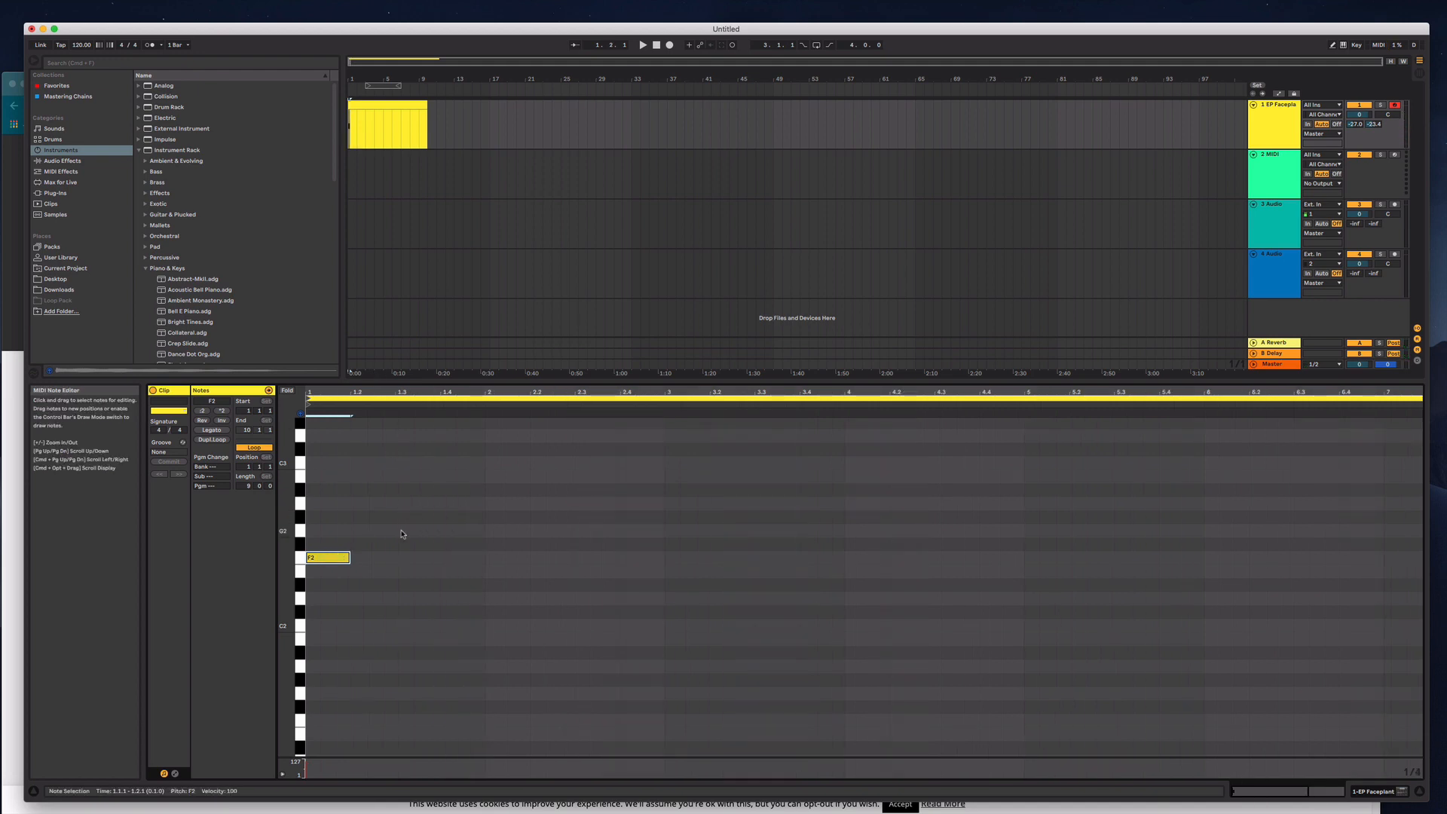
{"action": "mouse_move", "coordinate": [355, 563]}
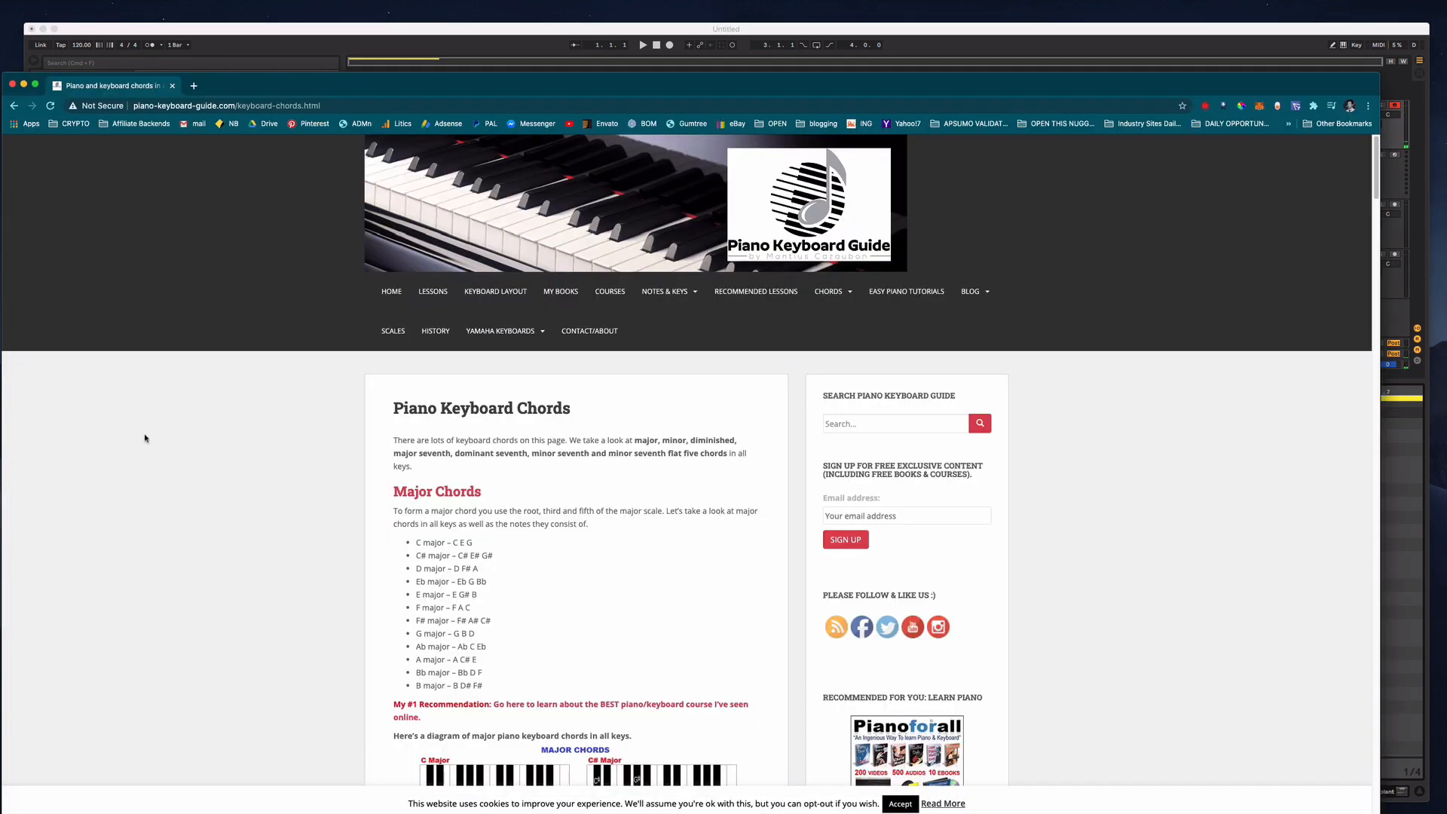
{"action": "mouse_move", "coordinate": [288, 504]}
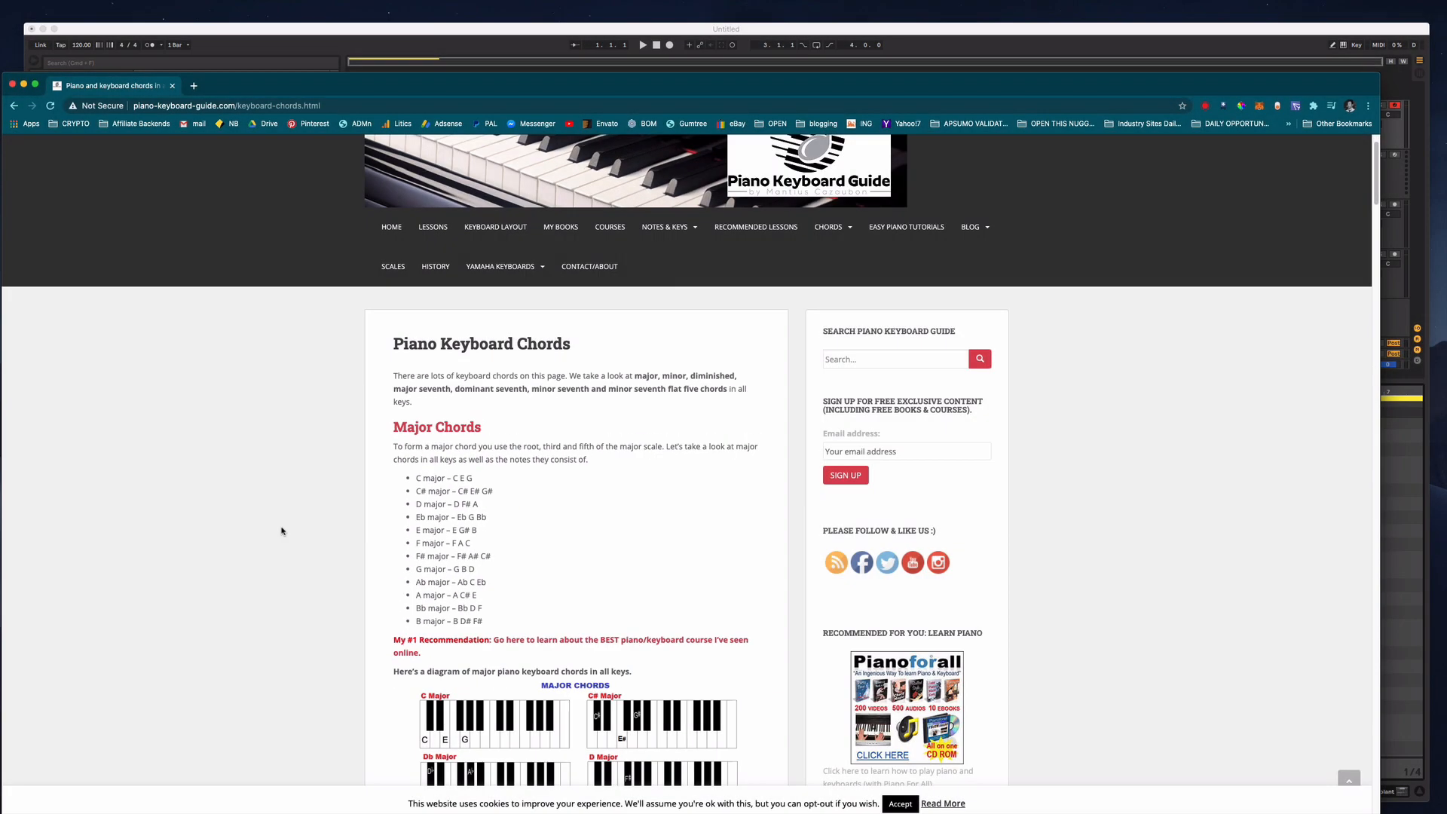
Scroll through the Major Chords list on the Piano Keyboard Chords page
{"action": "scroll", "scroll_direction": "down", "scroll_amount": 3}
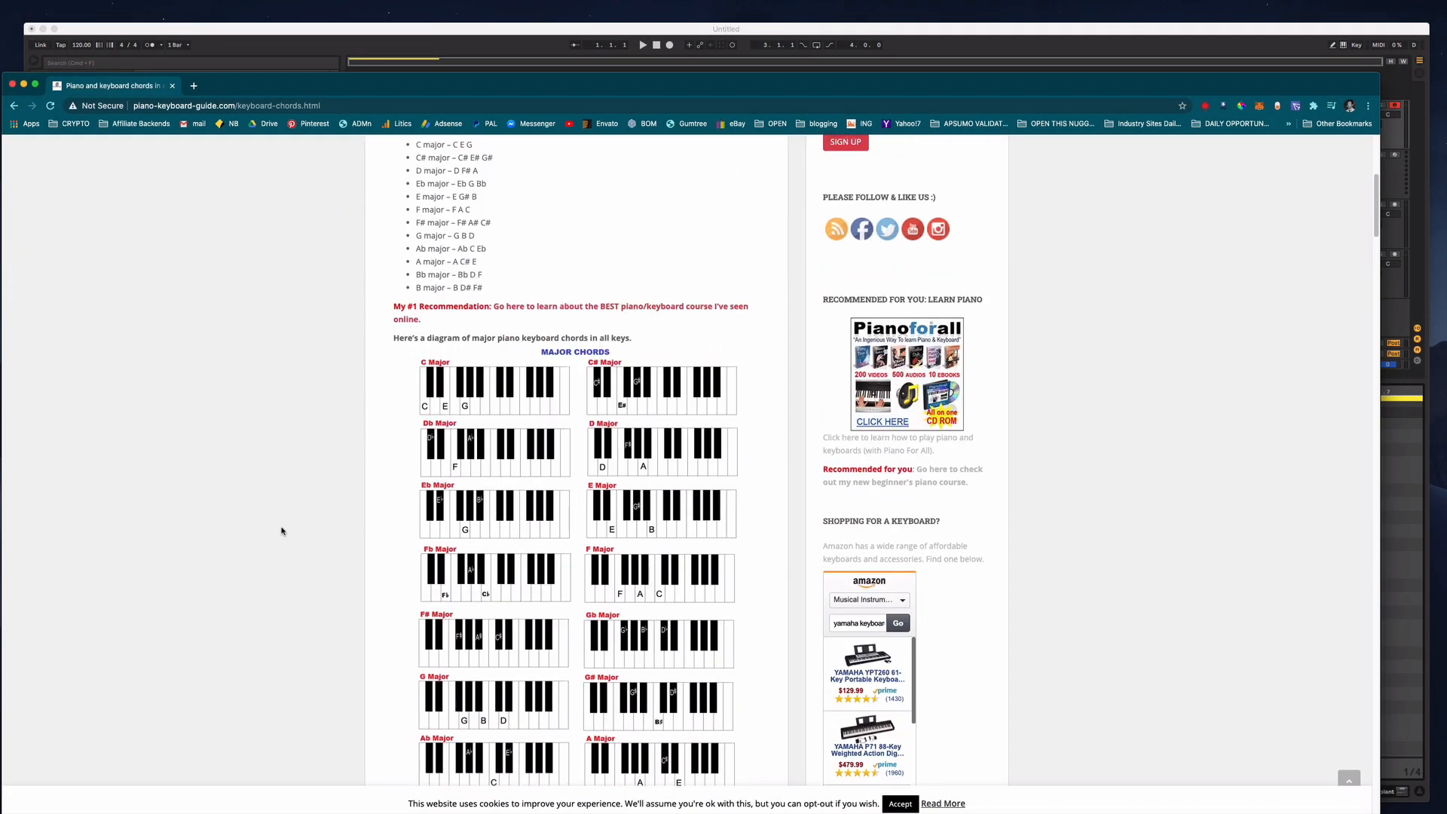
{"action": "scroll", "scroll_direction": "up", "scroll_amount": 3}
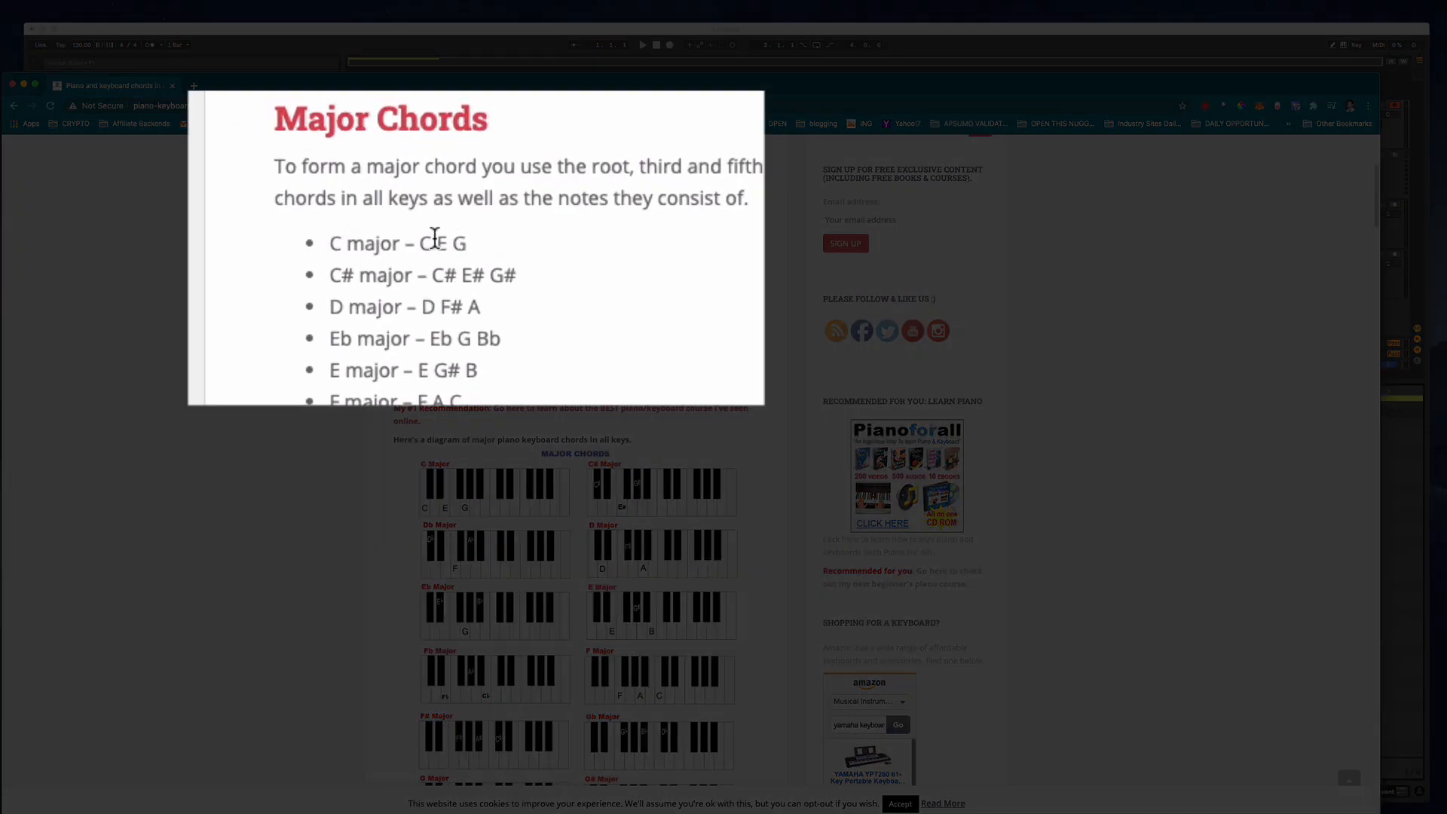
{"action": "mouse_move", "coordinate": [468, 30]}
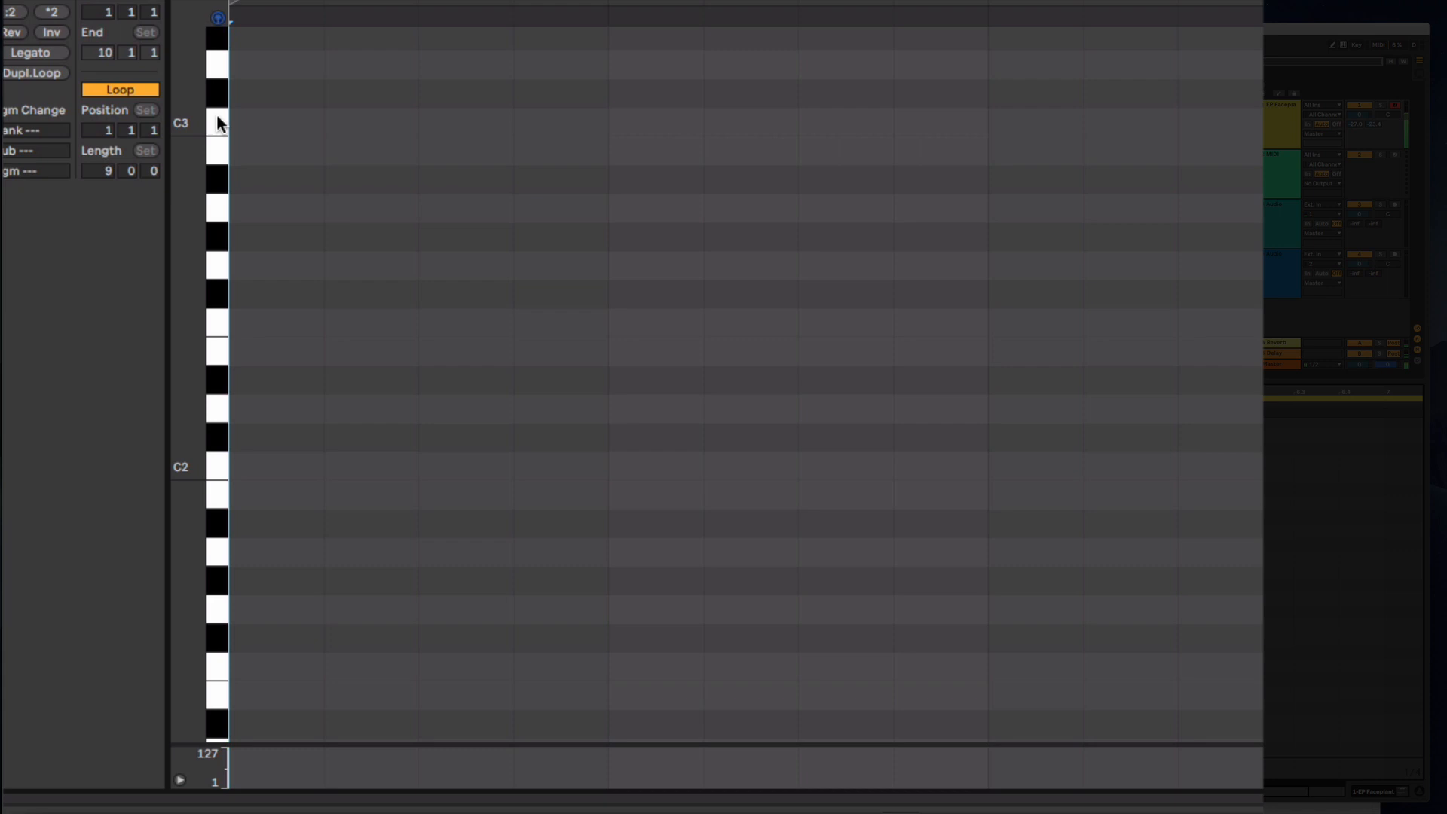
Scroll the piano roll to the C3–C4 octave to place C3, E3 and G3
{"action": "scroll", "scroll_direction": "up", "scroll_amount": 3}
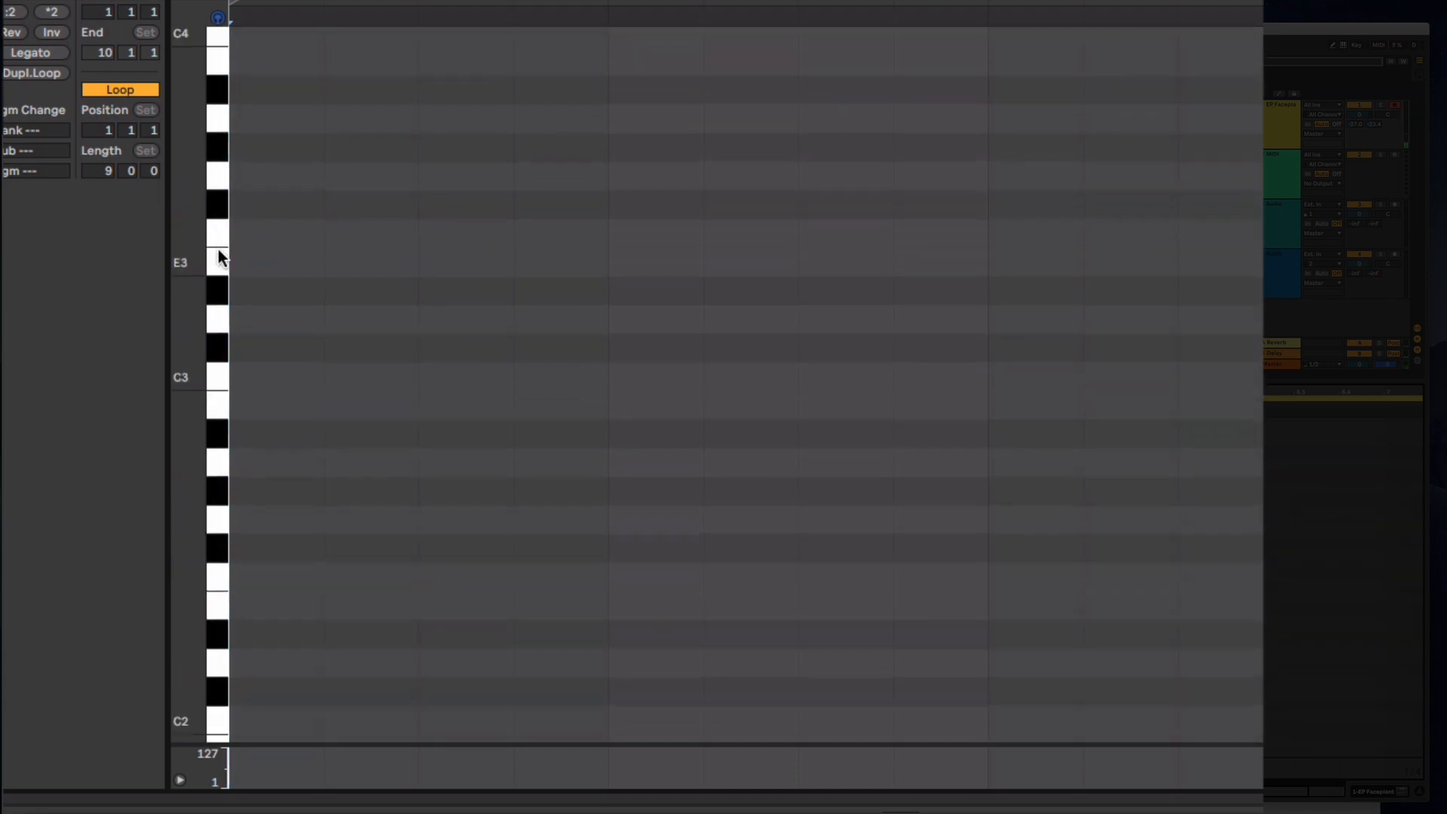
{"action": "scroll", "scroll_direction": "down", "scroll_amount": 3}
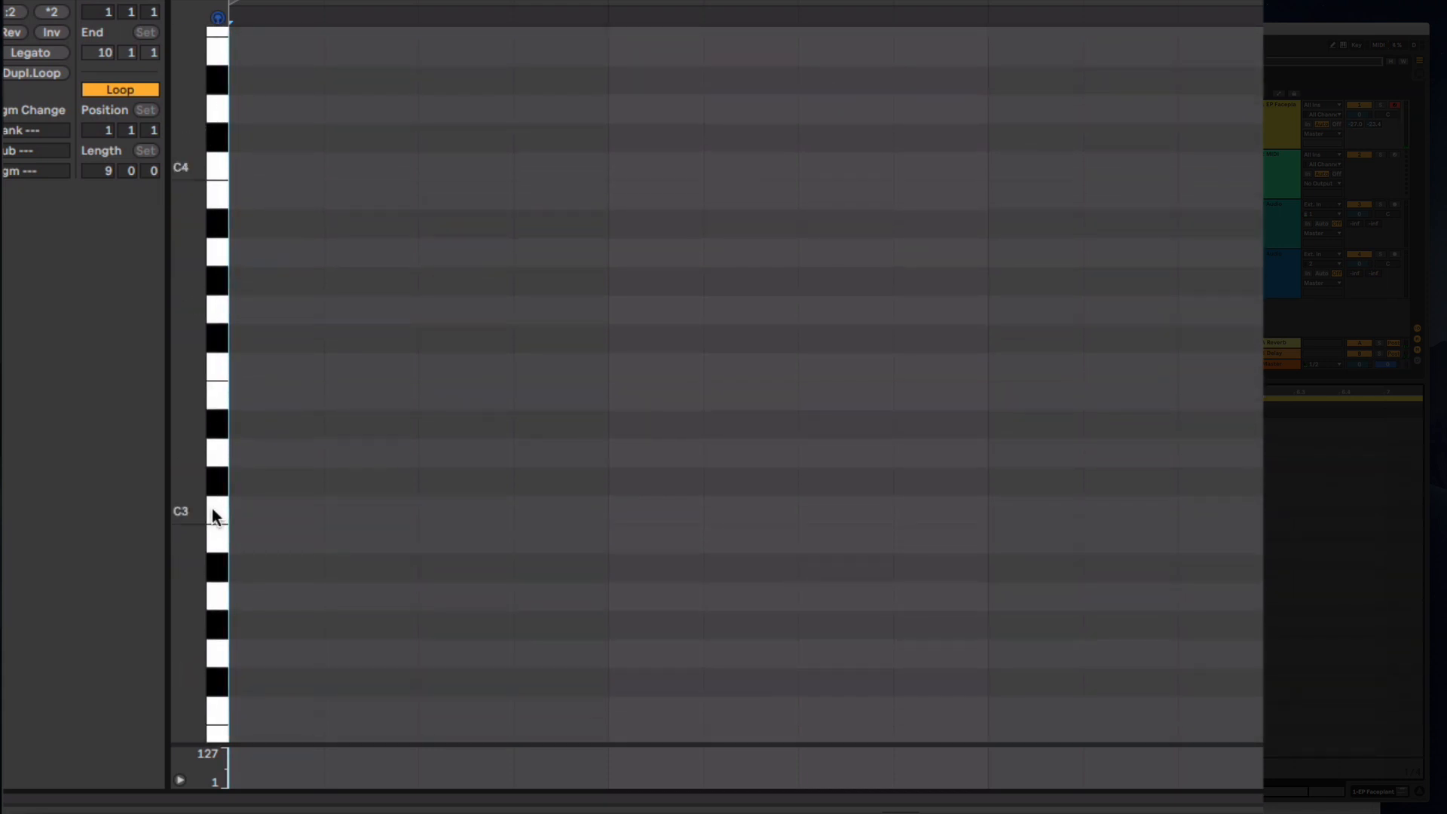
{"action": "mouse_move", "coordinate": [214, 460]}
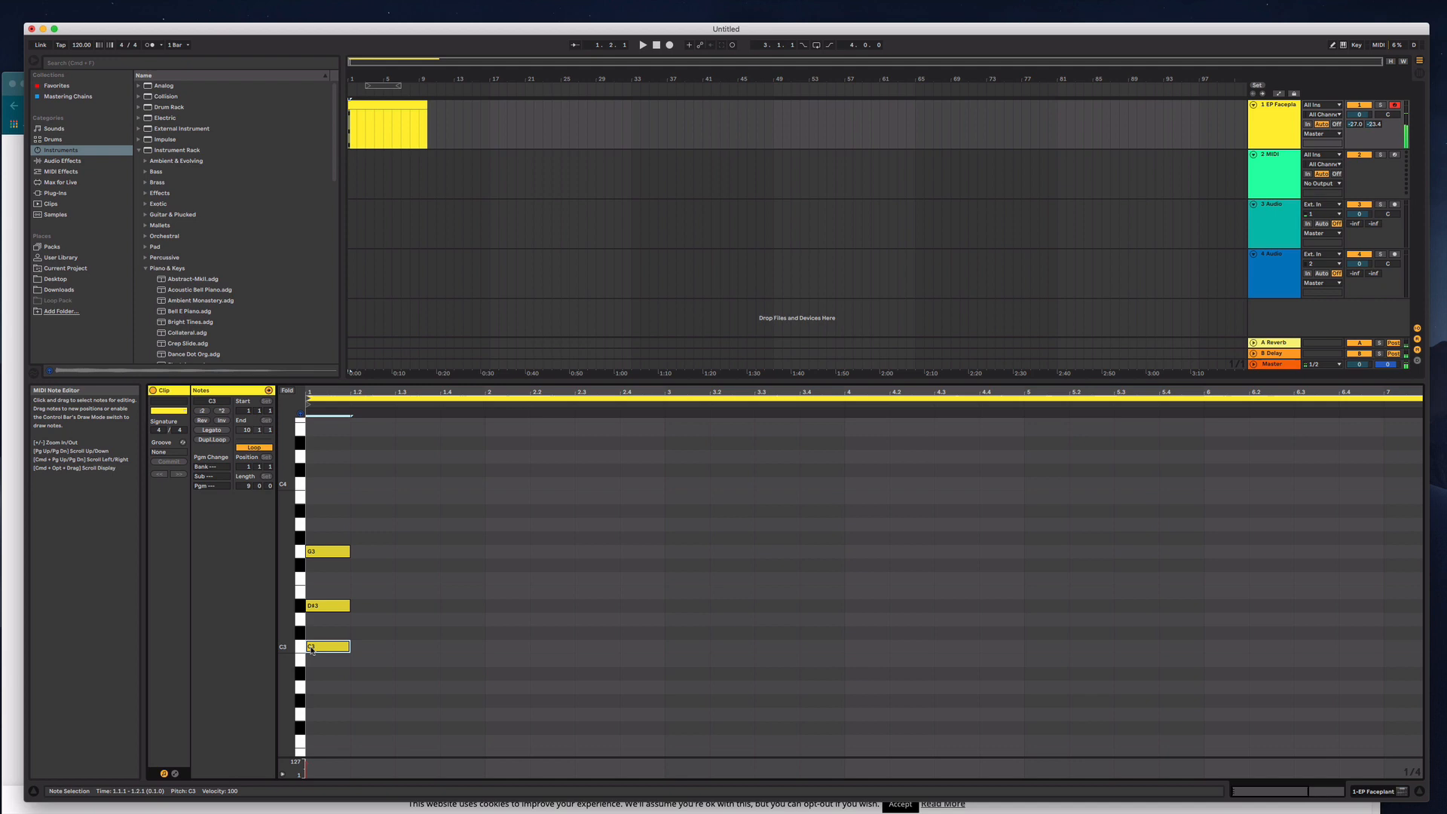
Extend the C3, E3 and G3 chord notes to the end of bar 1
{"action": "left_click", "coordinate": [641, 44]}
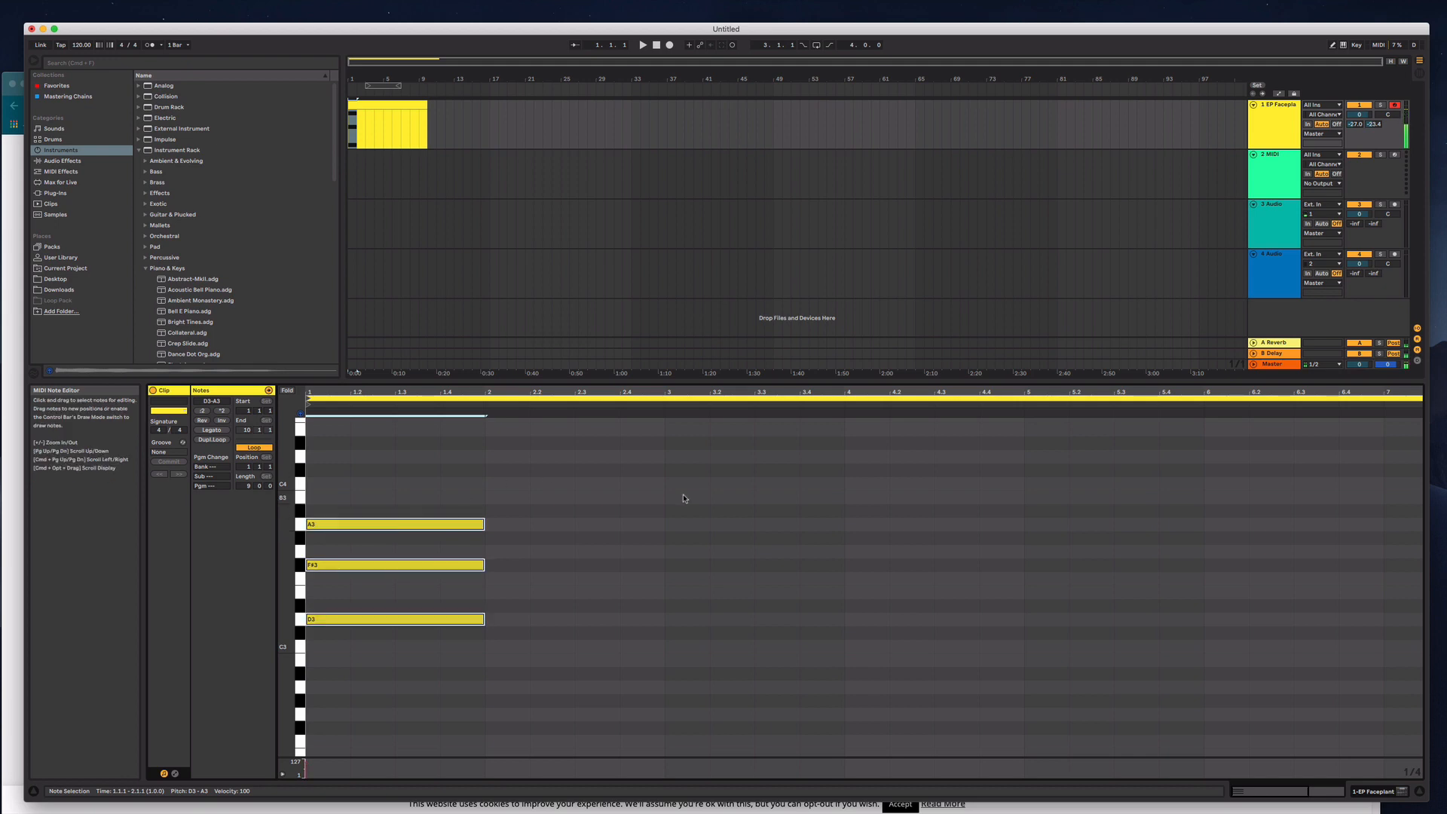
{"action": "left_click", "coordinate": [641, 44]}
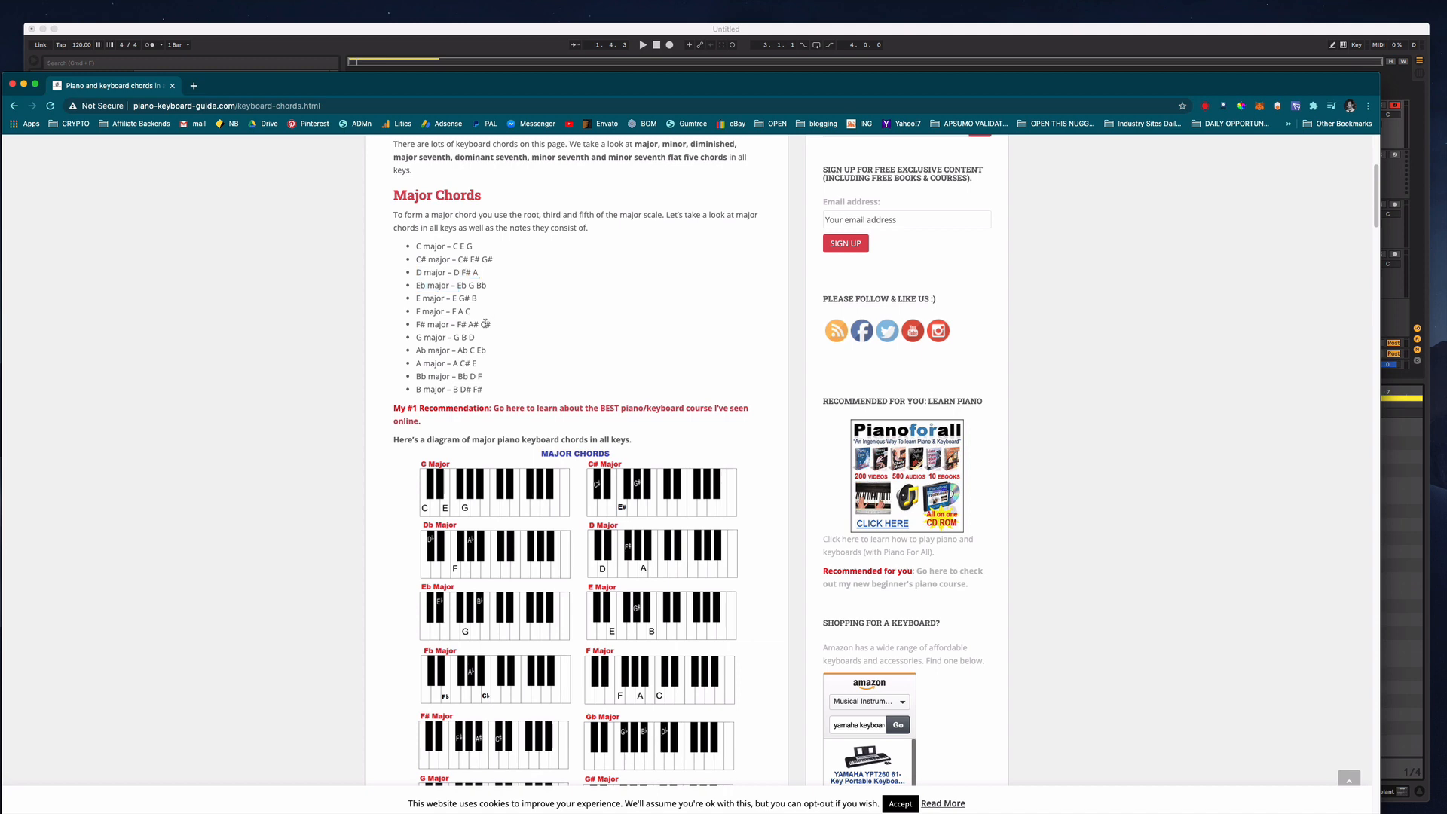
Scroll back to the Major Chords list on the chords page
{"action": "scroll", "scroll_direction": "down", "scroll_amount": 3}
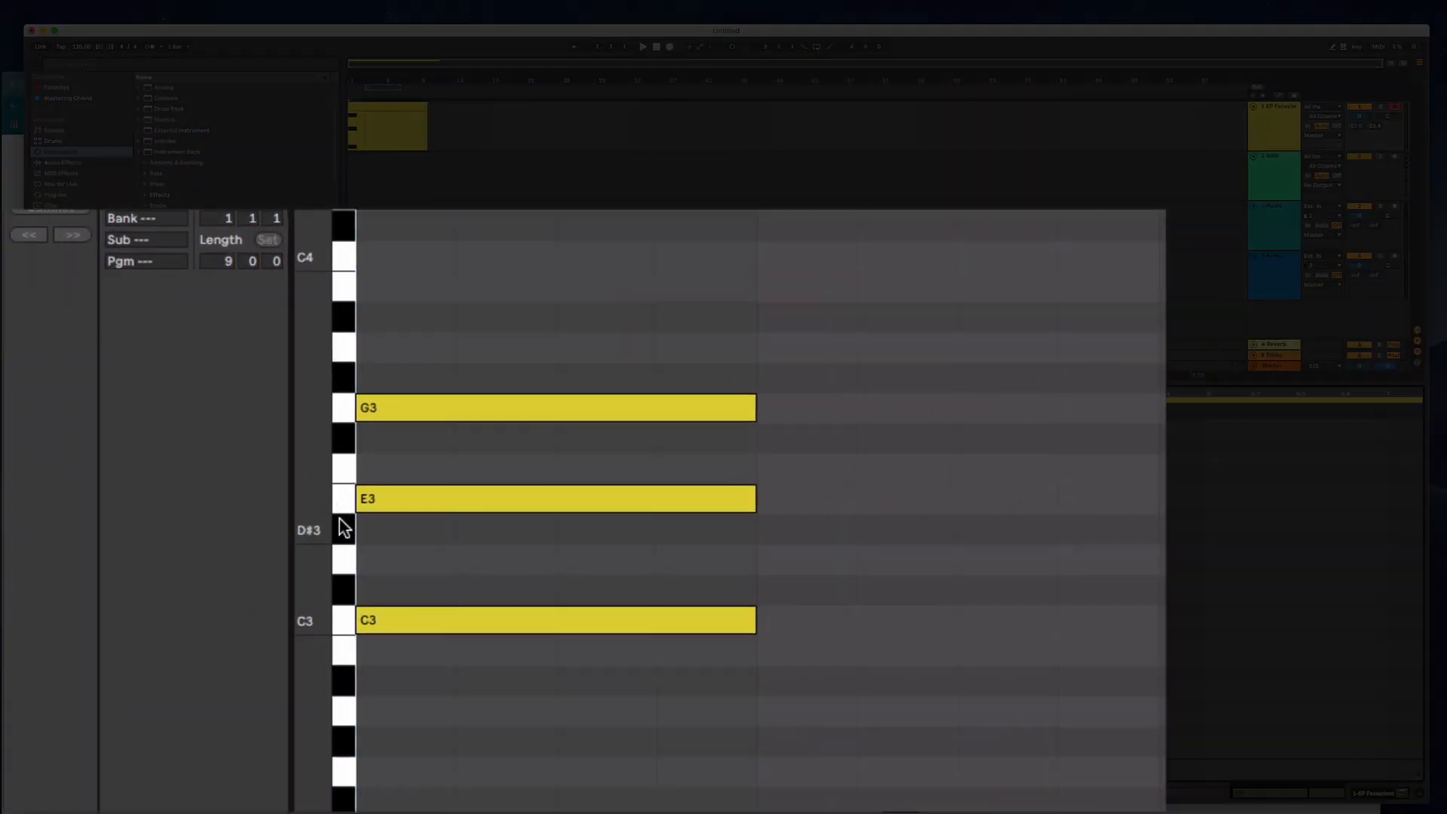
{"action": "mouse_move", "coordinate": [344, 499]}
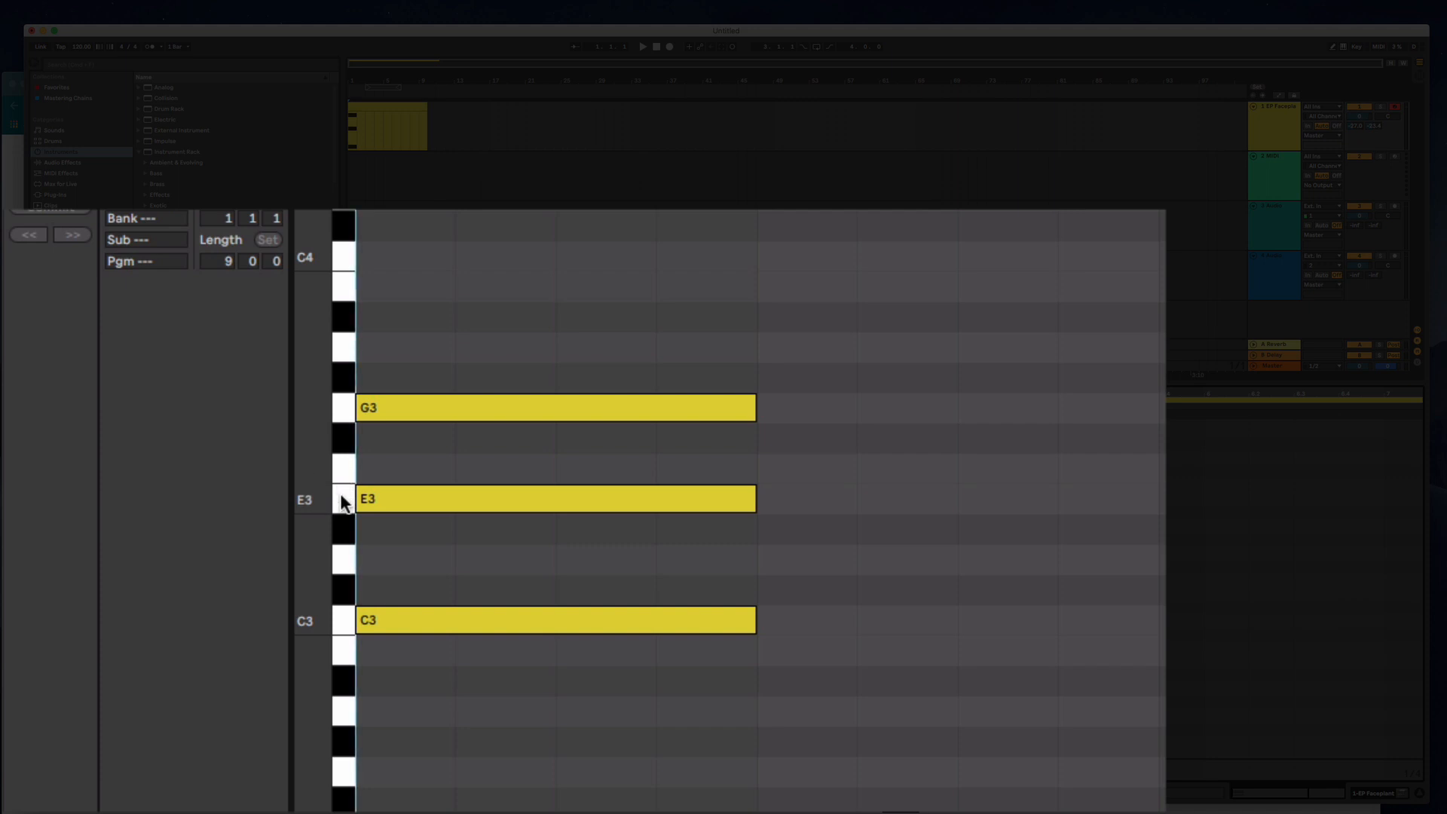
{"action": "mouse_move", "coordinate": [342, 537]}
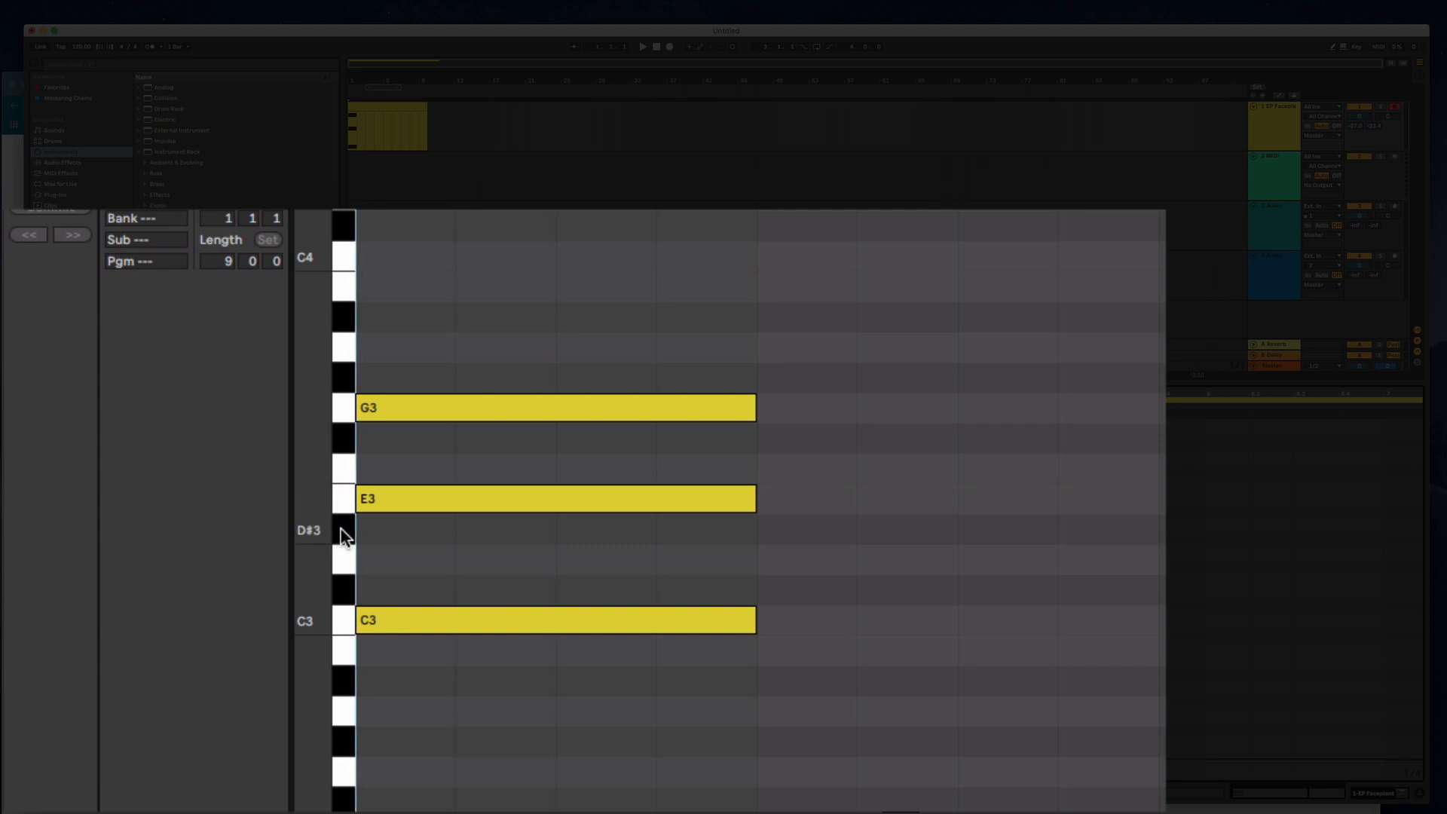
{"action": "mouse_move", "coordinate": [343, 498]}
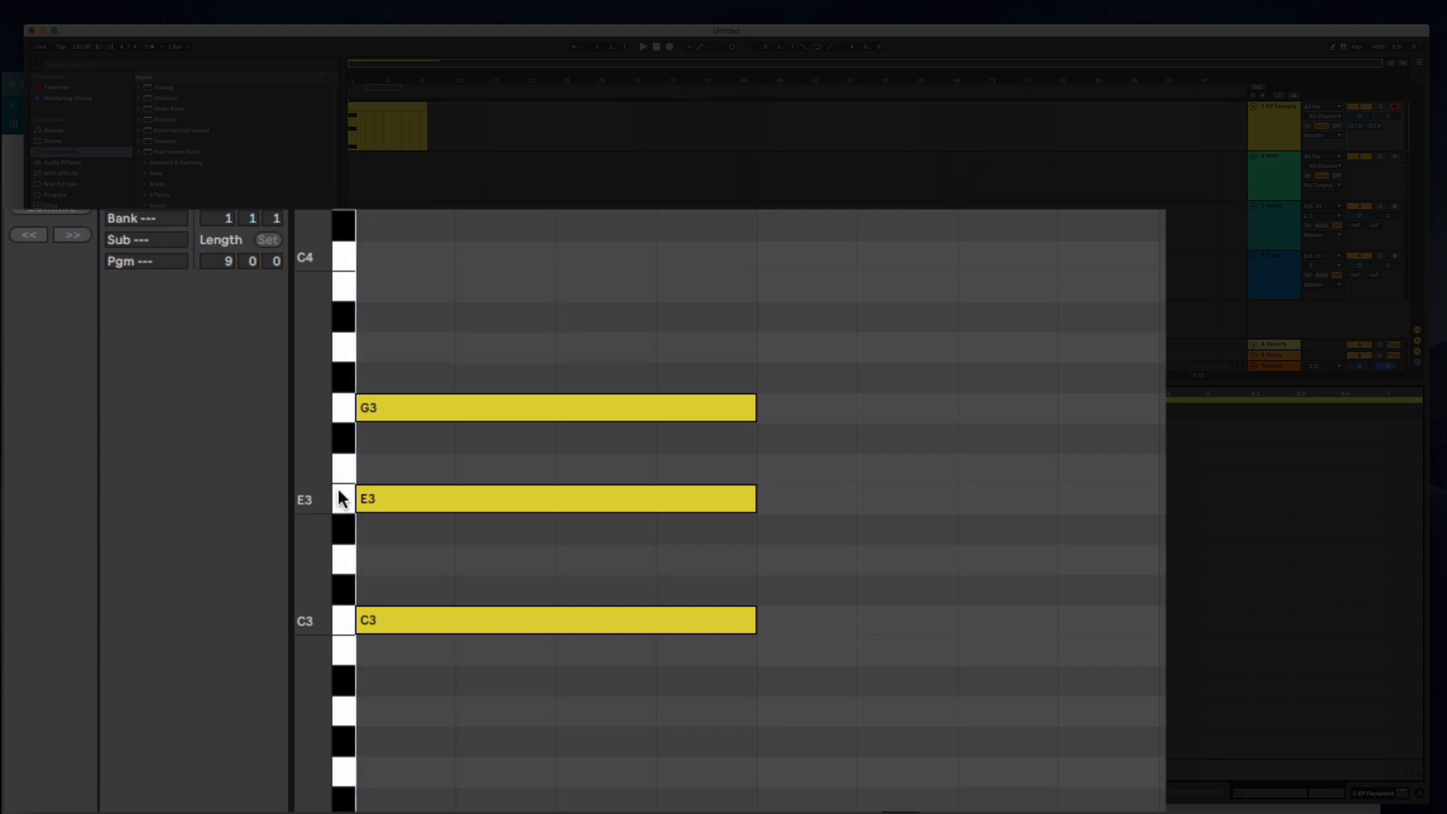
{"action": "mouse_move", "coordinate": [341, 507]}
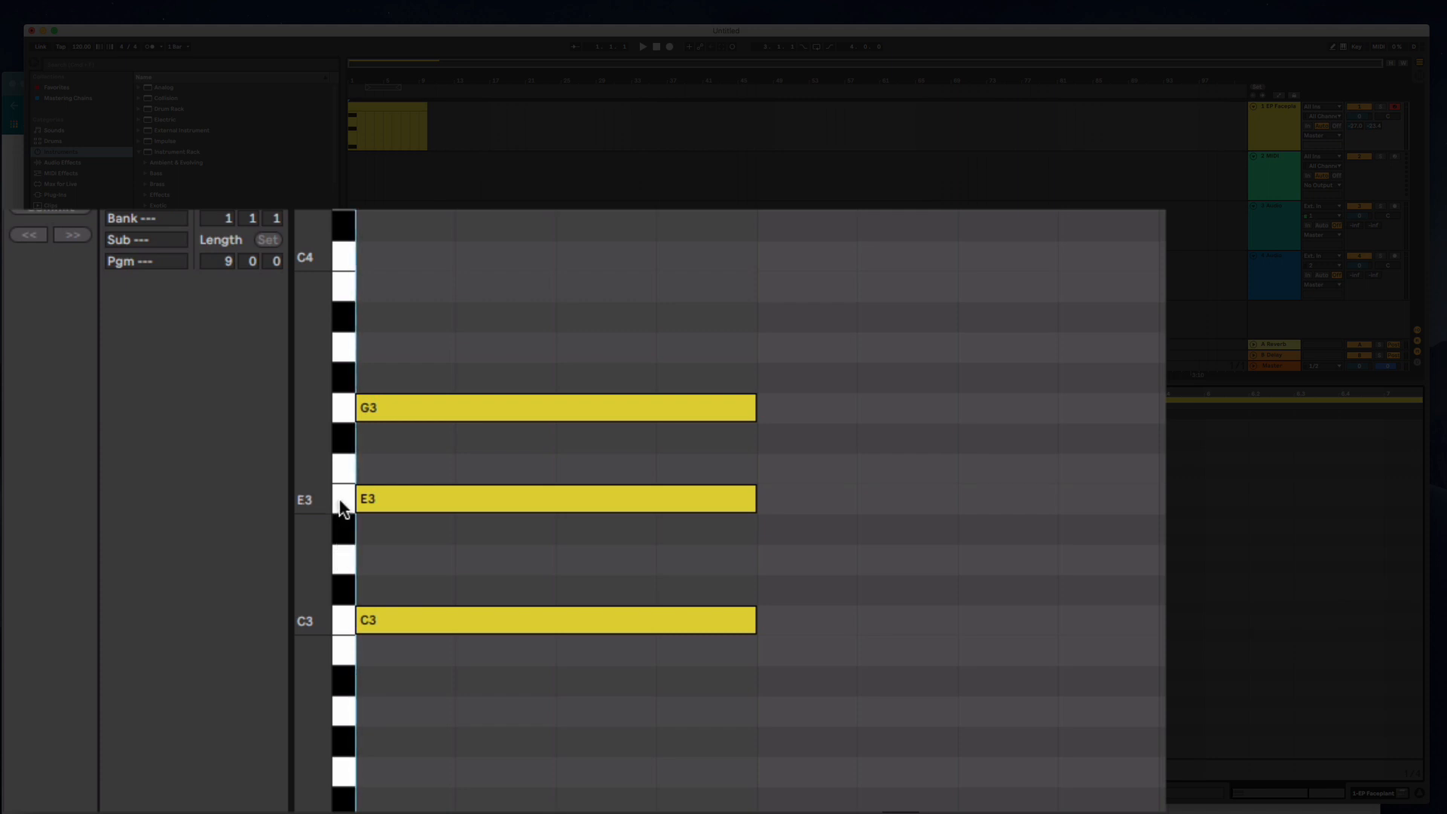
{"action": "mouse_move", "coordinate": [349, 501]}
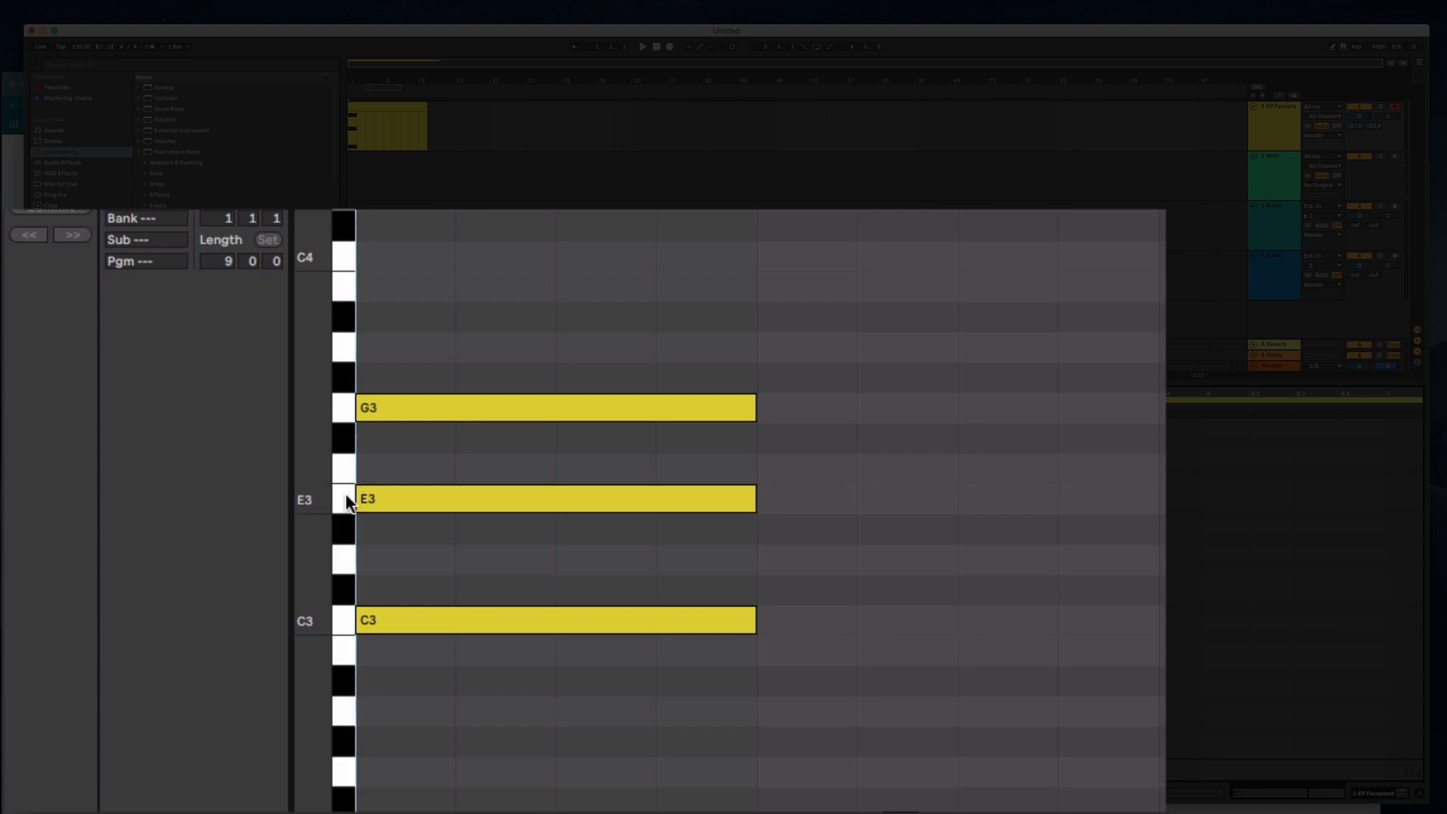
{"action": "mouse_move", "coordinate": [343, 530]}
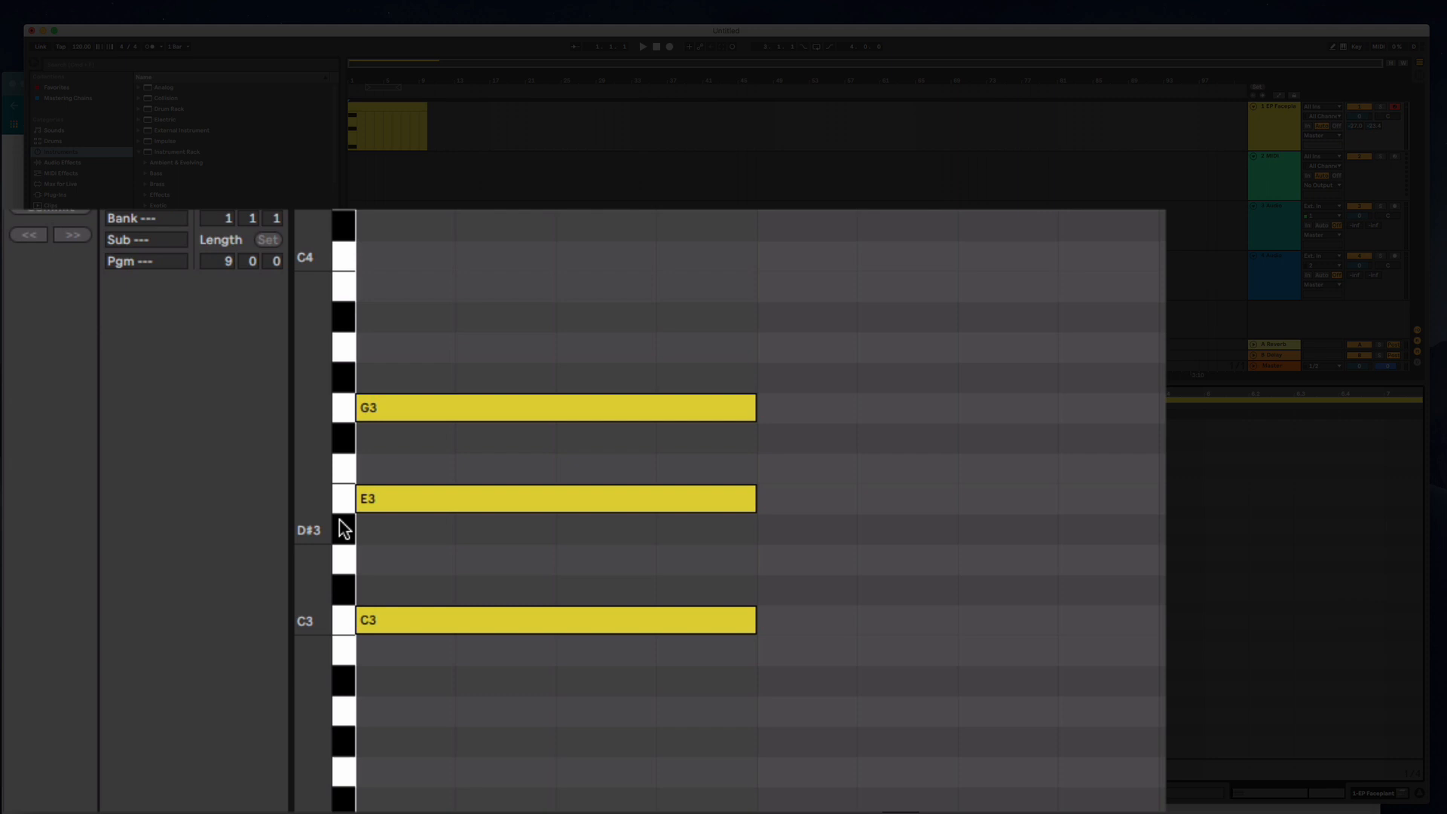
{"action": "mouse_move", "coordinate": [344, 575]}
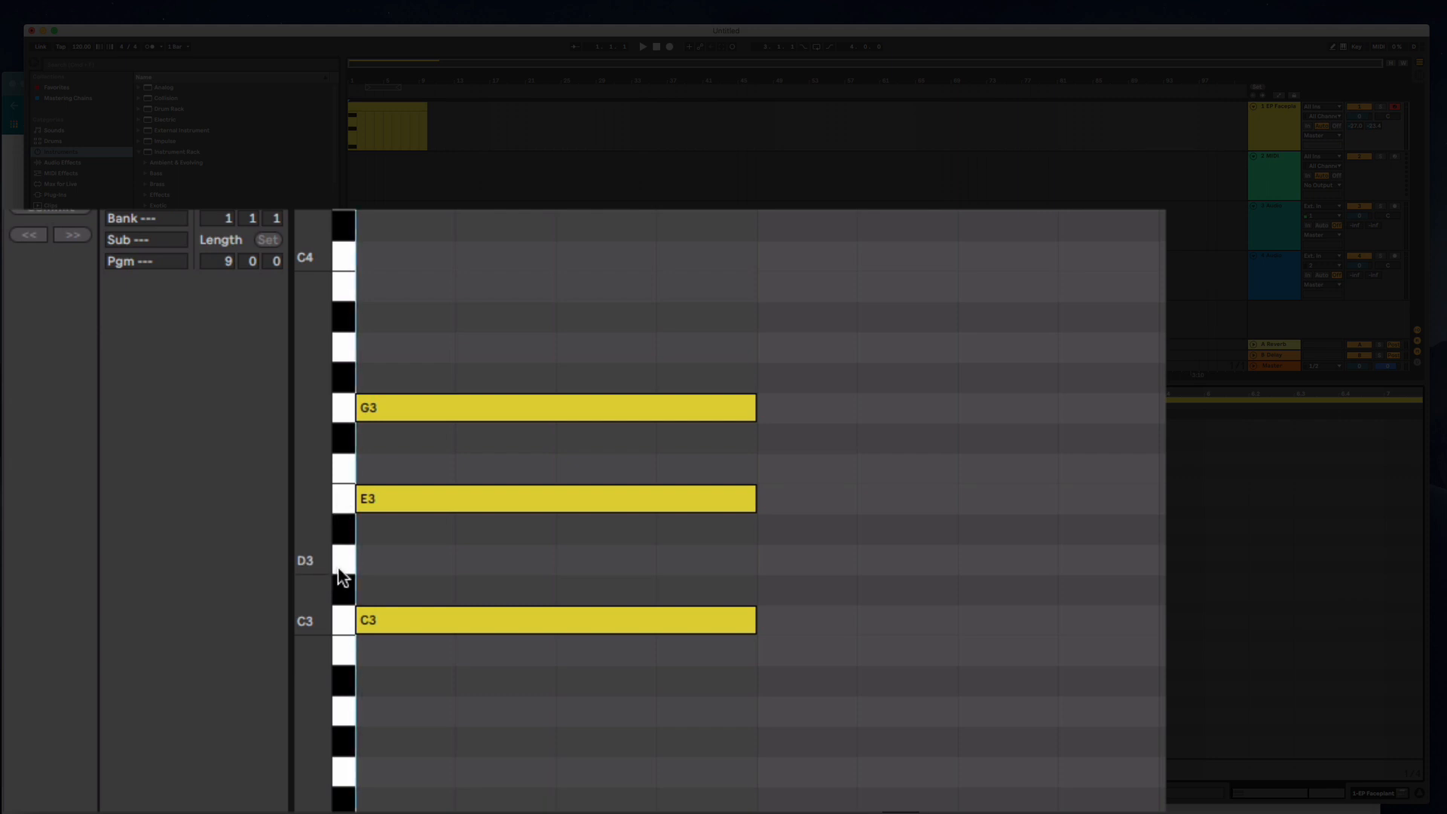
{"action": "mouse_move", "coordinate": [395, 517]}
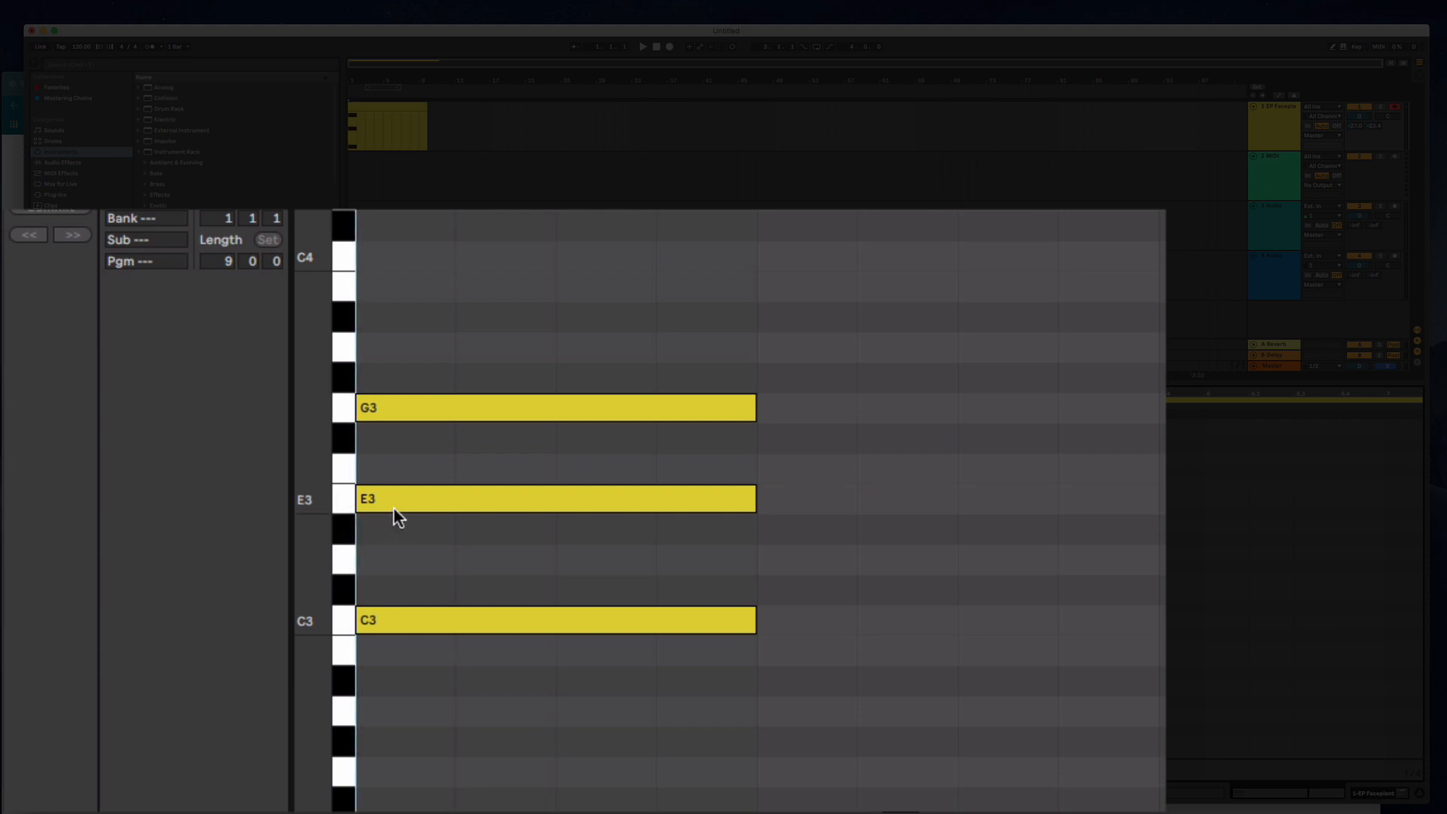
{"action": "mouse_move", "coordinate": [344, 529]}
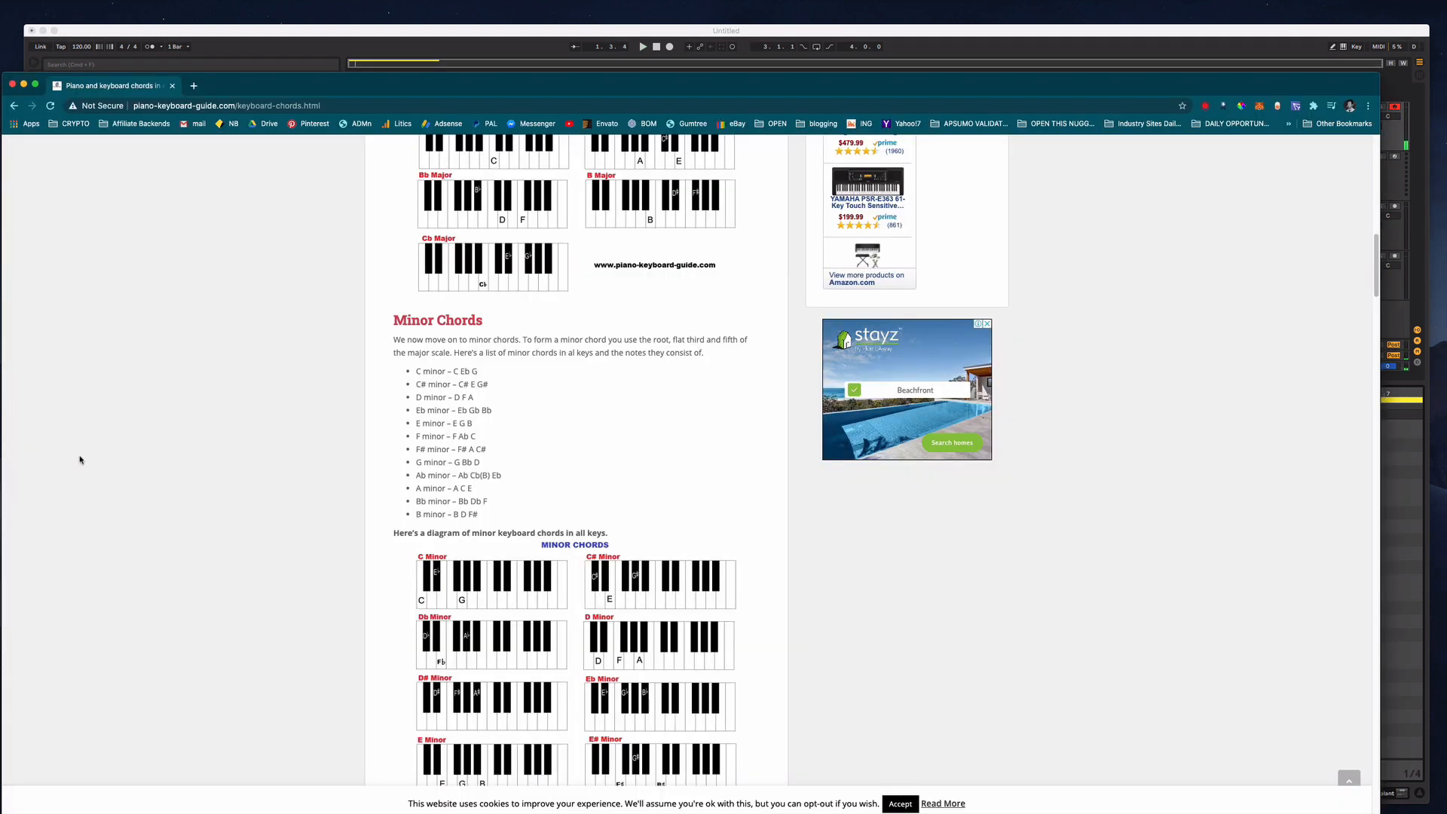
Scroll past Minor Chords to the Minor 7th Keyboard Chords section
{"action": "scroll", "scroll_direction": "down", "scroll_amount": 3}
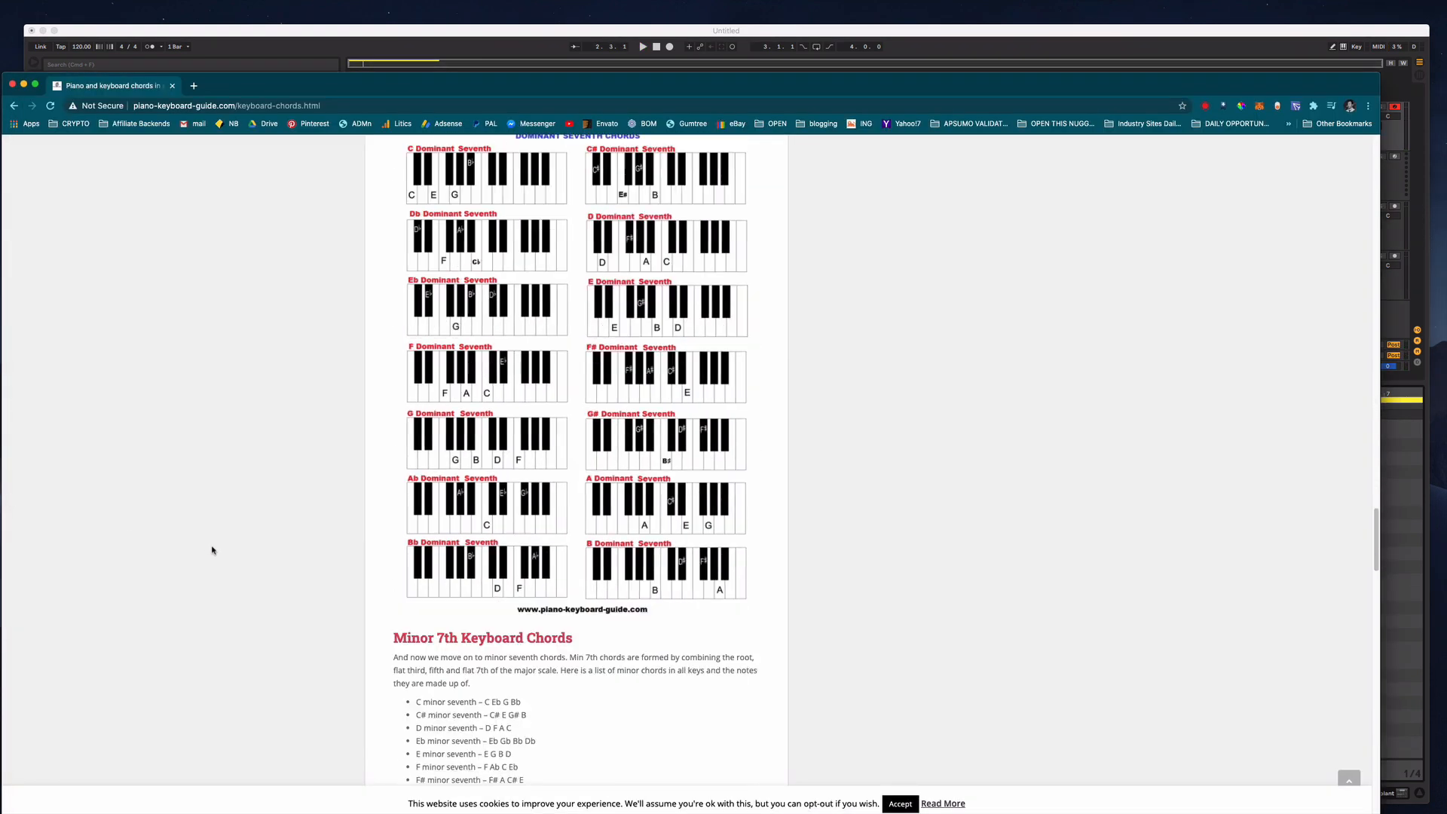
{"action": "scroll", "scroll_direction": "down", "scroll_amount": 3}
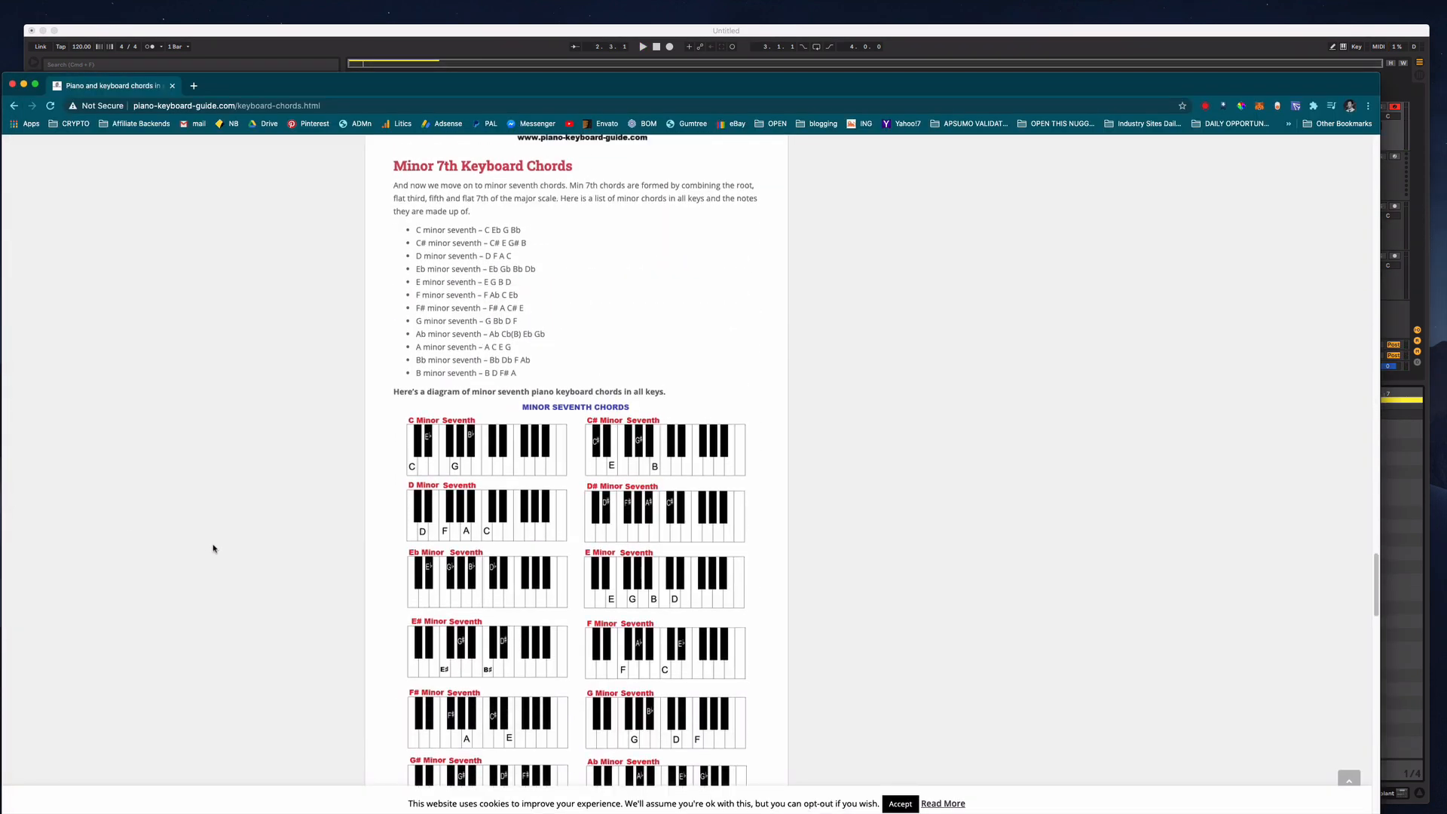
{"action": "scroll", "scroll_direction": "up", "scroll_amount": 3}
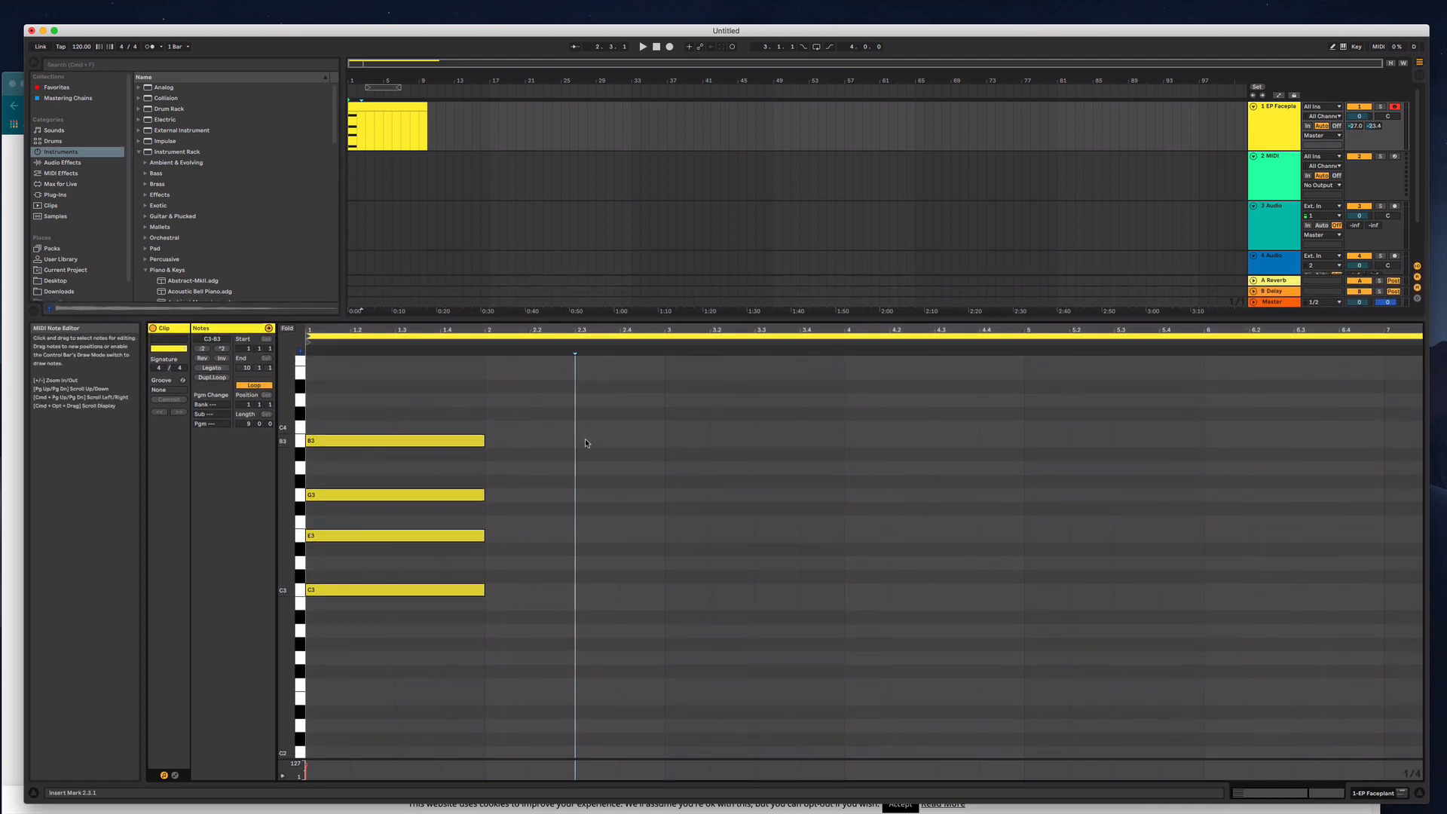
Collapse the rack presets and add EQ Eight from Audio Effects to EP Faceplant
{"action": "scroll", "scroll_direction": "down", "scroll_amount": 3}
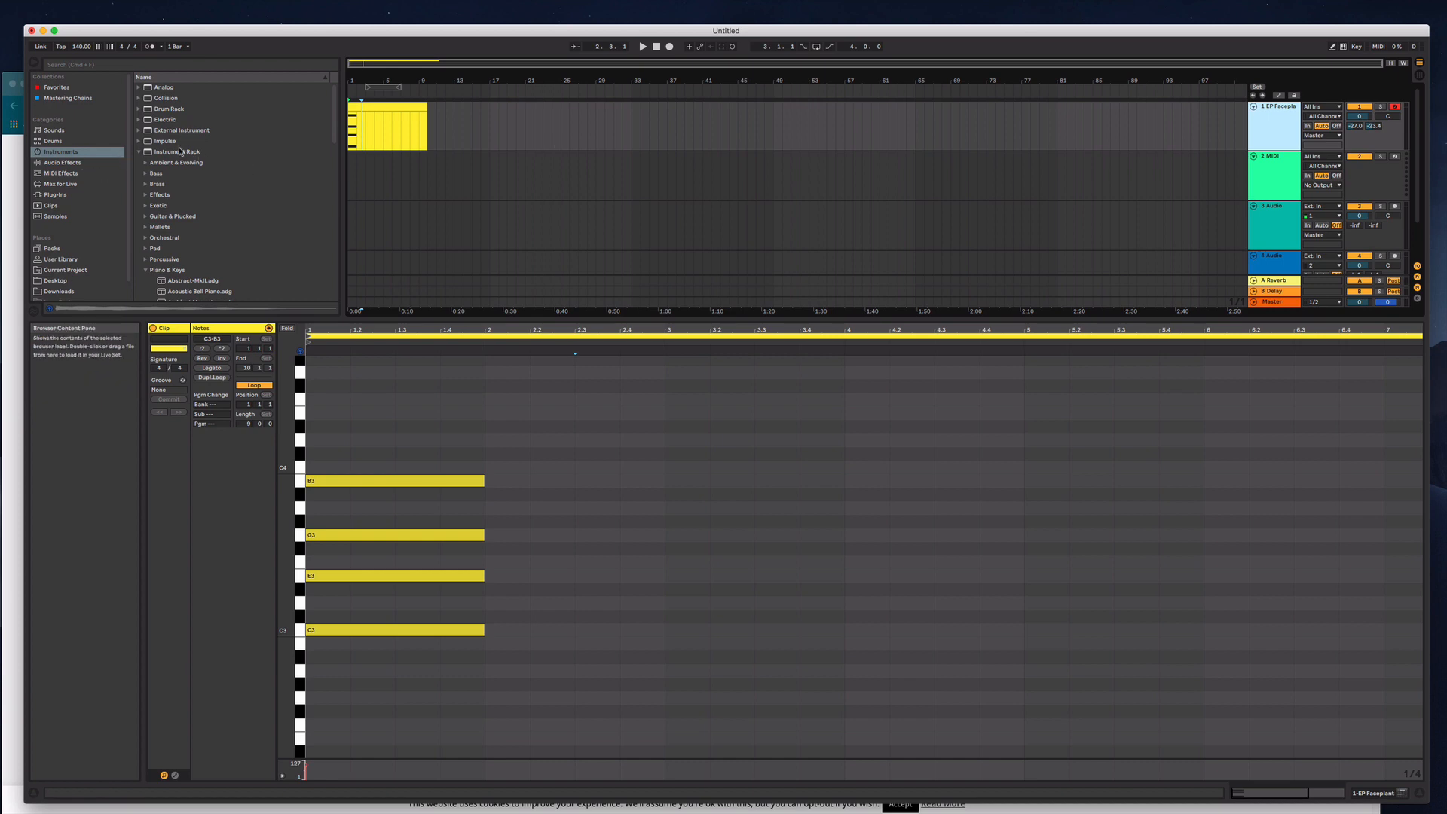
{"action": "left_click", "coordinate": [176, 152]}
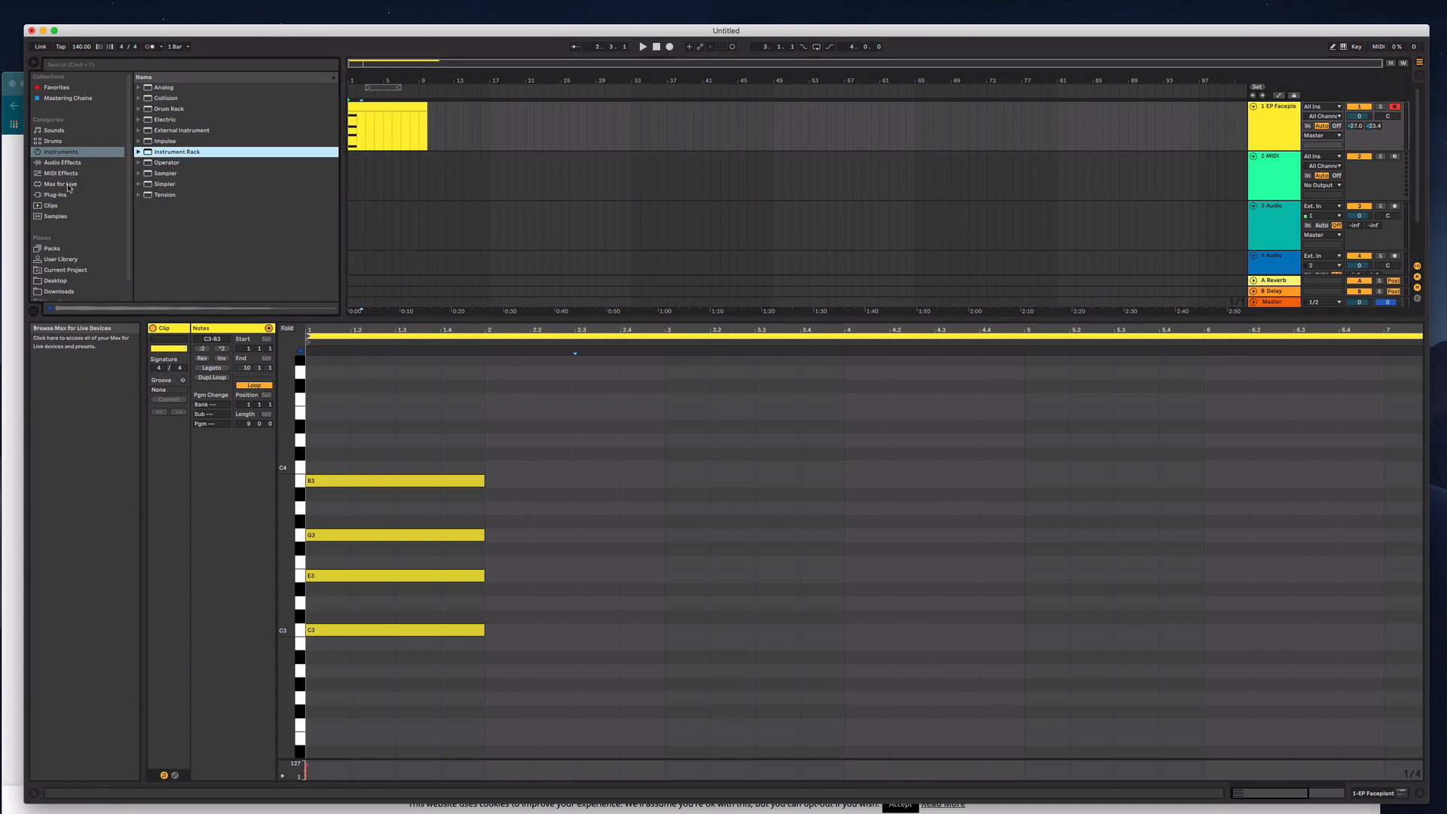
{"action": "left_click", "coordinate": [53, 195]}
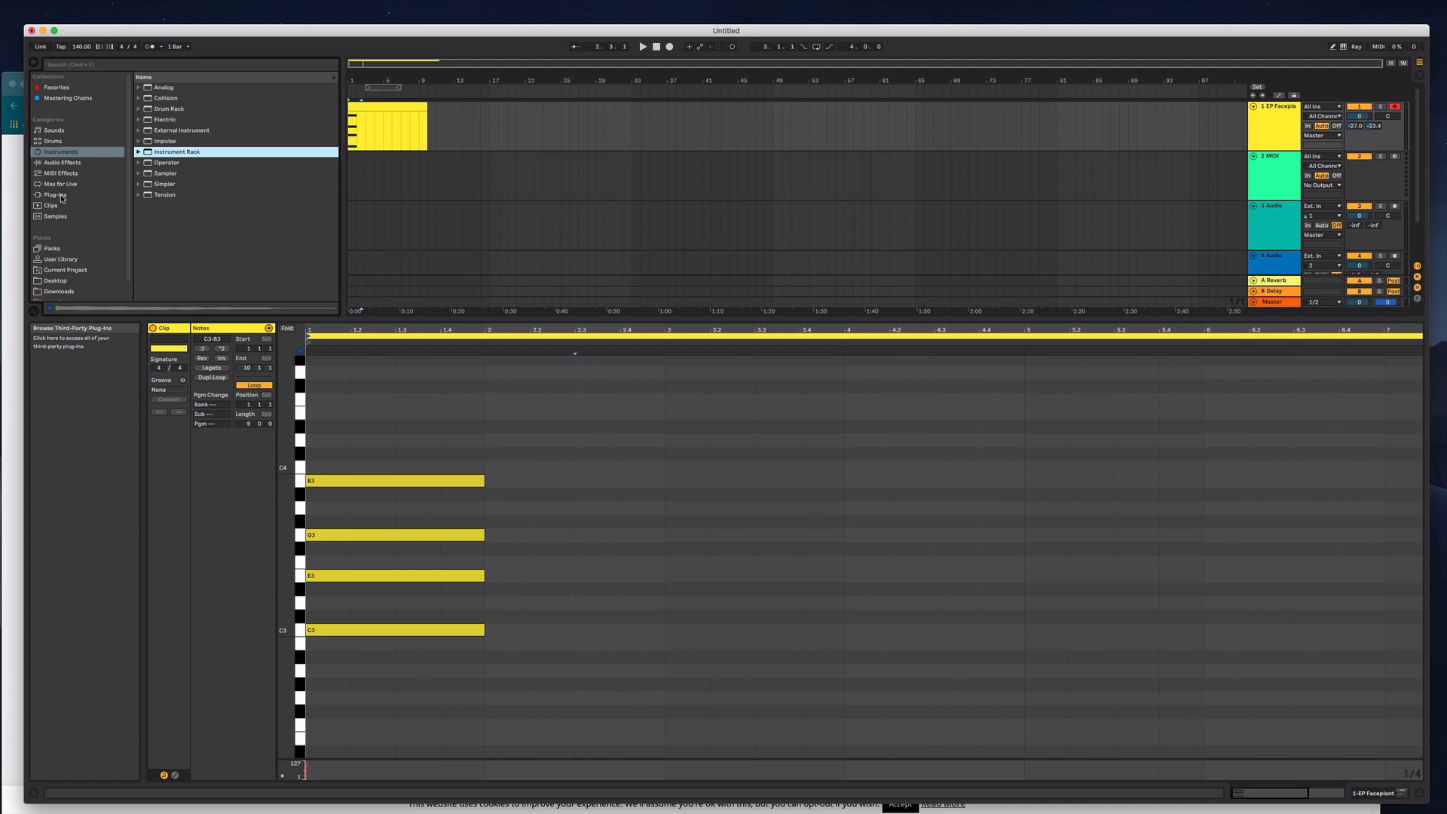
{"action": "left_click", "coordinate": [62, 162]}
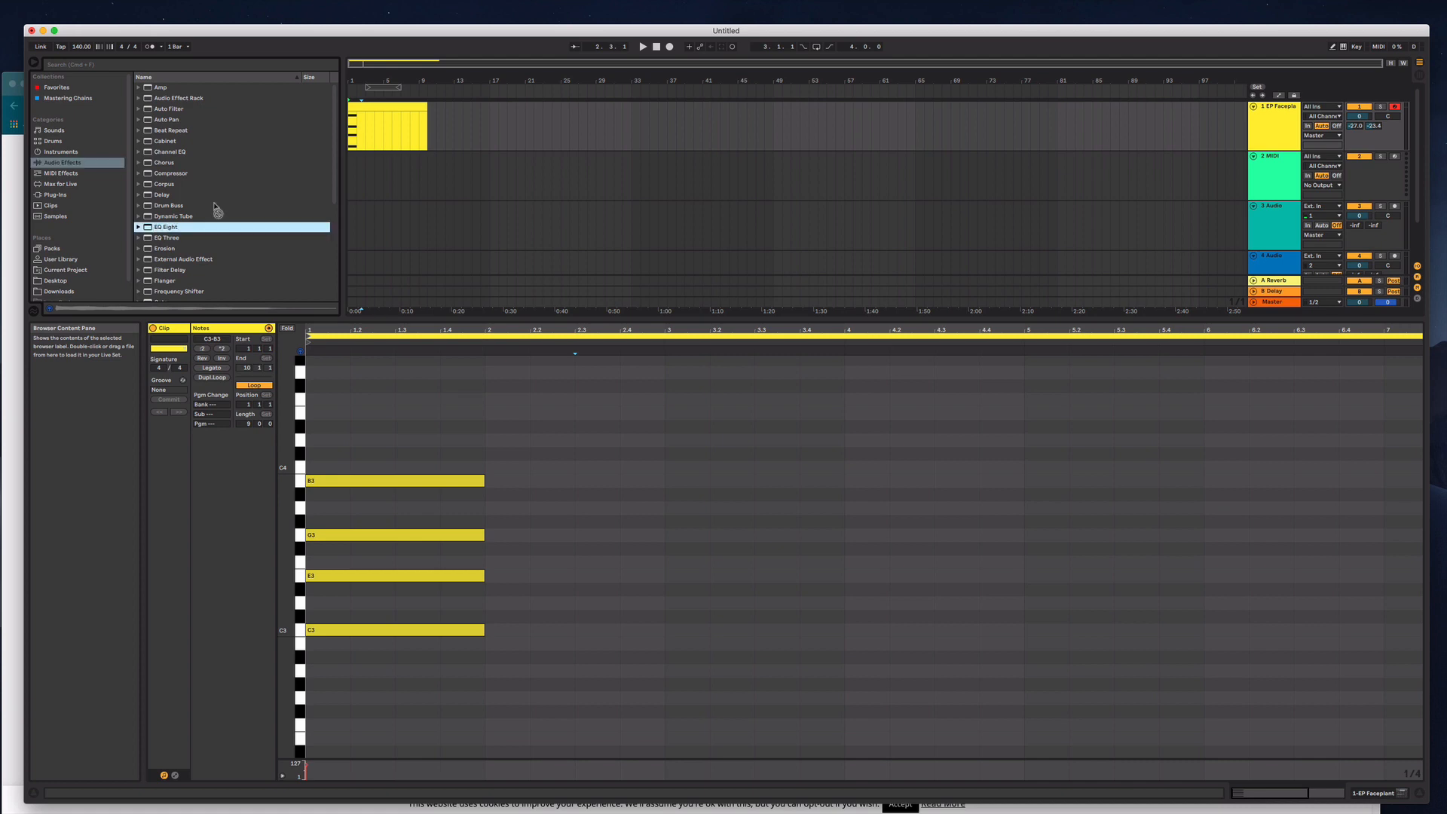
{"action": "double_click", "coordinate": [166, 226]}
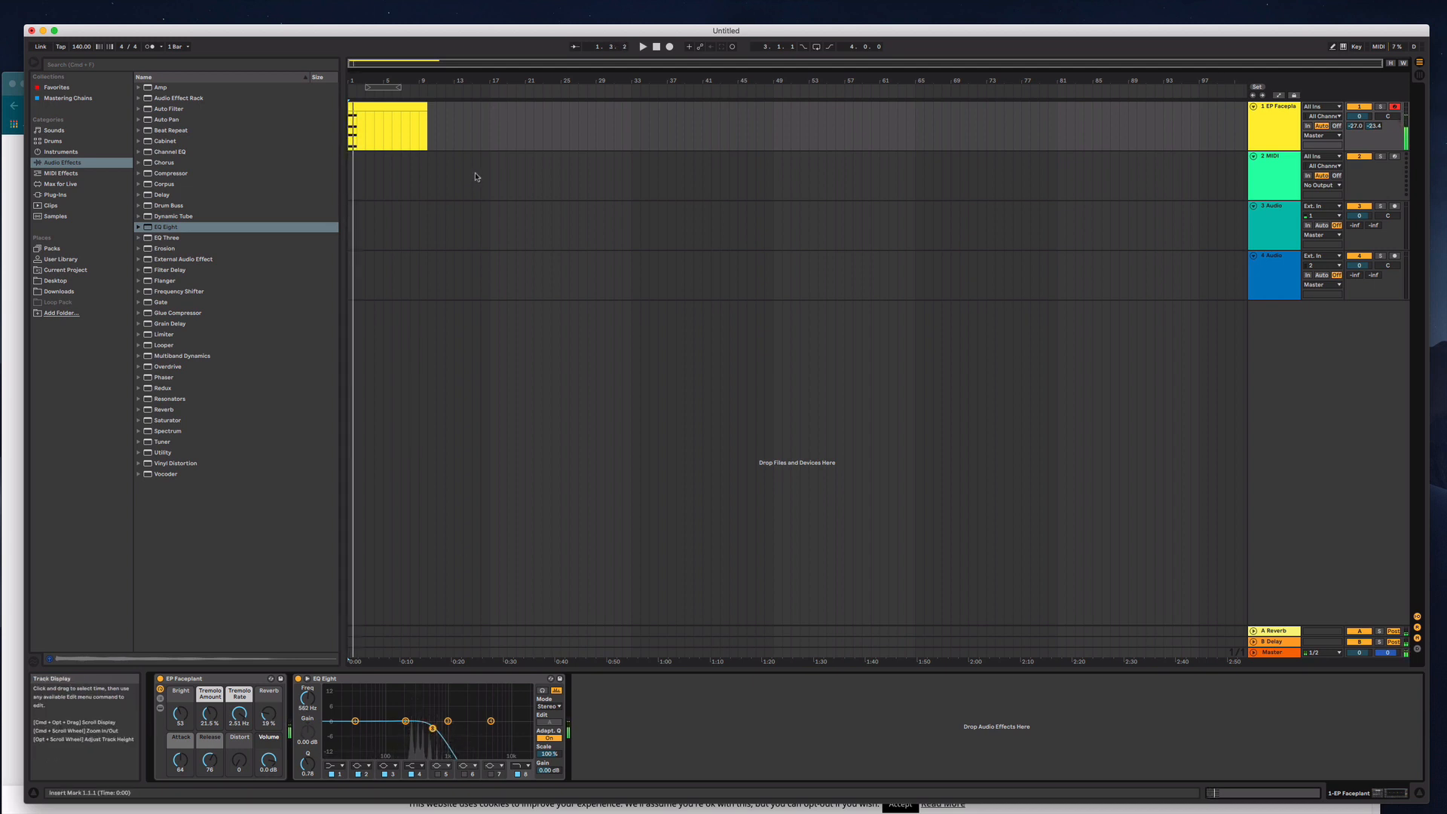
Lower B3 to A#3 and E3 to D#3, then rename the clip 'Minor 7th'
{"action": "double_click", "coordinate": [387, 127]}
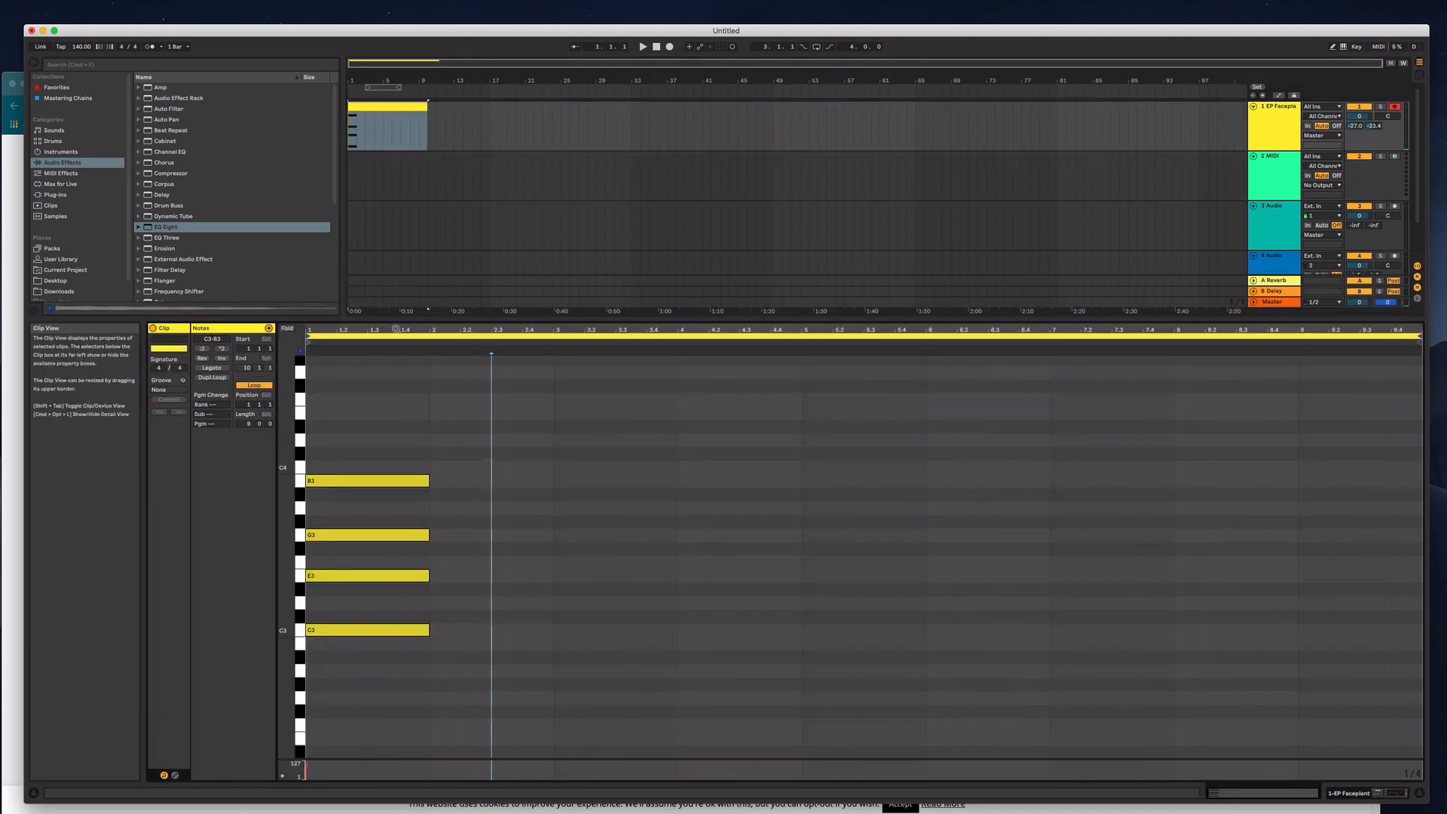
{"action": "left_click", "coordinate": [365, 480]}
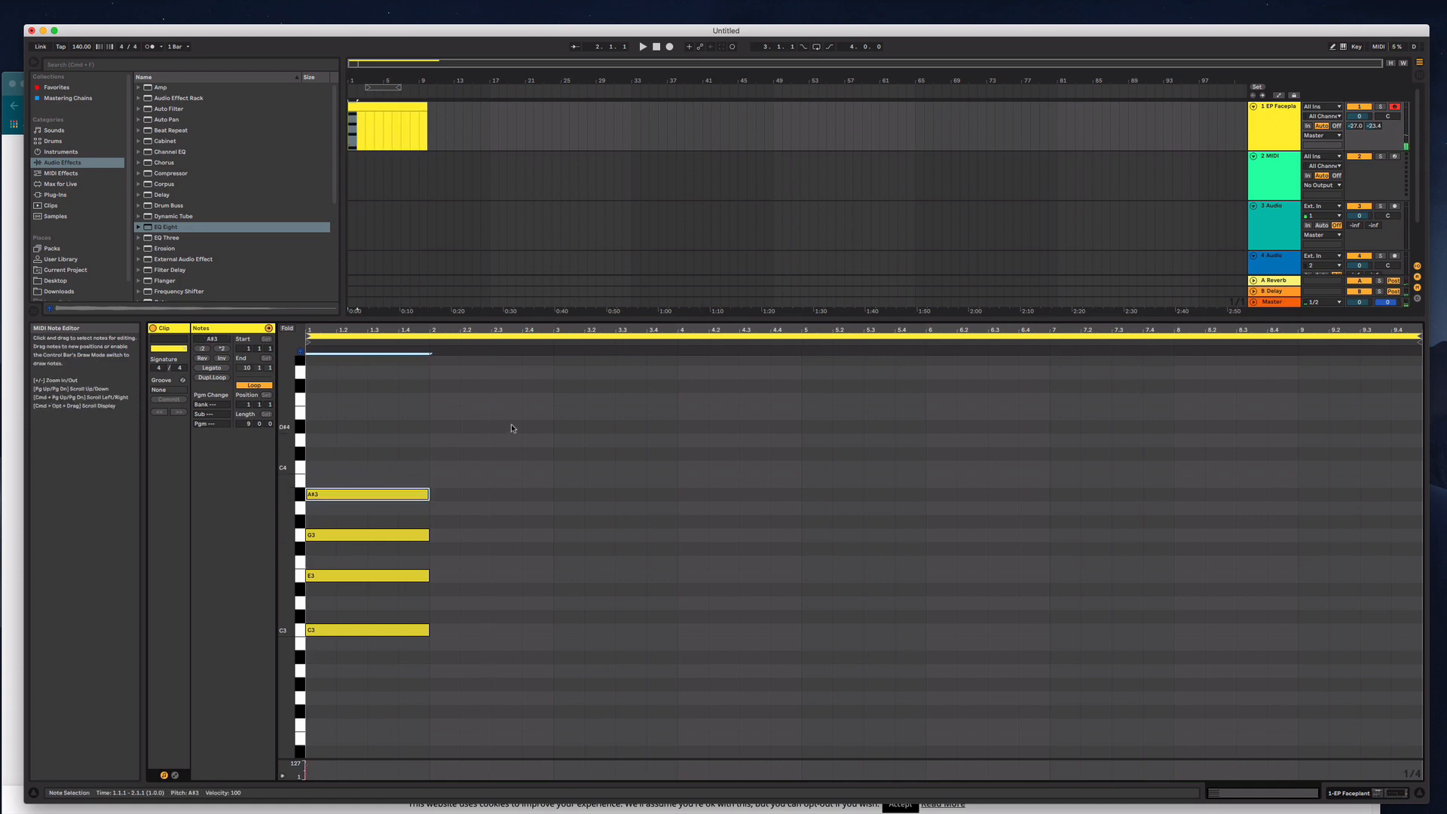
{"action": "left_click", "coordinate": [367, 575]}
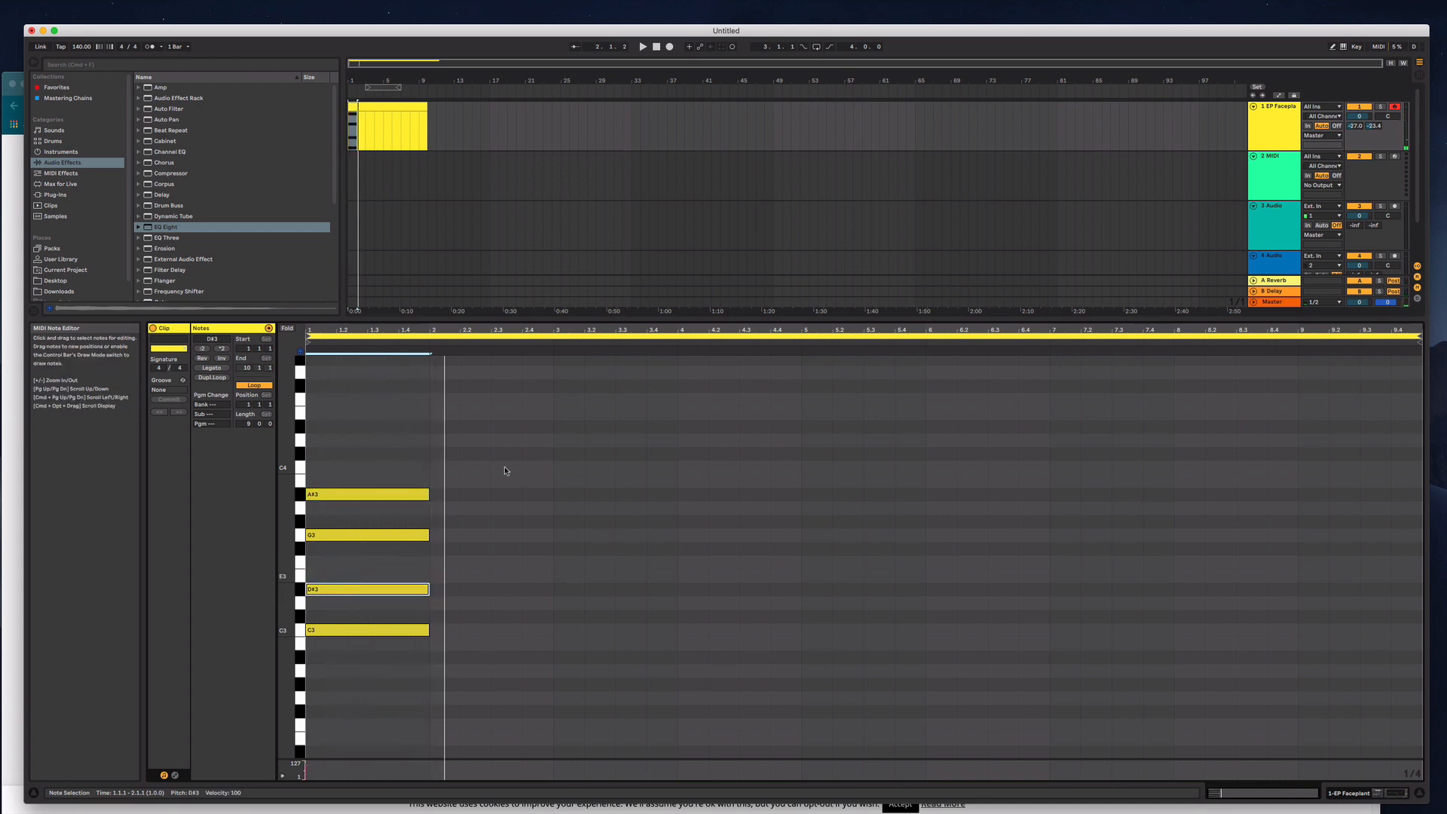
{"action": "left_click", "coordinate": [390, 128]}
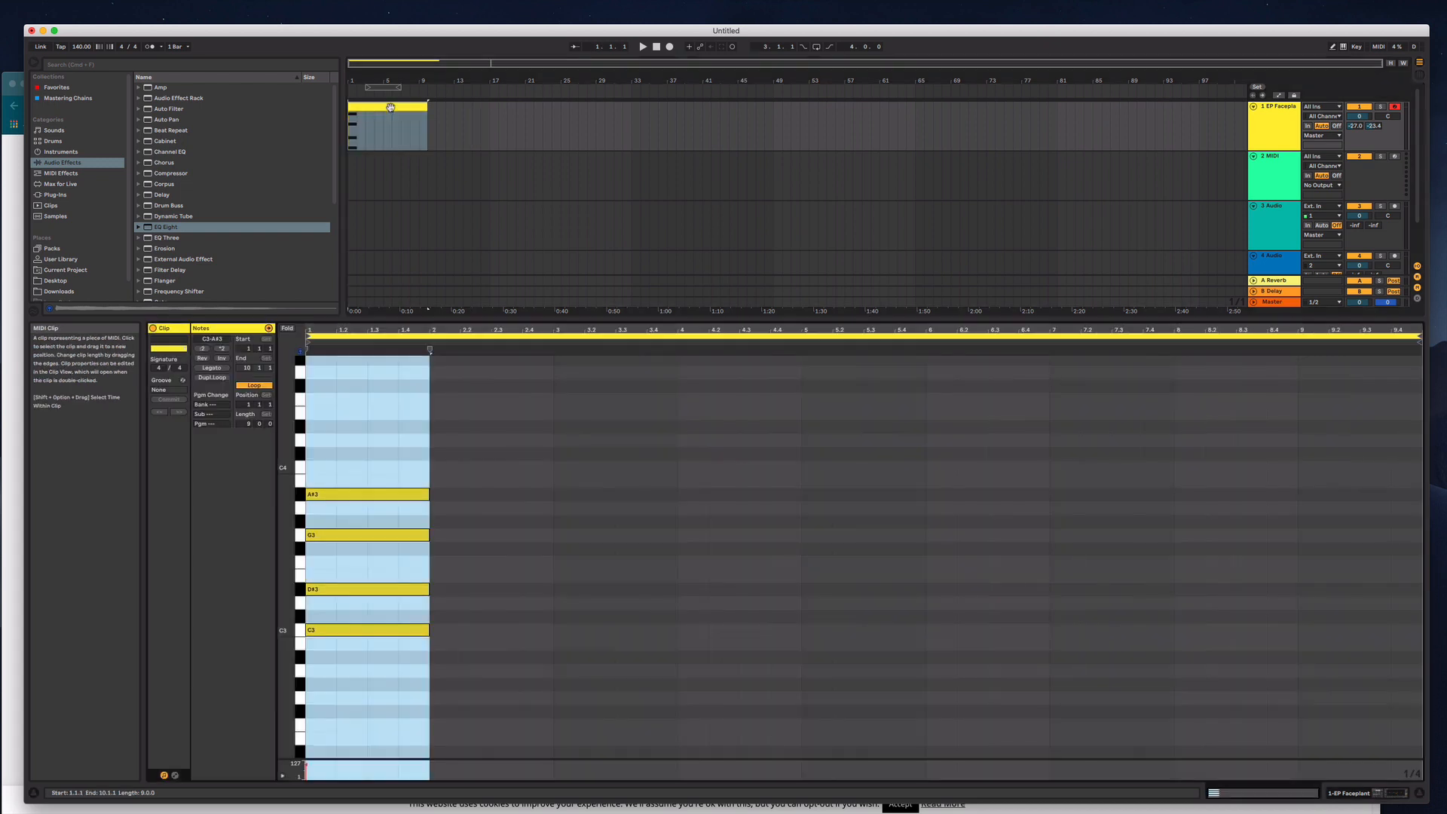
{"action": "right_click", "coordinate": [388, 107]}
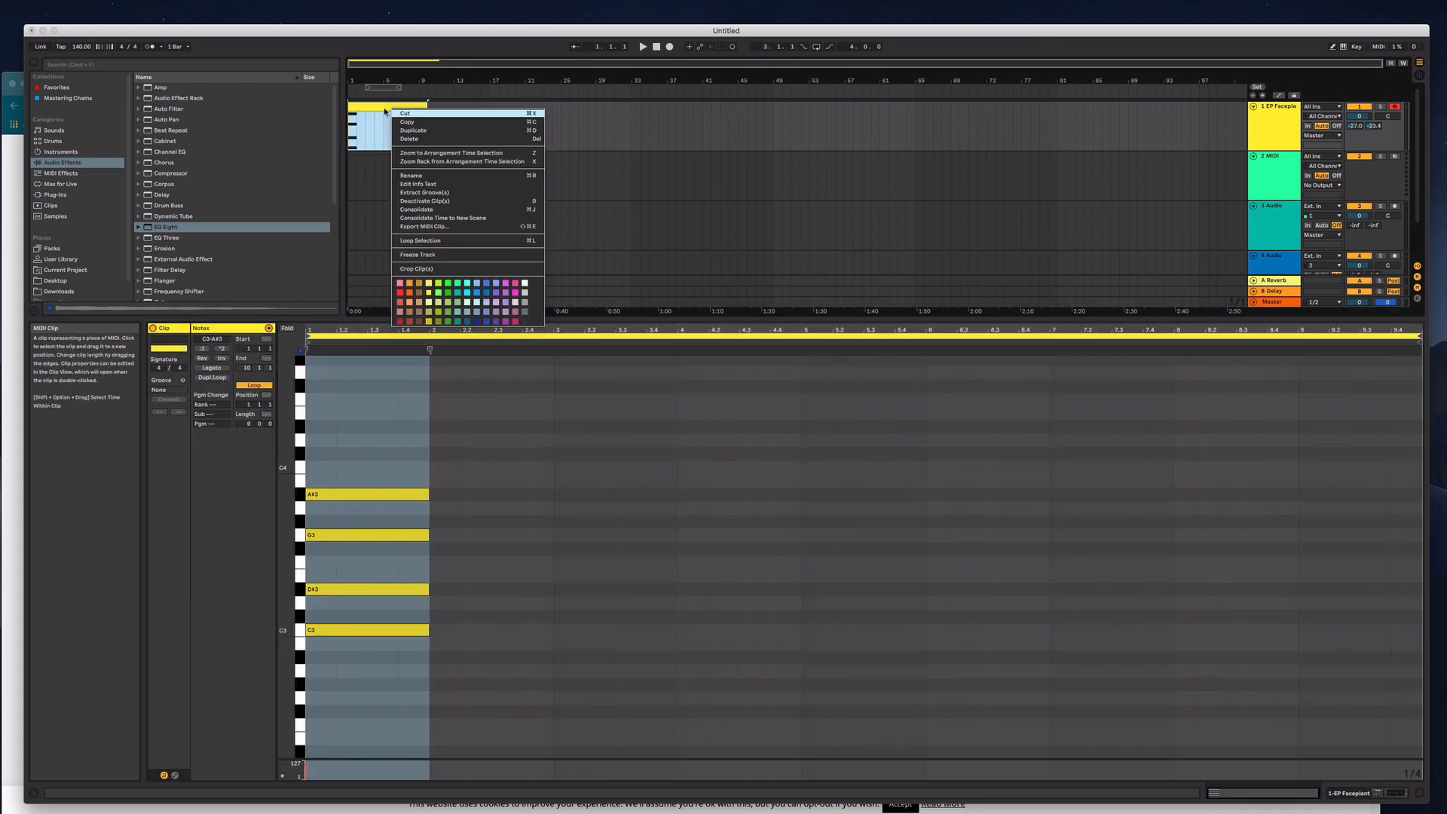
{"action": "mouse_move", "coordinate": [411, 175]}
{"action": "type", "text": "Minor 7th"}
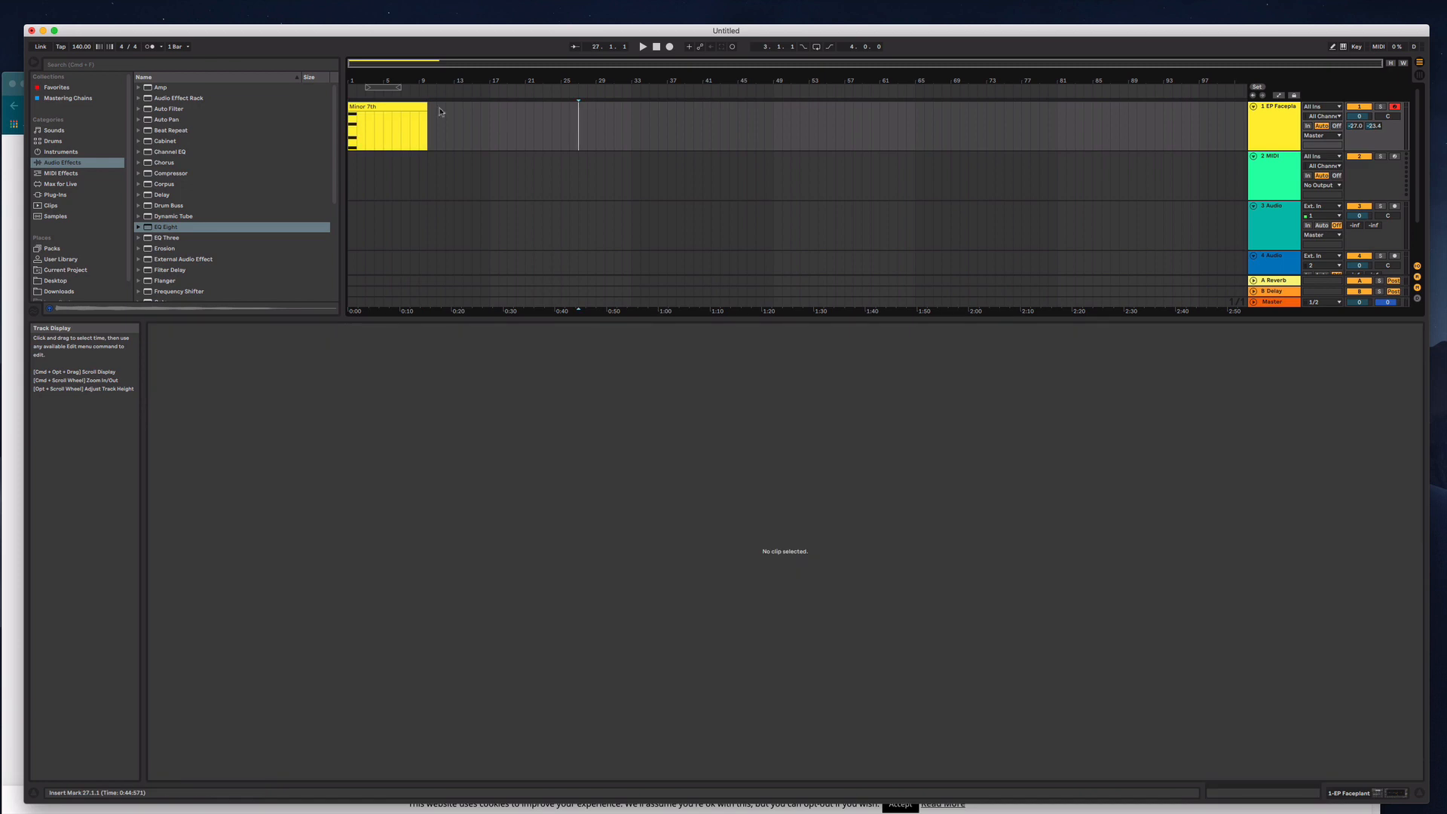
Open the Minor 7th clip's notes in the MIDI editor
{"action": "double_click", "coordinate": [386, 129]}
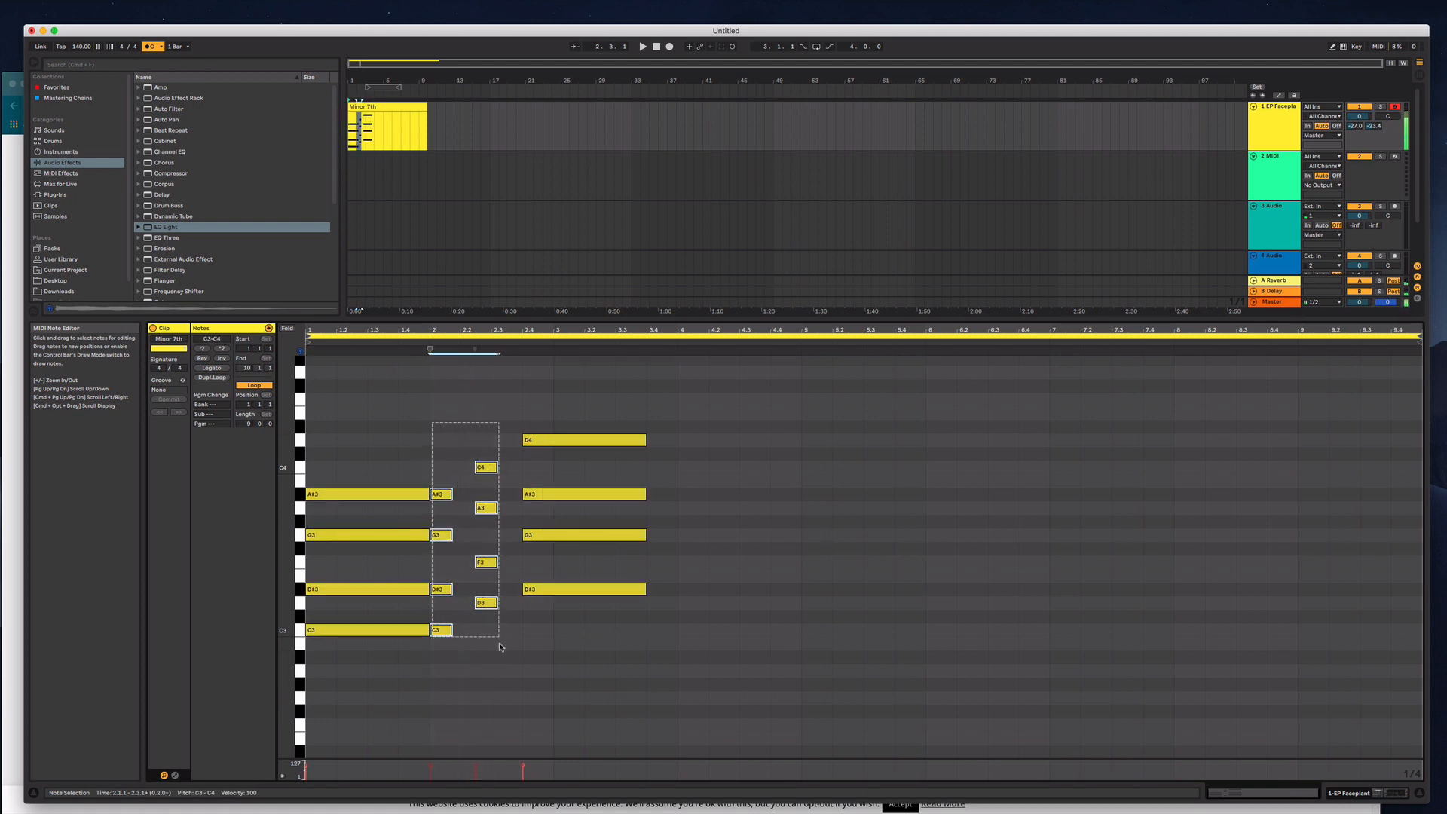
Deselect the chord notes now spanning nearly eight bars of the clip
{"action": "left_click", "coordinate": [677, 354]}
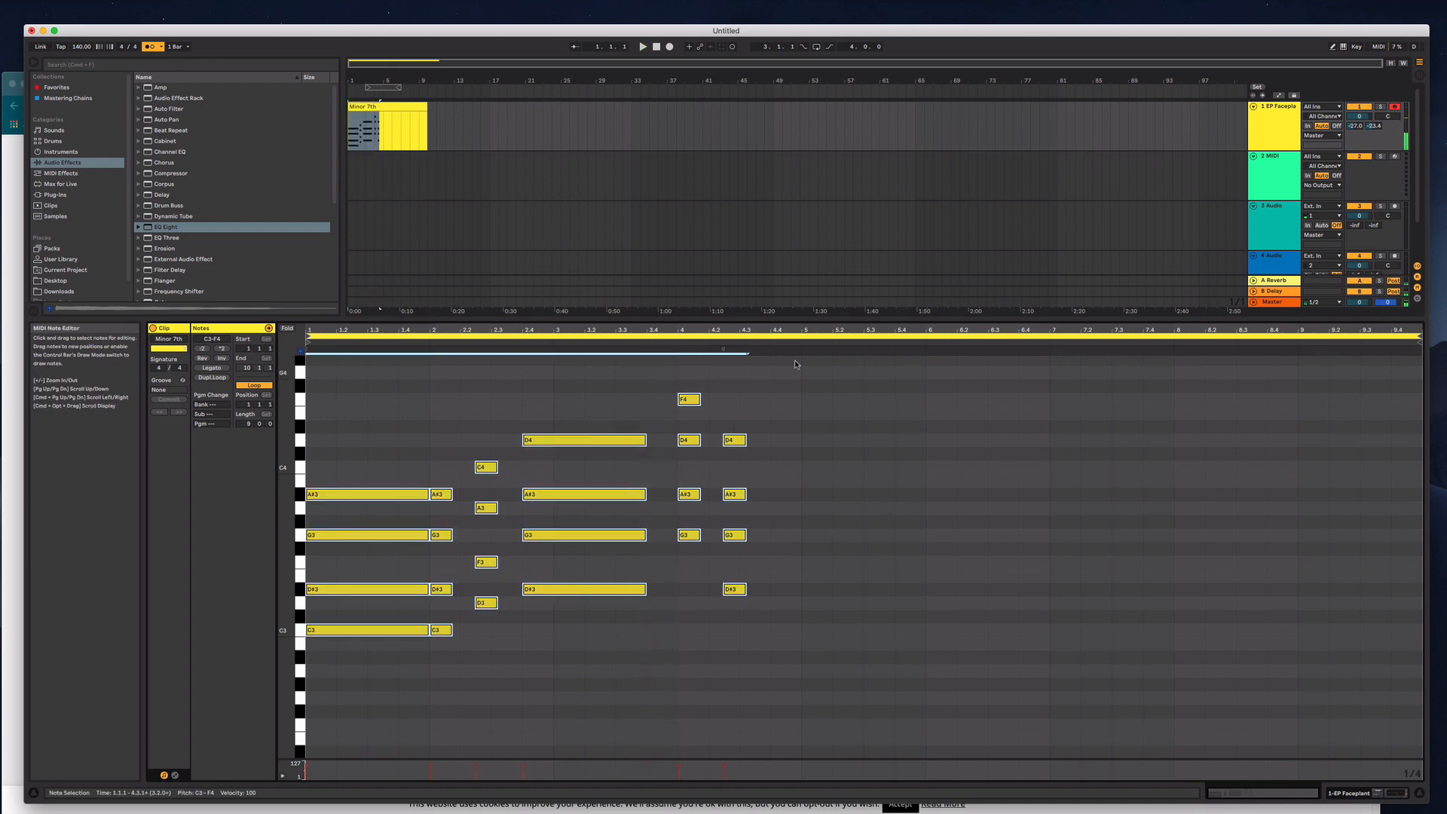
{"action": "left_click", "coordinate": [801, 360]}
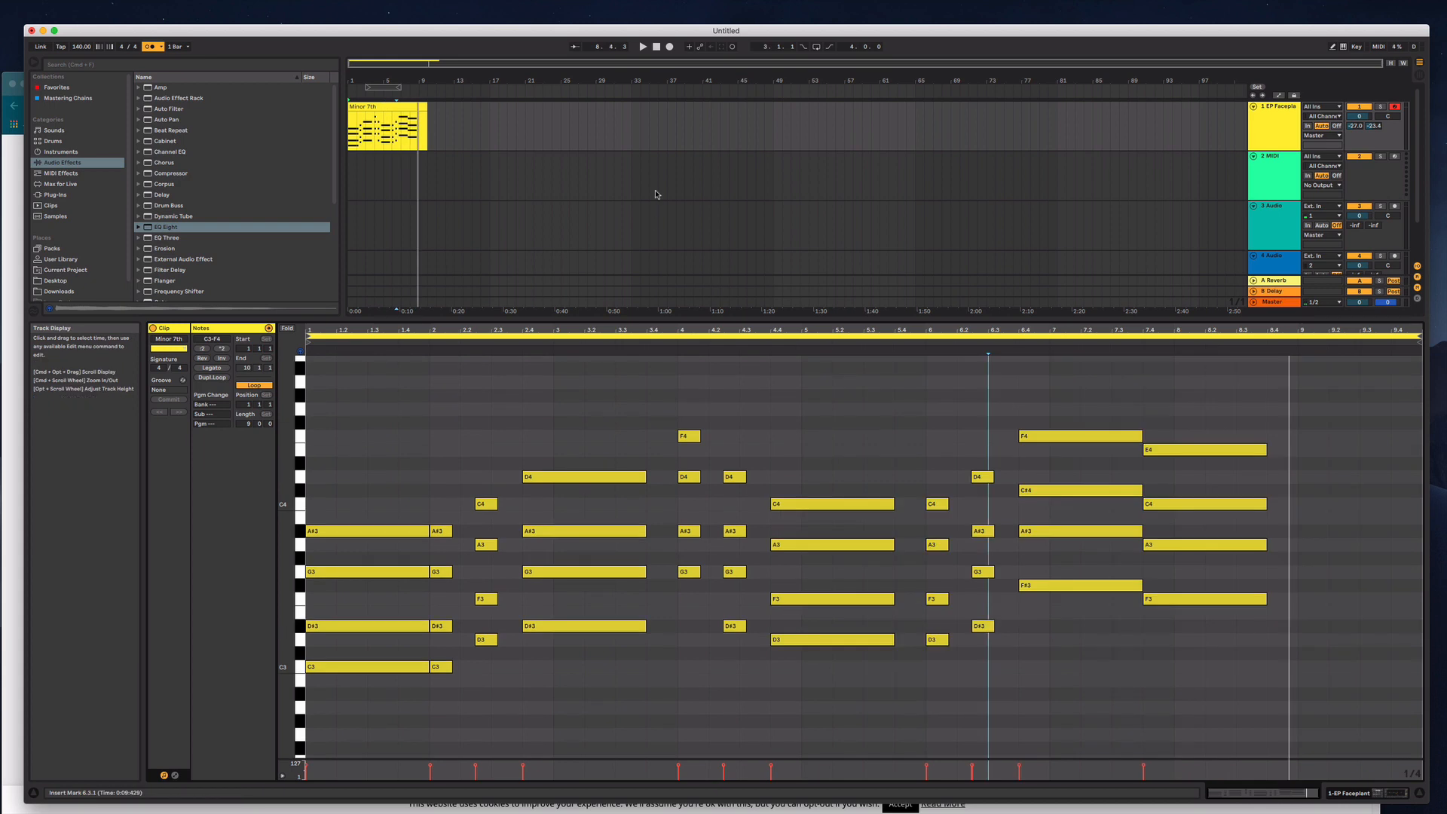
{"action": "mouse_move", "coordinate": [538, 148]}
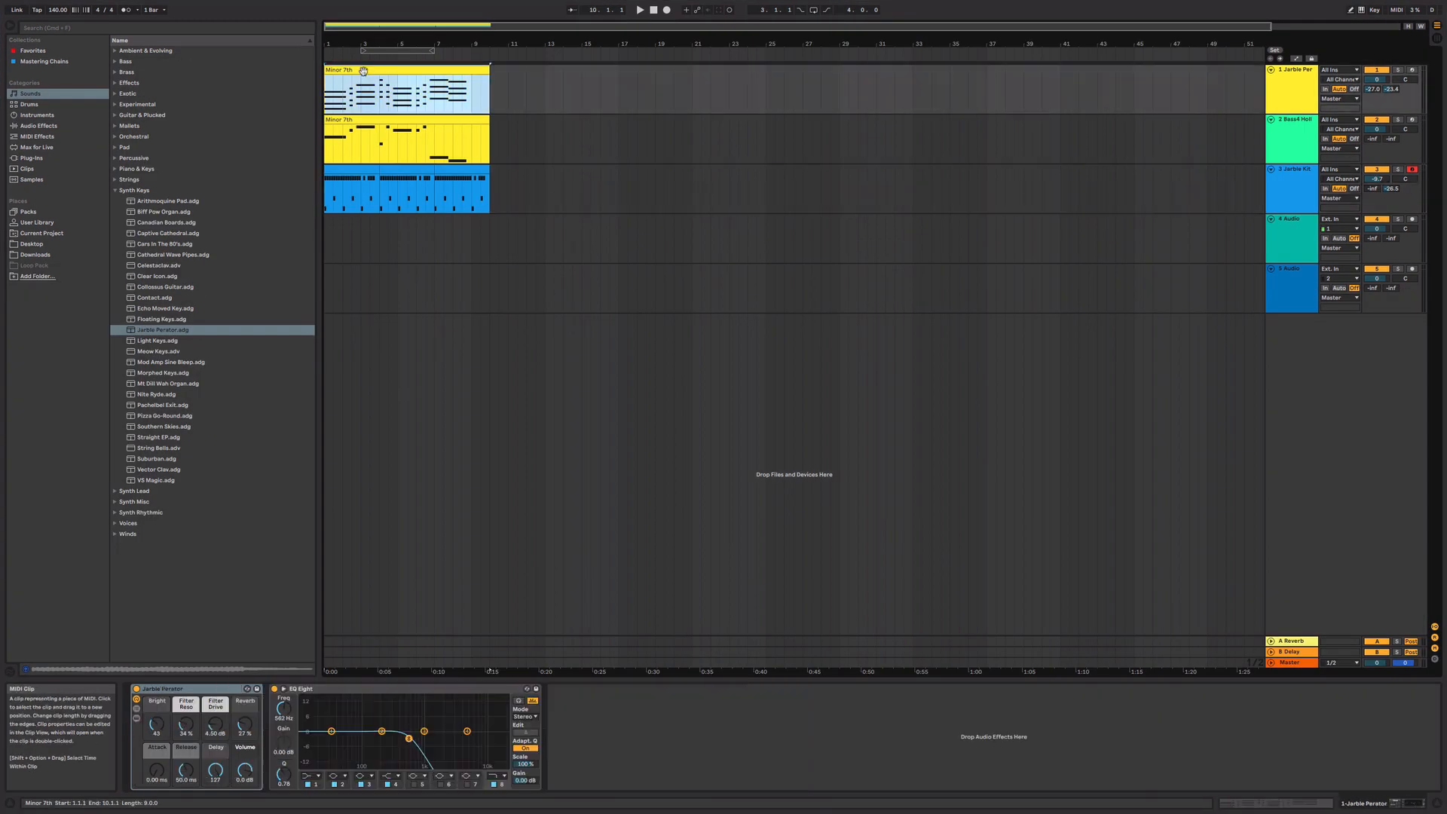
Select the bass clip and view the drum clip's kick, snare and hi-hat hits
{"action": "left_click", "coordinate": [365, 71]}
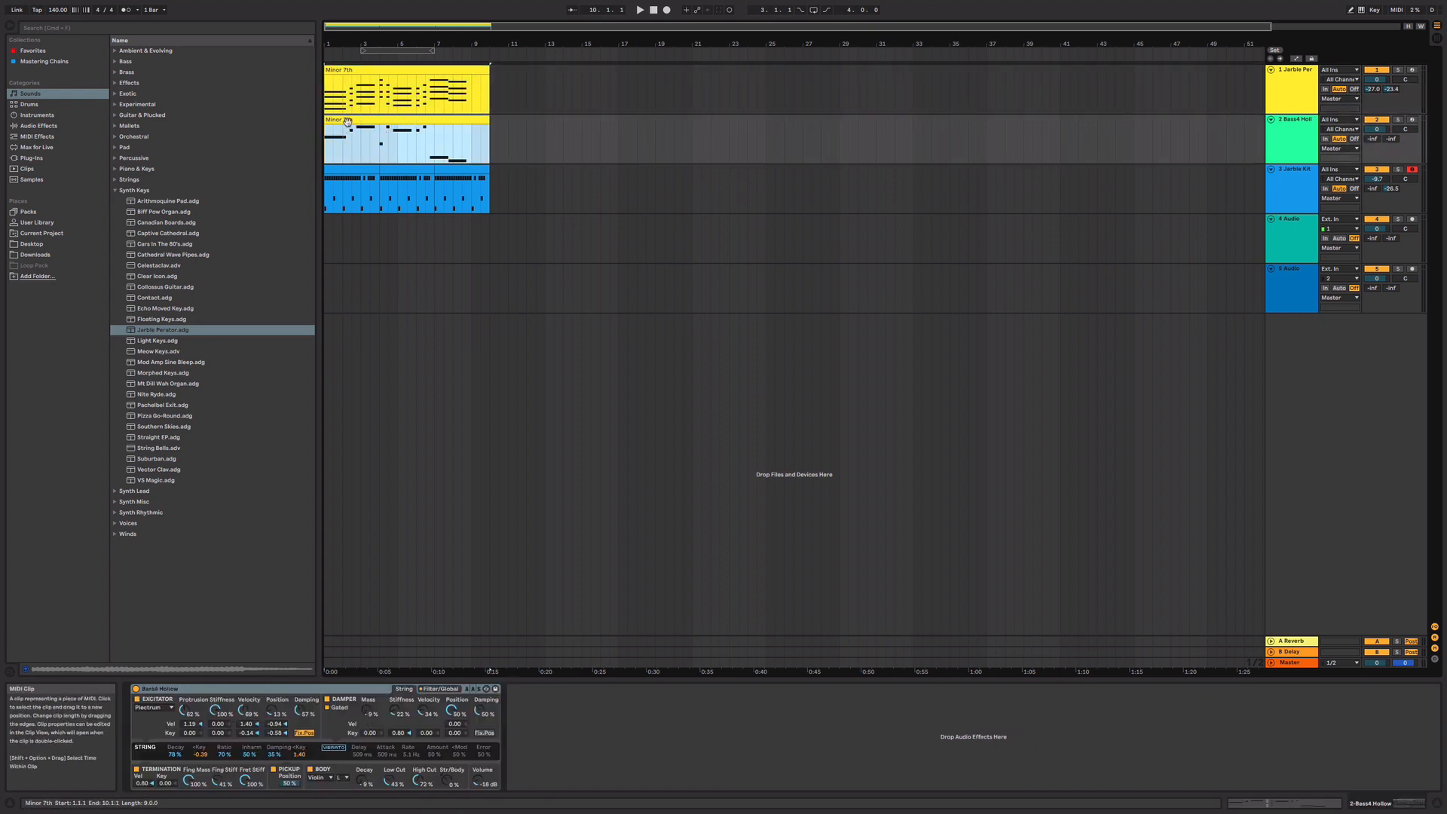
{"action": "double_click", "coordinate": [406, 143]}
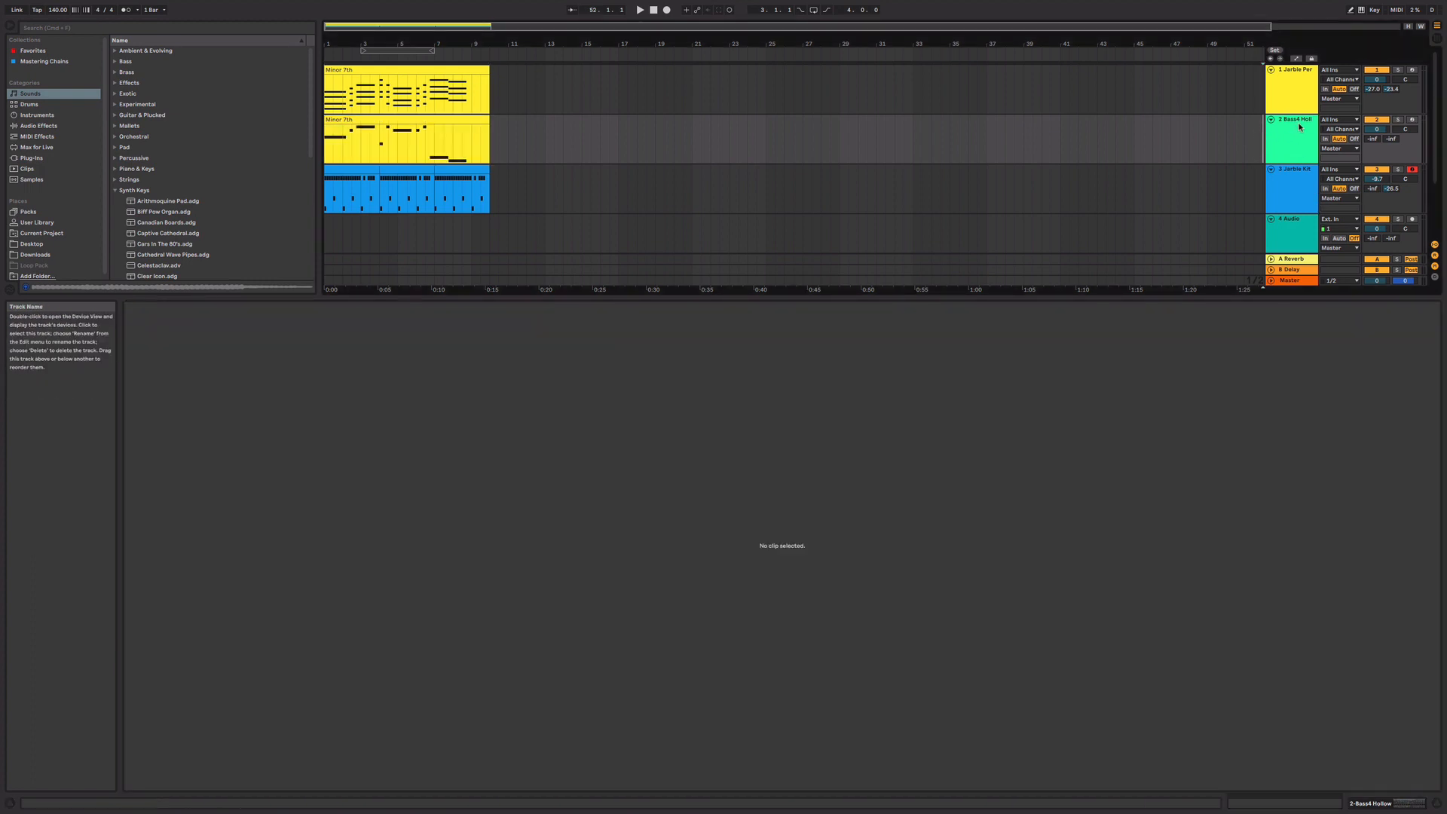
{"action": "double_click", "coordinate": [406, 139]}
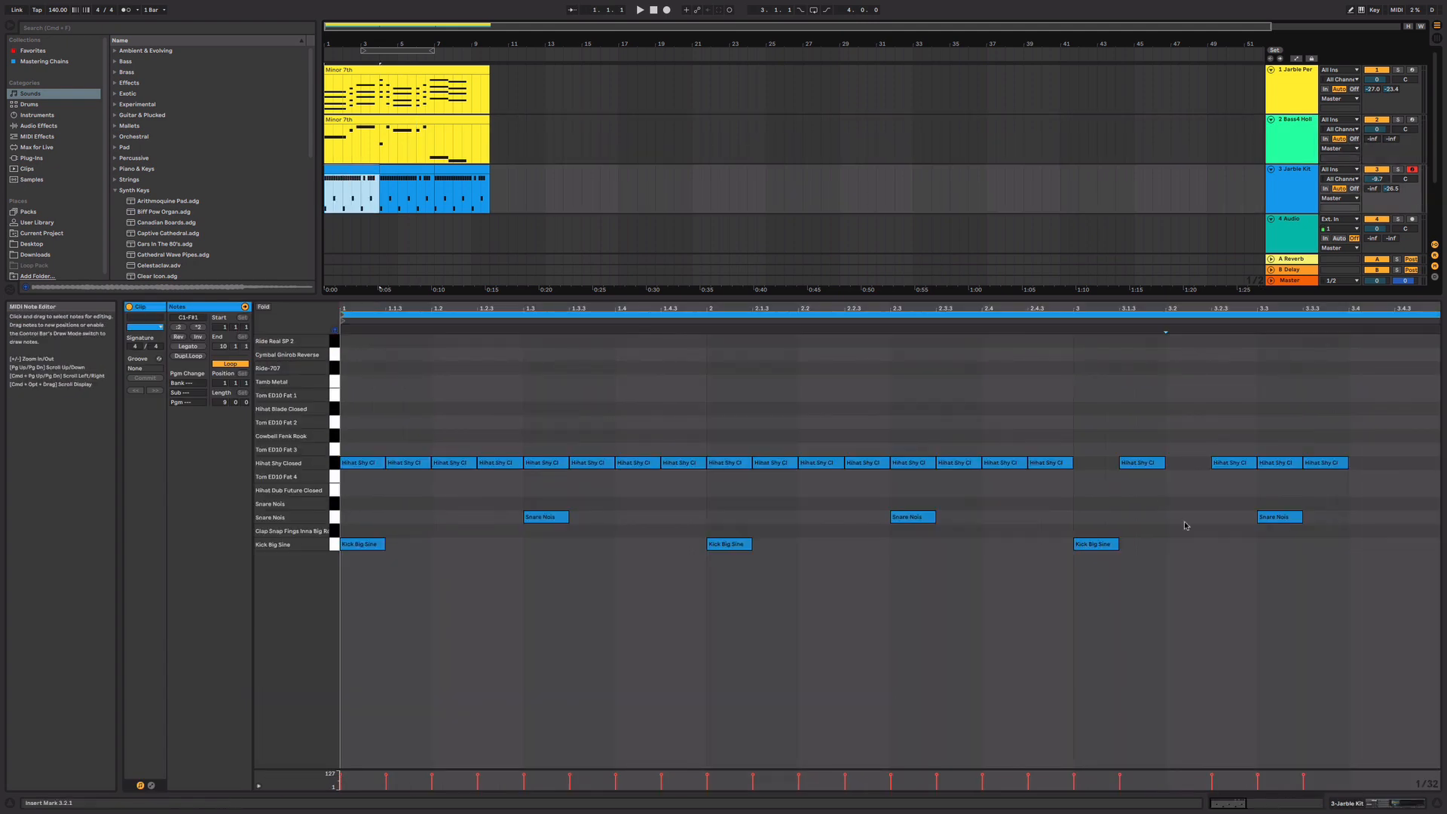
{"action": "mouse_move", "coordinate": [469, 361]}
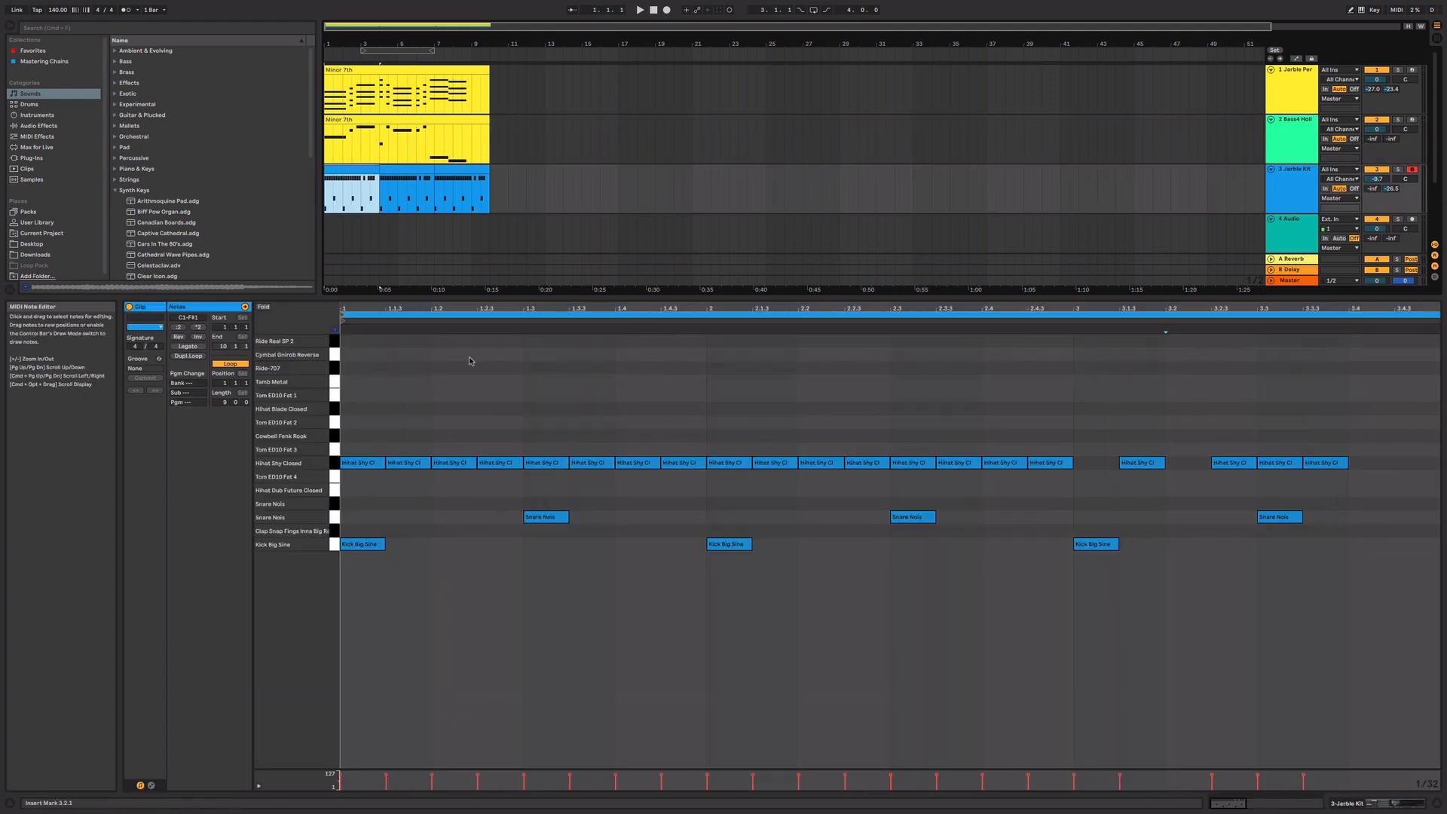
Open the Minor 7th chord clip's notes and toggle playback
{"action": "double_click", "coordinate": [406, 88]}
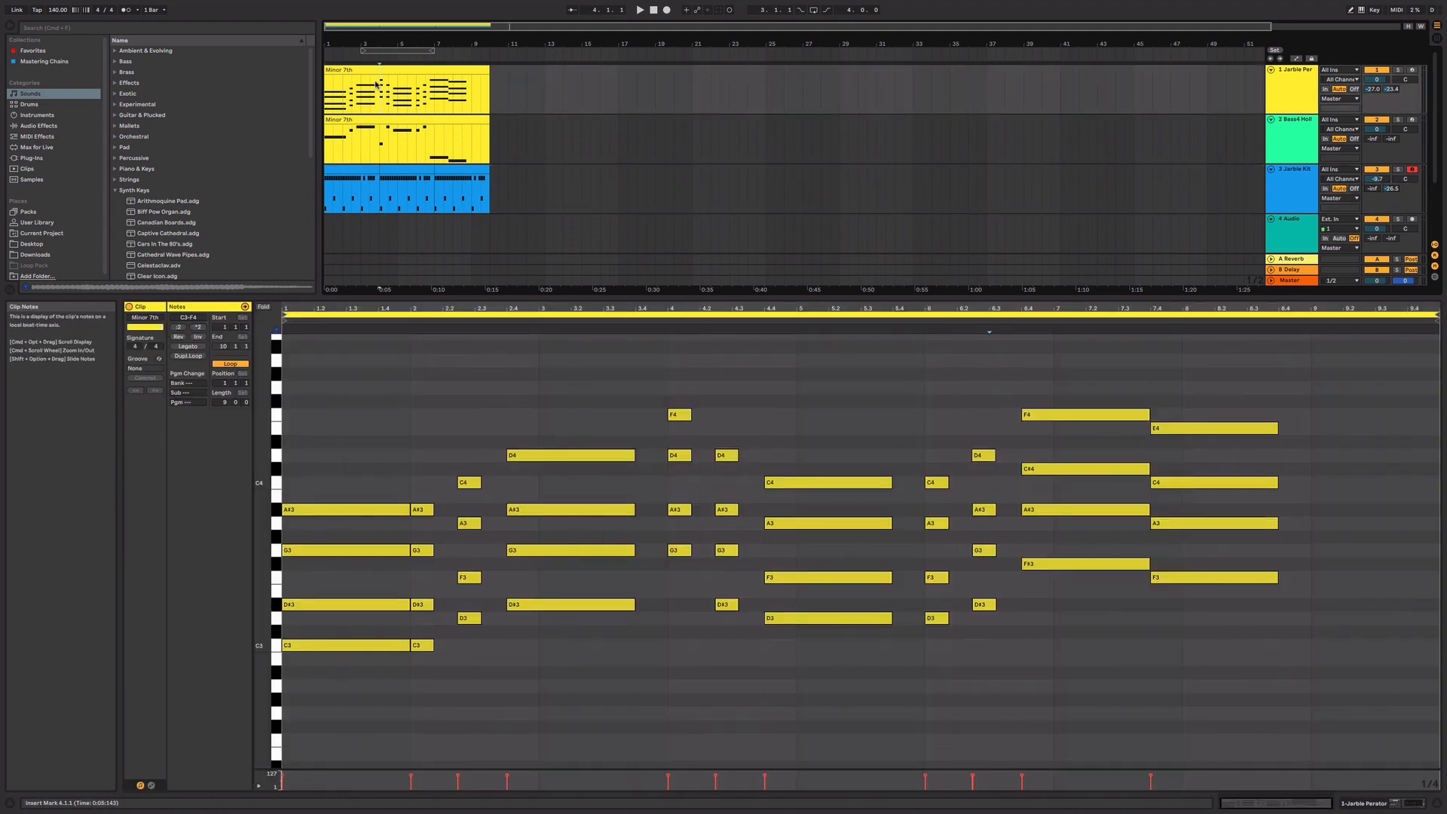
{"action": "left_click", "coordinate": [641, 9]}
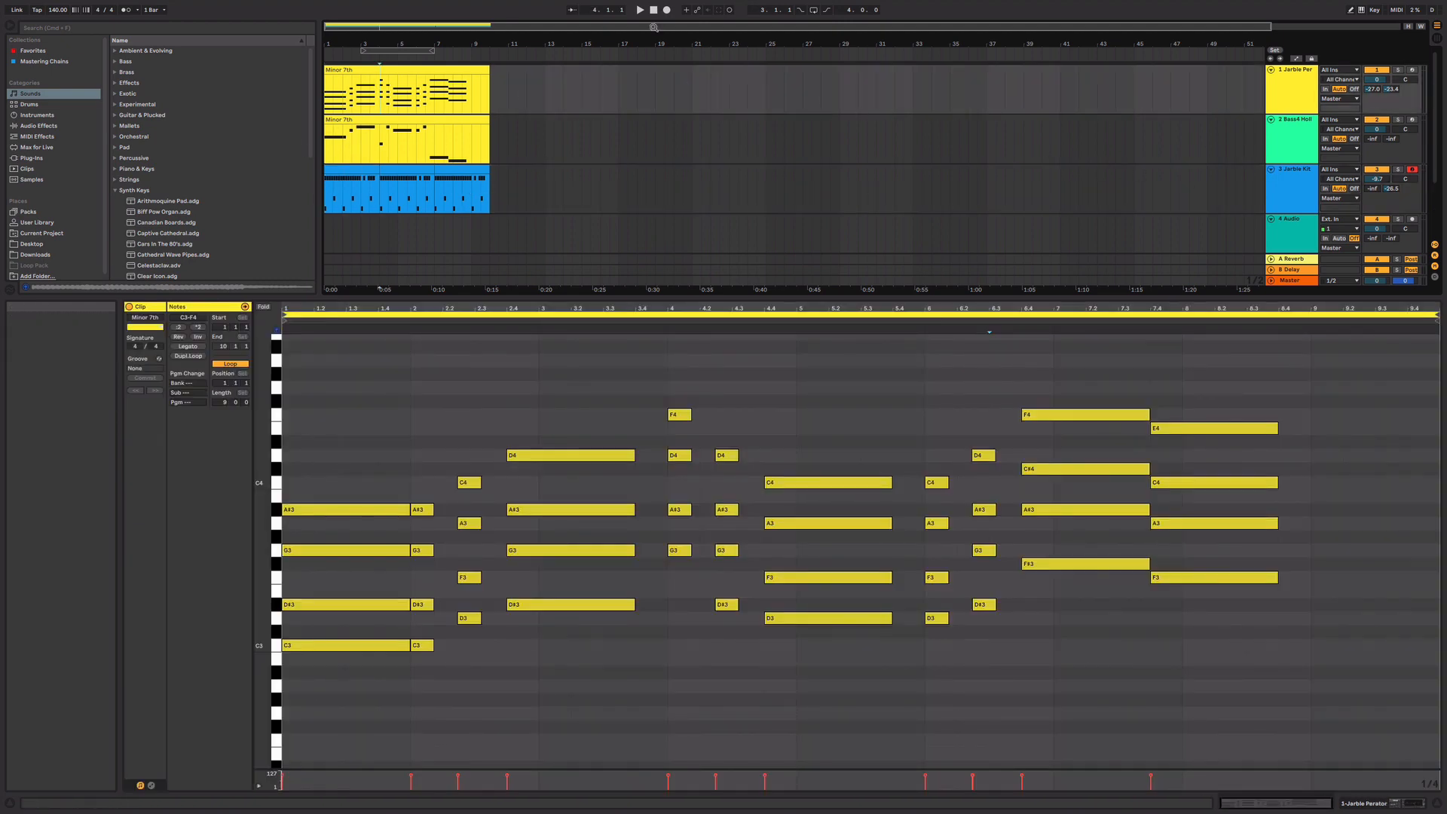
{"action": "left_click", "coordinate": [639, 9]}
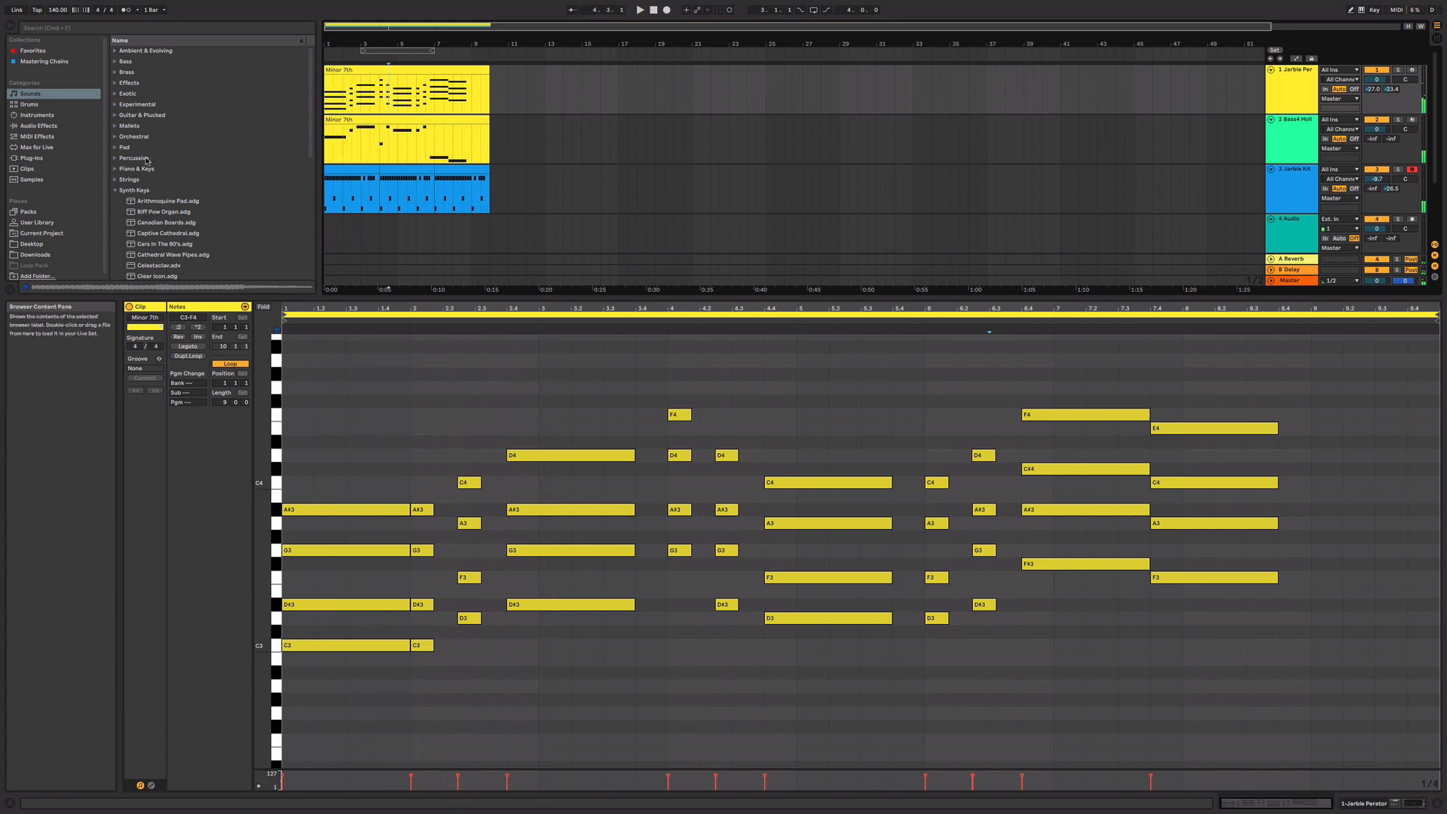
Load Mt Dill Wah Organ on the chord track and play the set
{"action": "scroll", "scroll_direction": "down", "scroll_amount": 3}
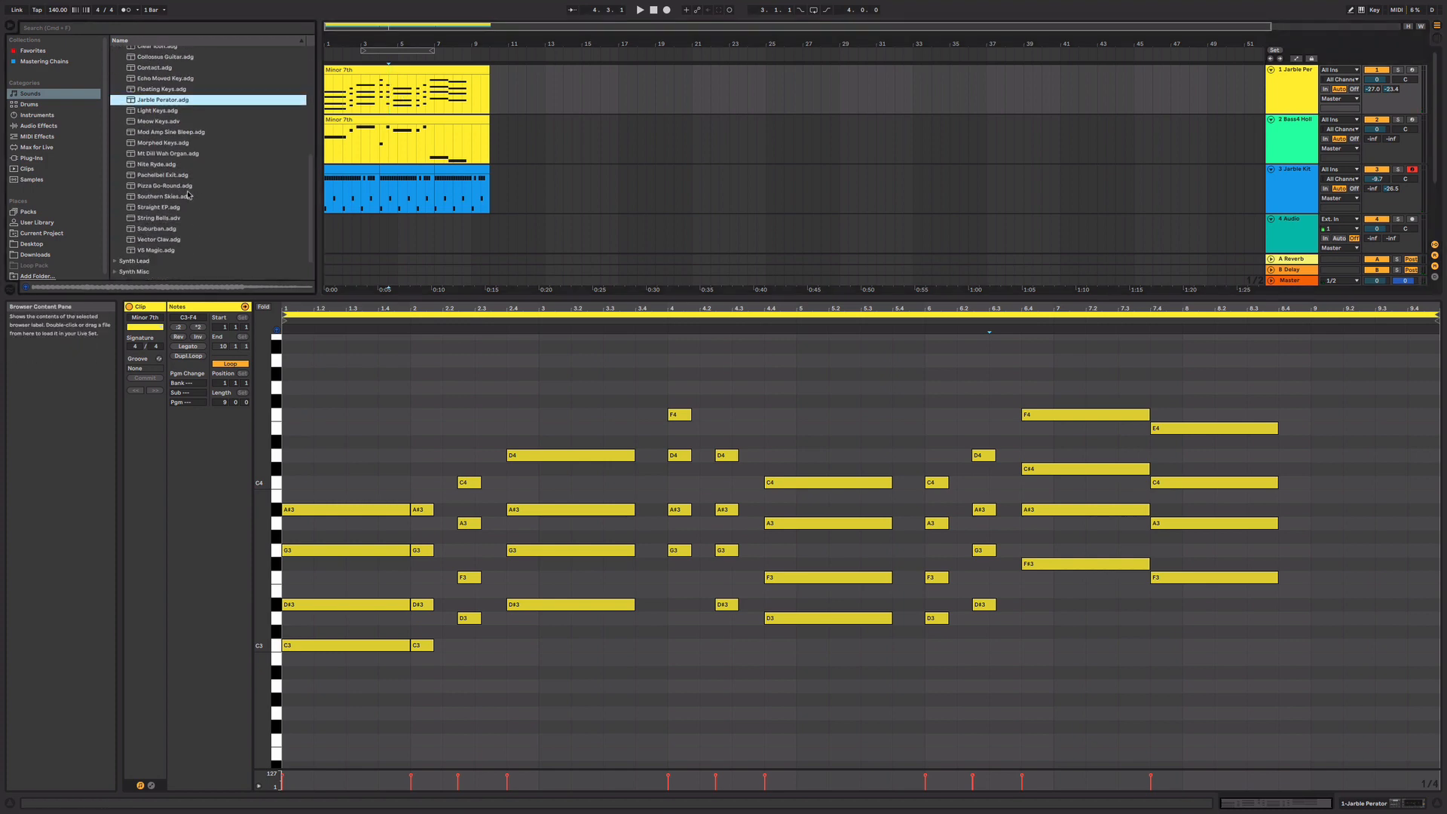
{"action": "left_click", "coordinate": [166, 185]}
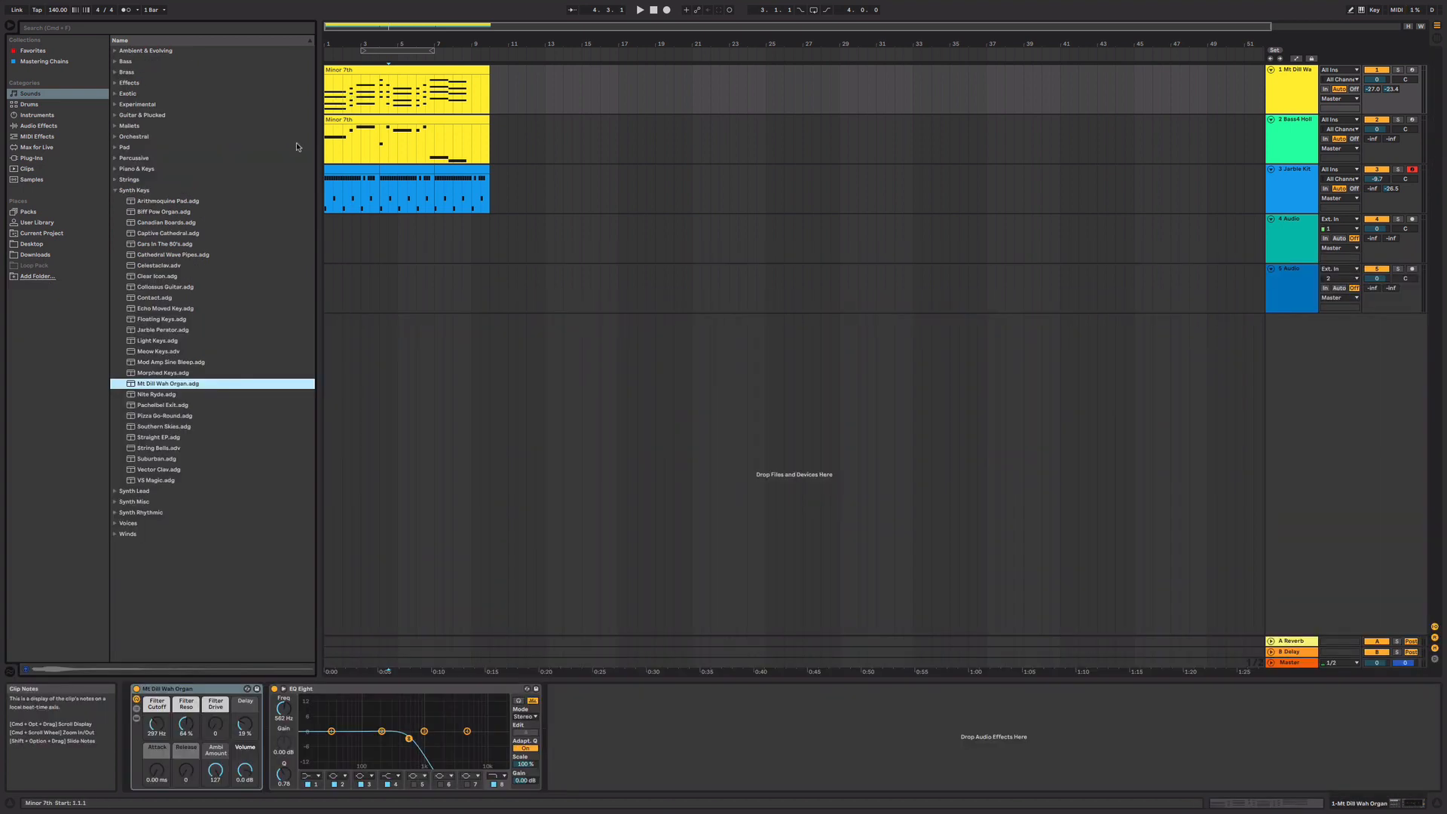
{"action": "mouse_move", "coordinate": [642, 344]}
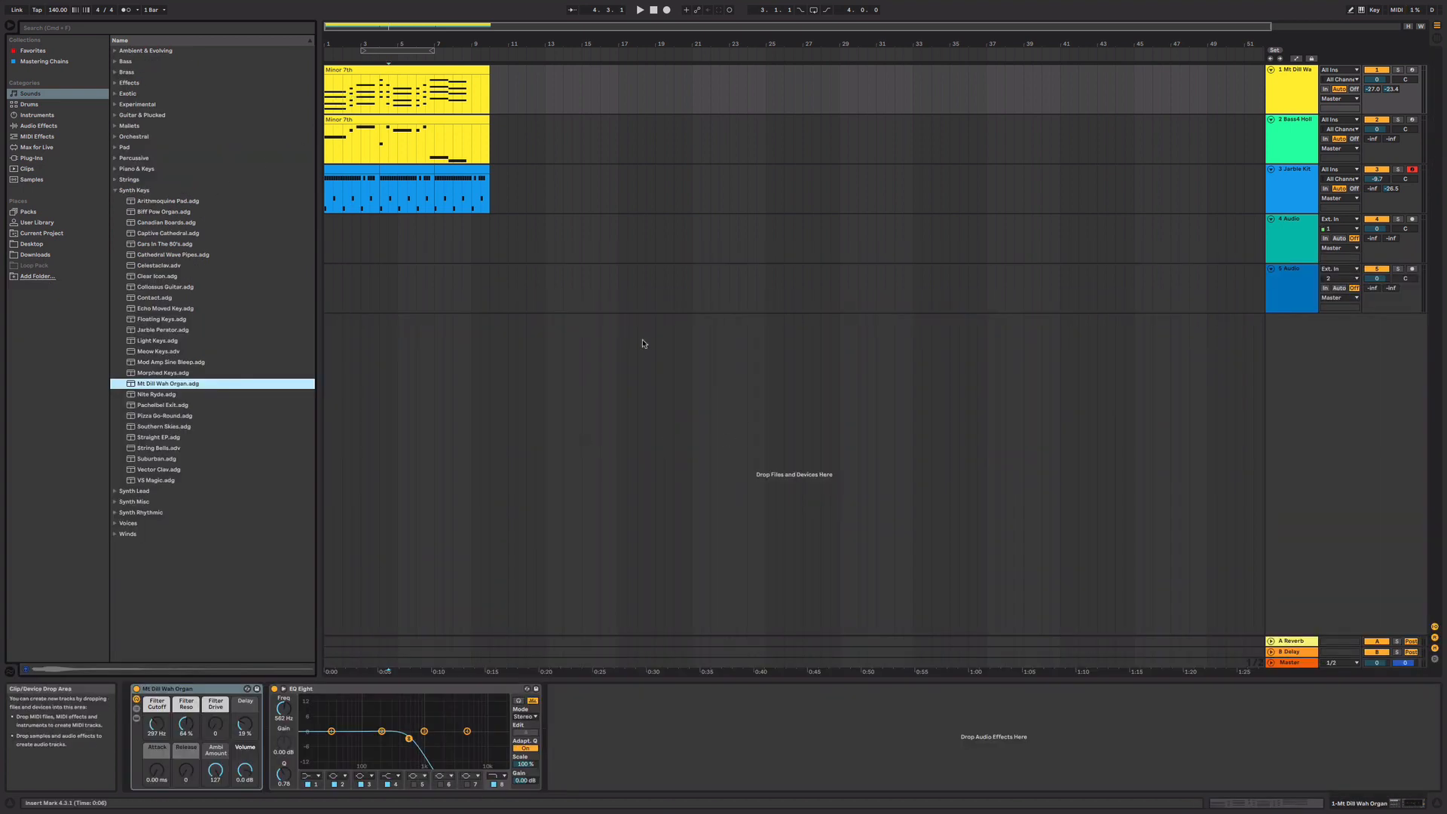
{"action": "left_click", "coordinate": [640, 10]}
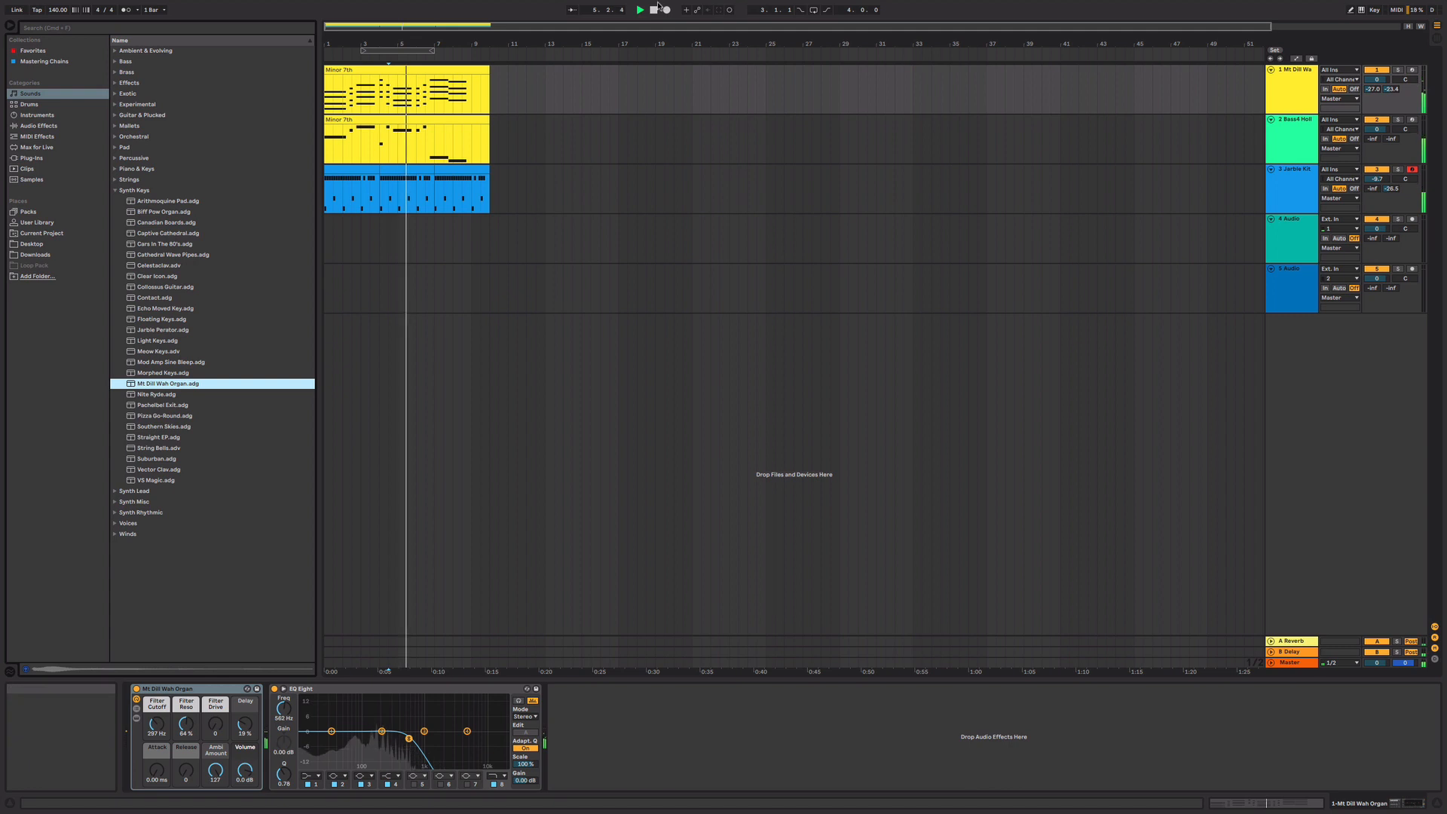
Put 808 Core Kit on the drum track and reopen the Minor 7th clip's notes
{"action": "left_click", "coordinate": [640, 10]}
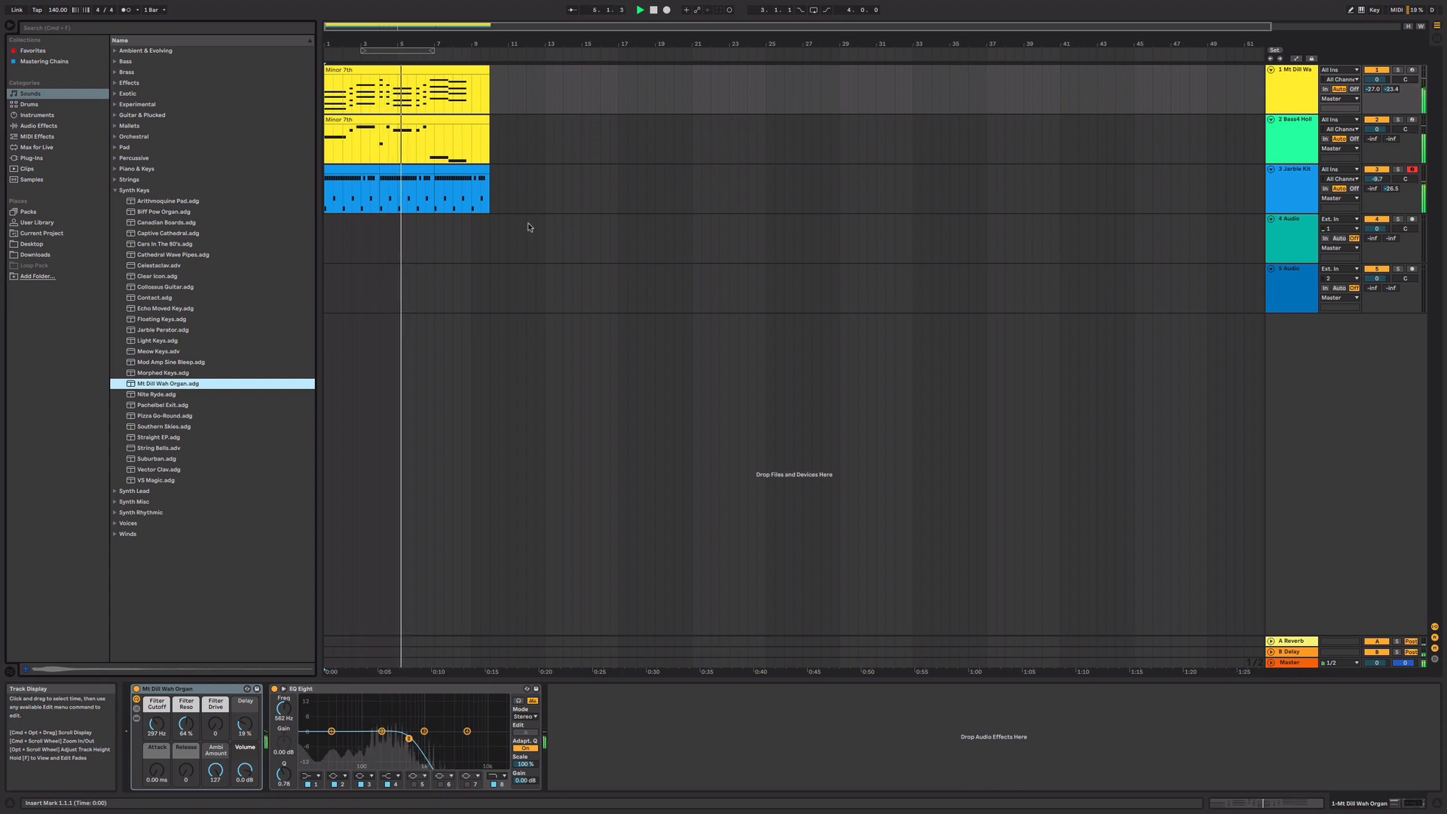
{"action": "left_click", "coordinate": [30, 104]}
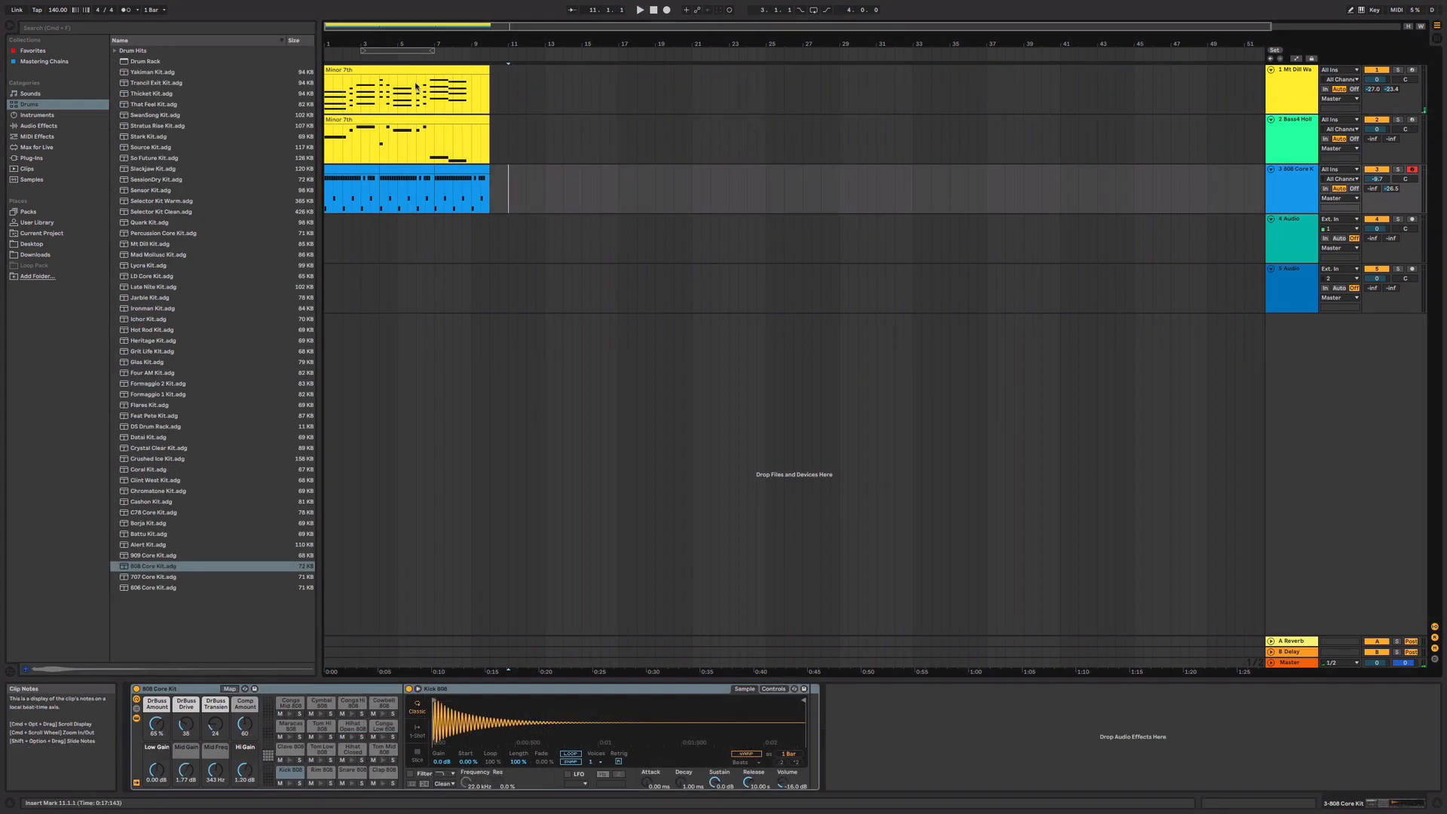
{"action": "double_click", "coordinate": [406, 88]}
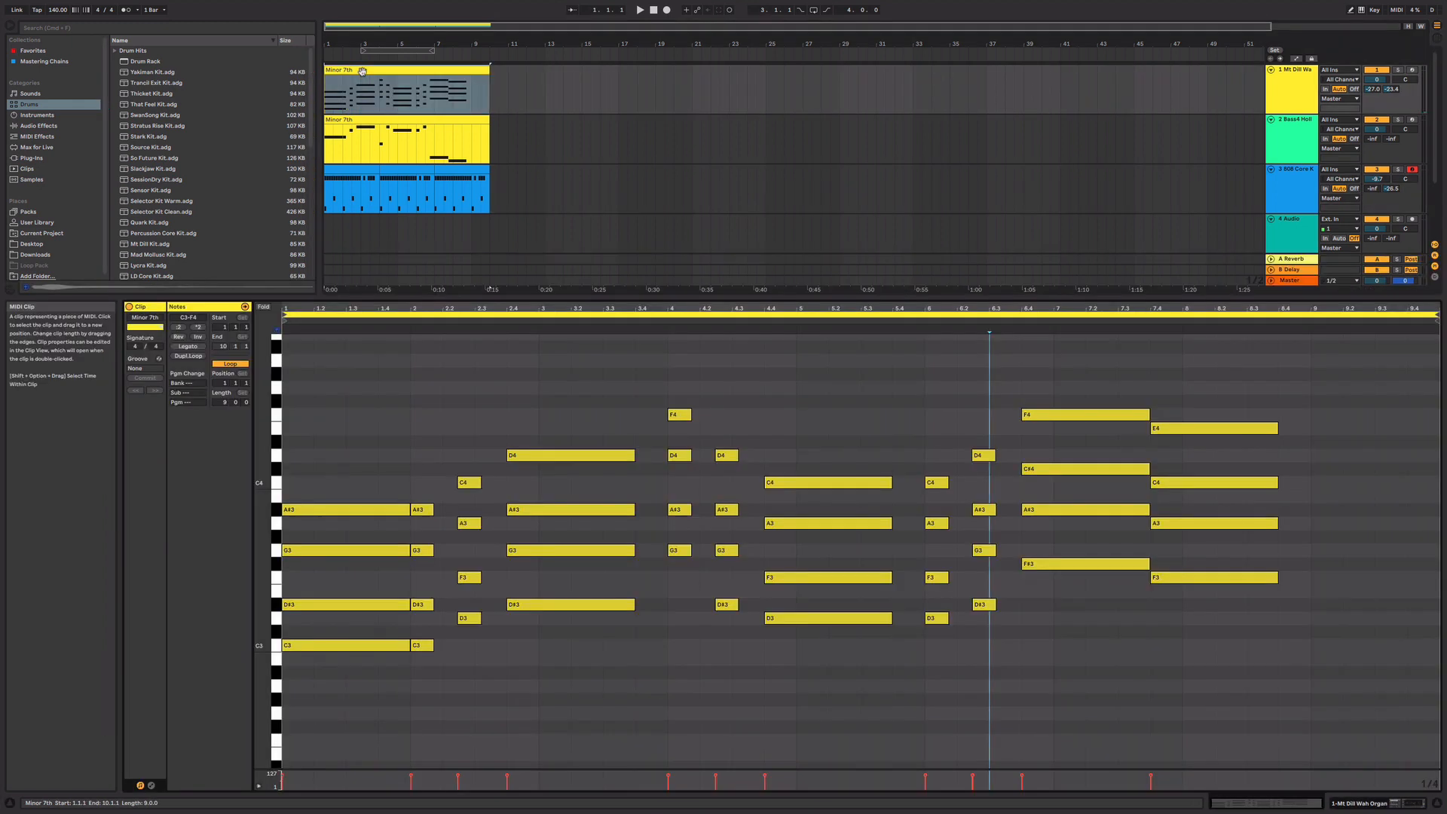
{"action": "mouse_move", "coordinate": [634, 457]}
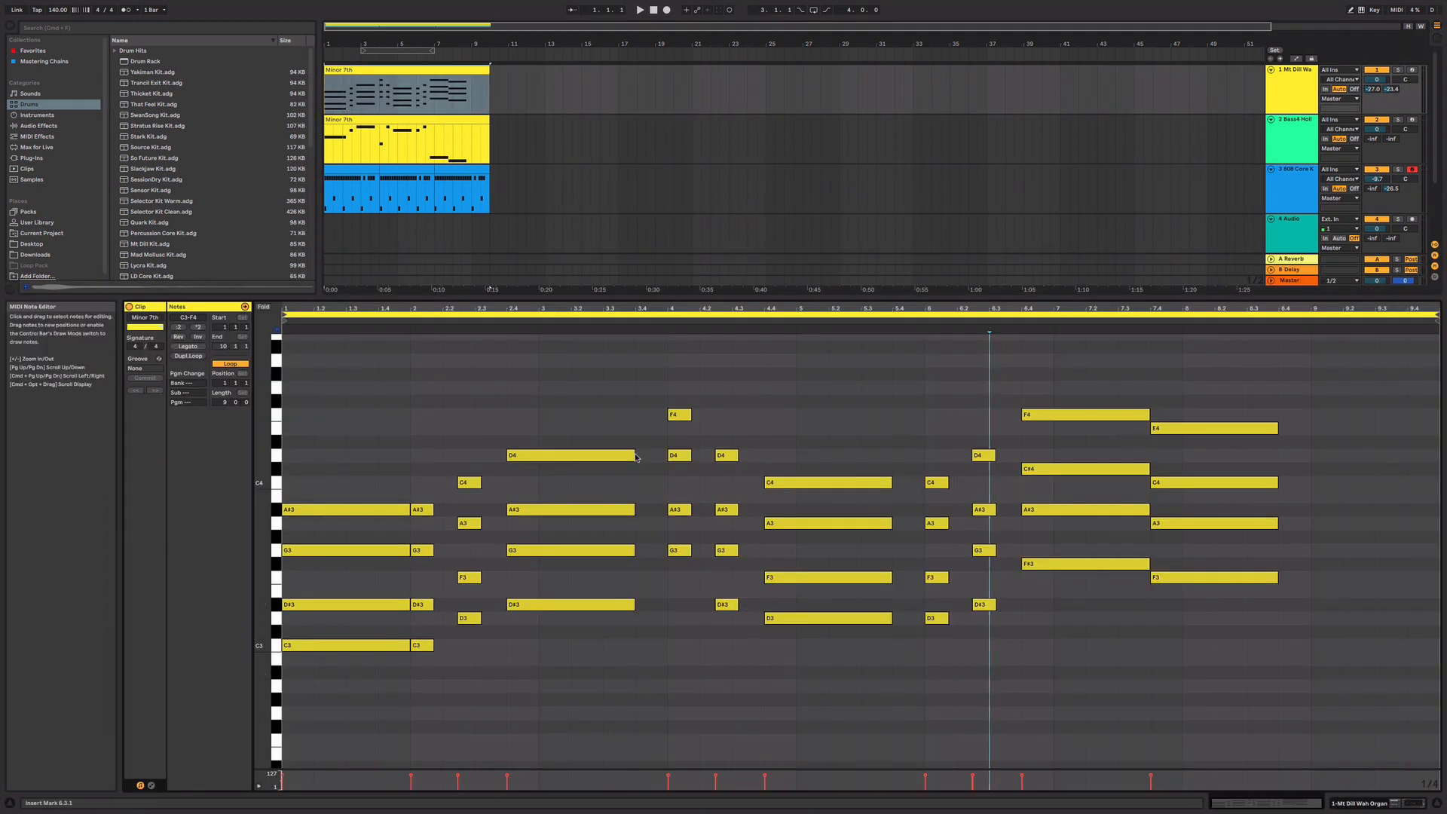